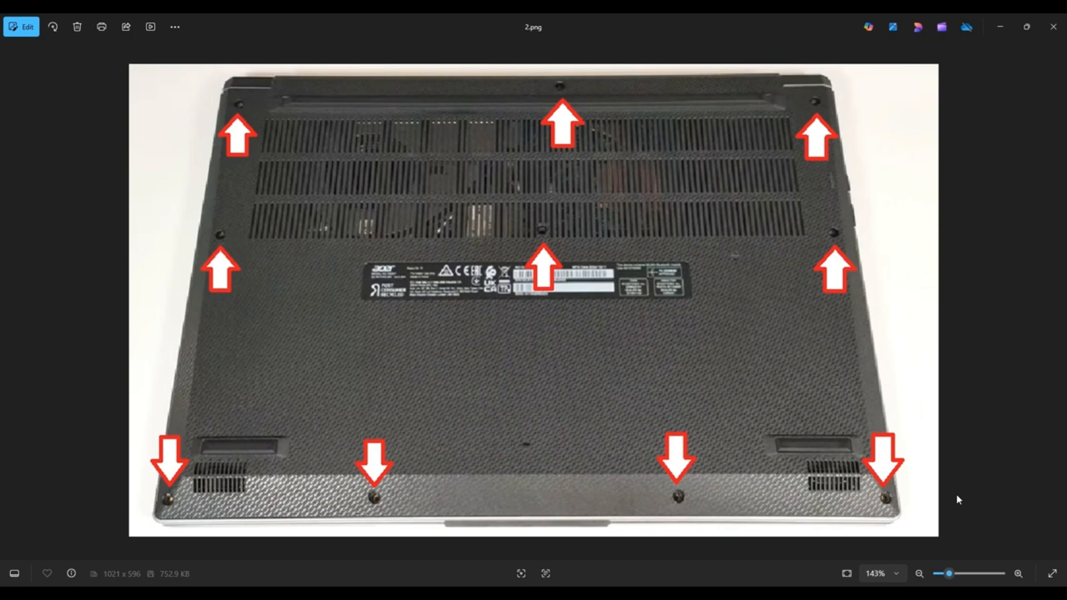
pyautogui.moveTo(858, 217)
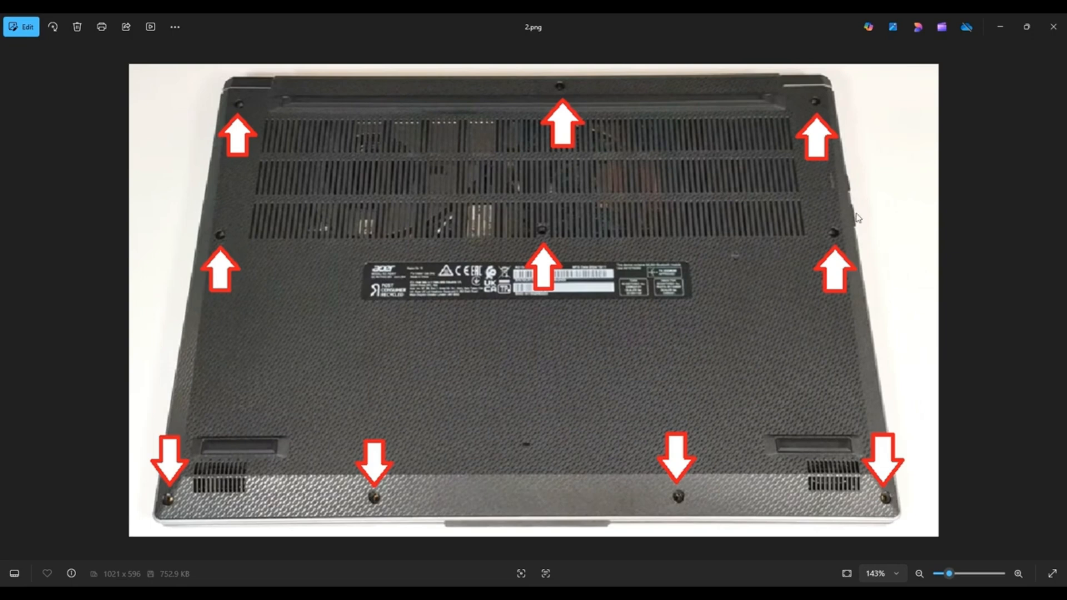
pyautogui.moveTo(817, 158)
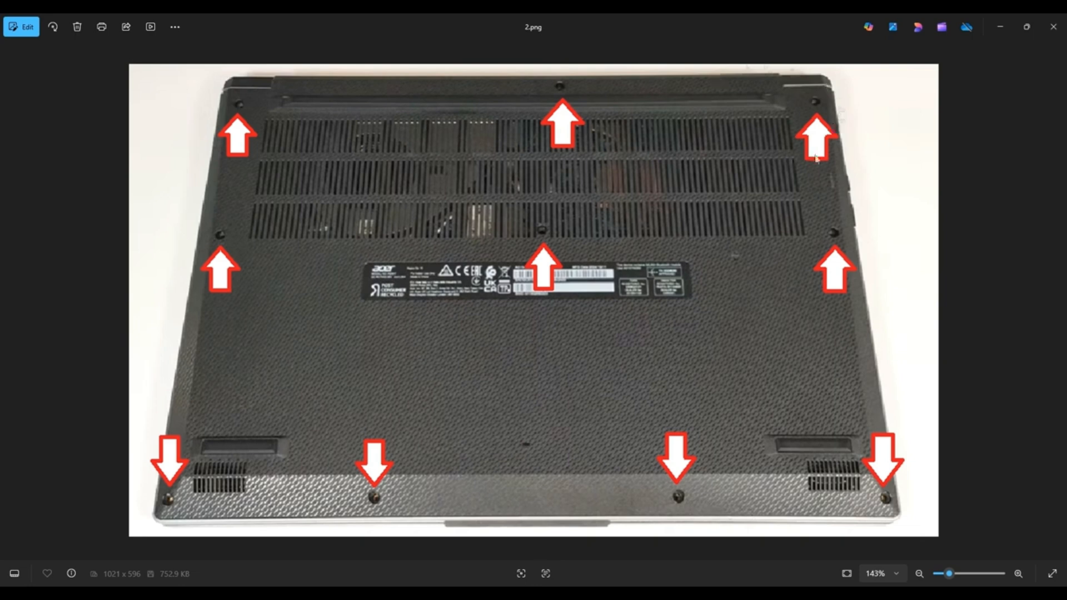
pyautogui.moveTo(626, 96)
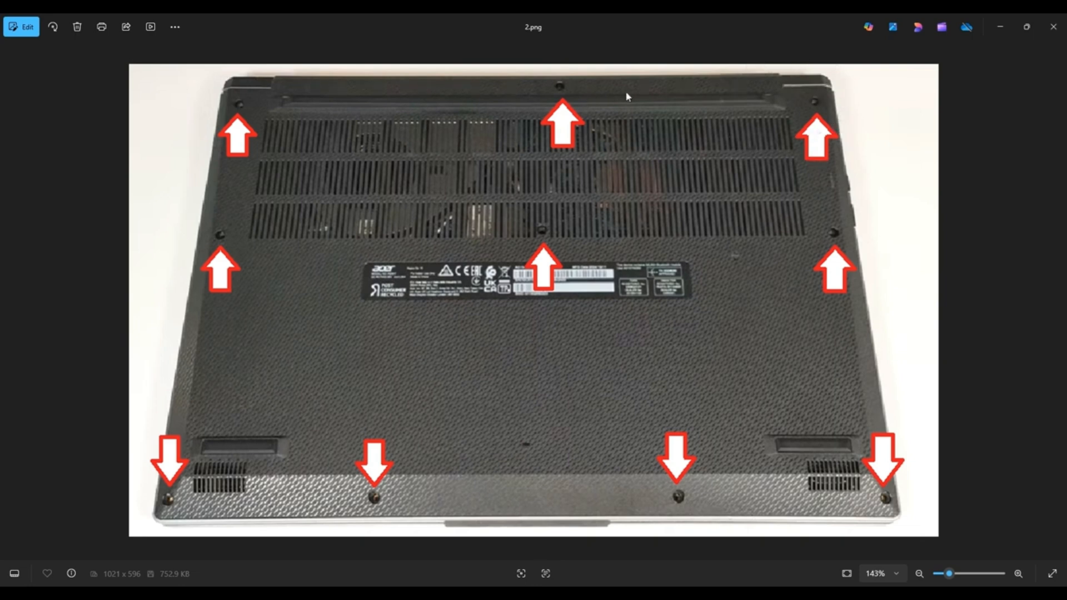
pyautogui.moveTo(487, 81)
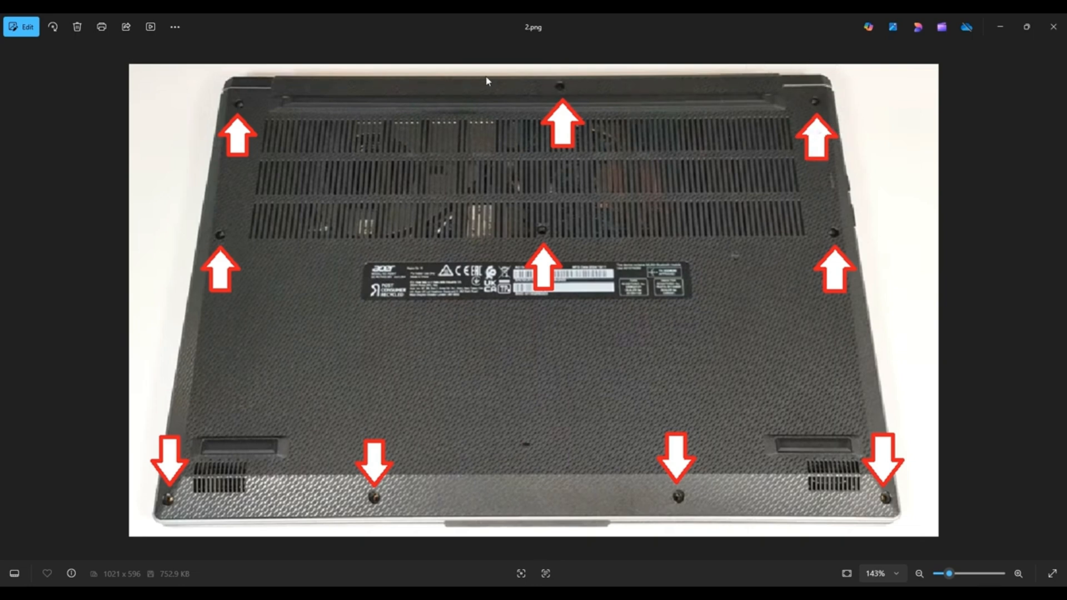
pyautogui.moveTo(424, 93)
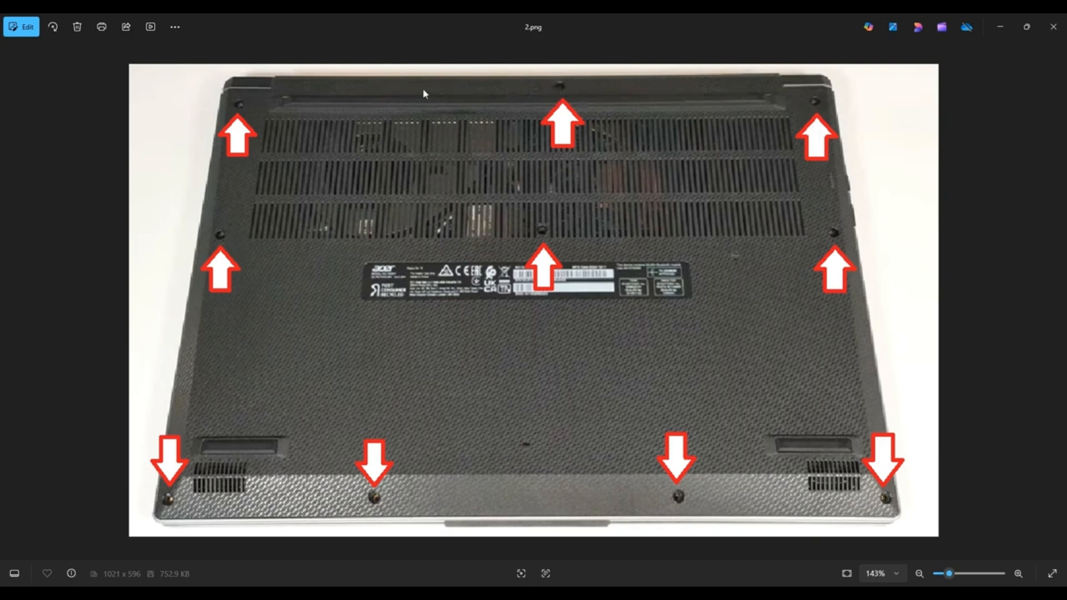
pyautogui.moveTo(656, 124)
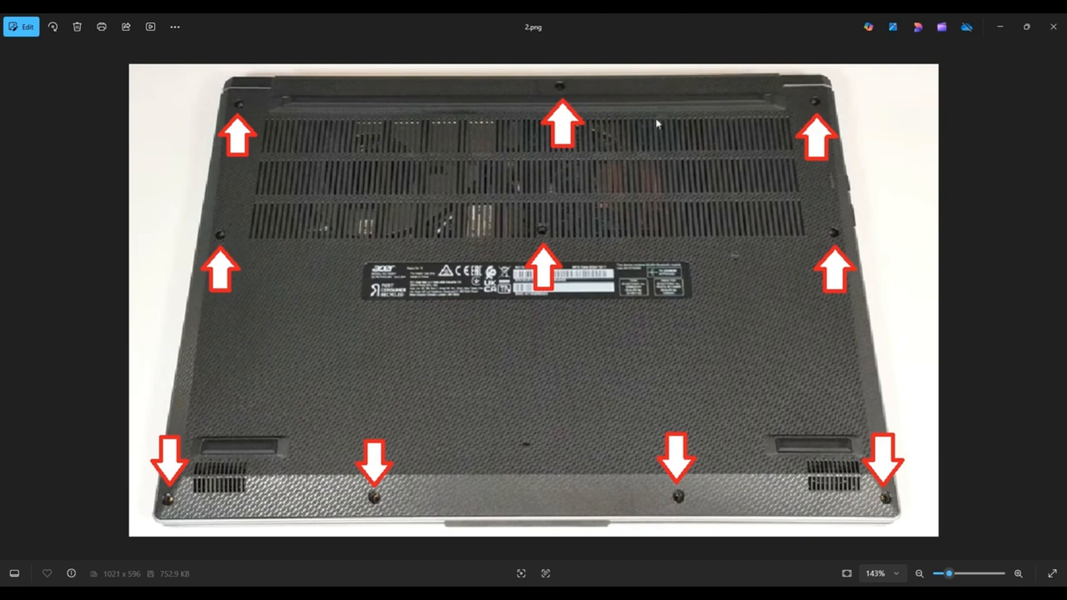
pyautogui.moveTo(734, 179)
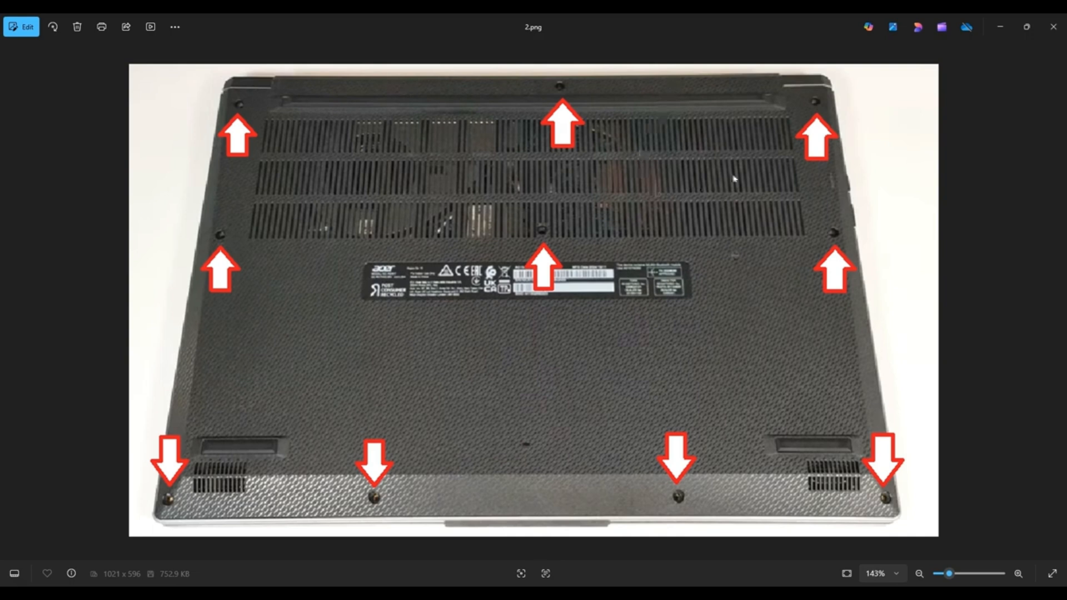
pyautogui.moveTo(849, 100)
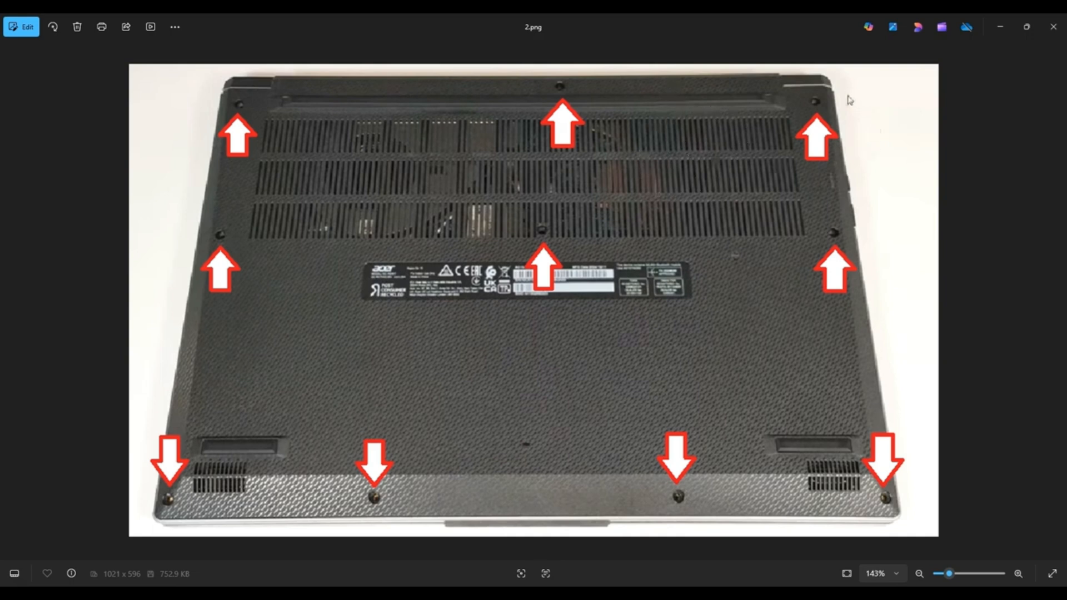
pyautogui.moveTo(844, 189)
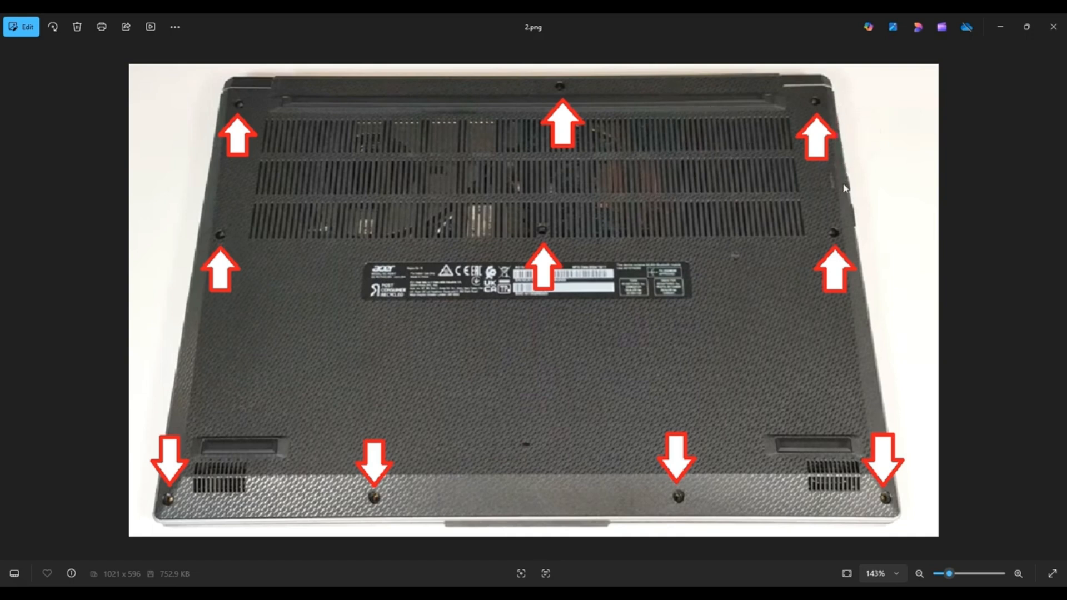
pyautogui.moveTo(865, 294)
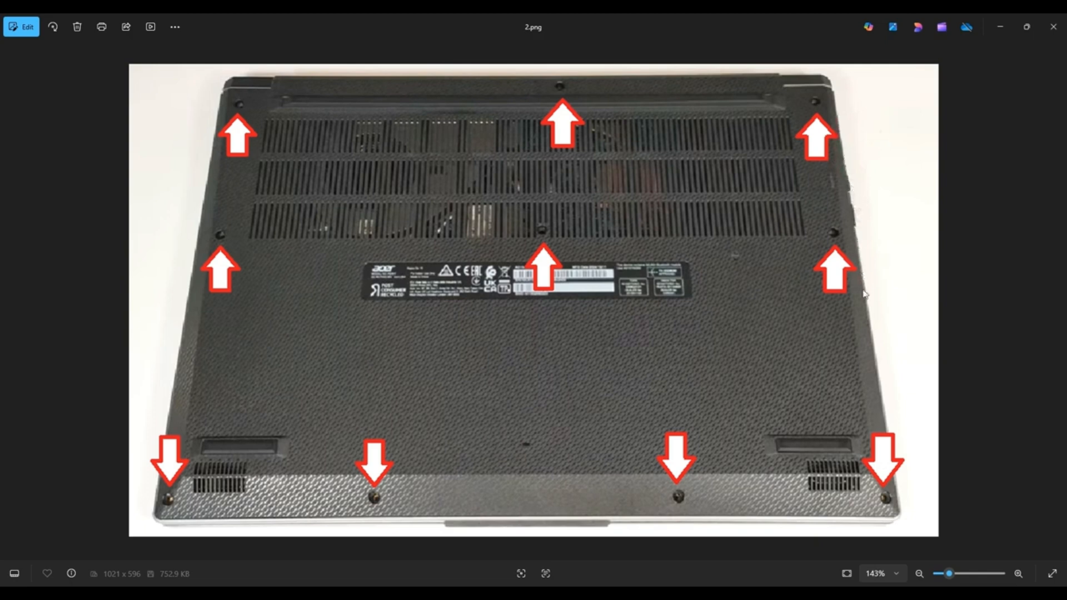
pyautogui.moveTo(201, 279)
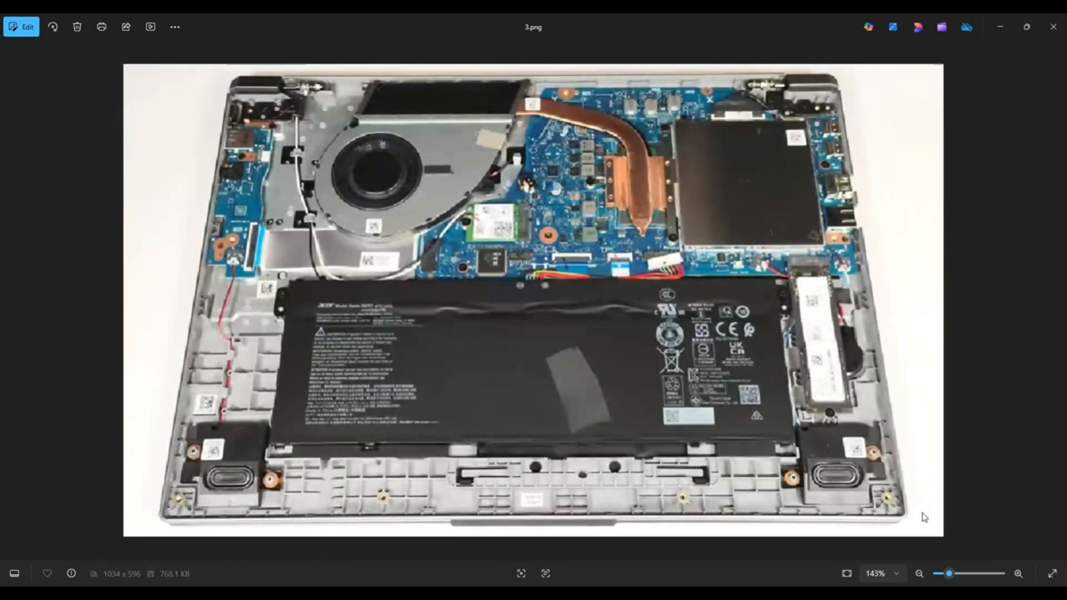
# Advance to 3.png, the opened laptop with battery, fan and motherboard, and zoom slightly.
pyautogui.click(1019, 573)
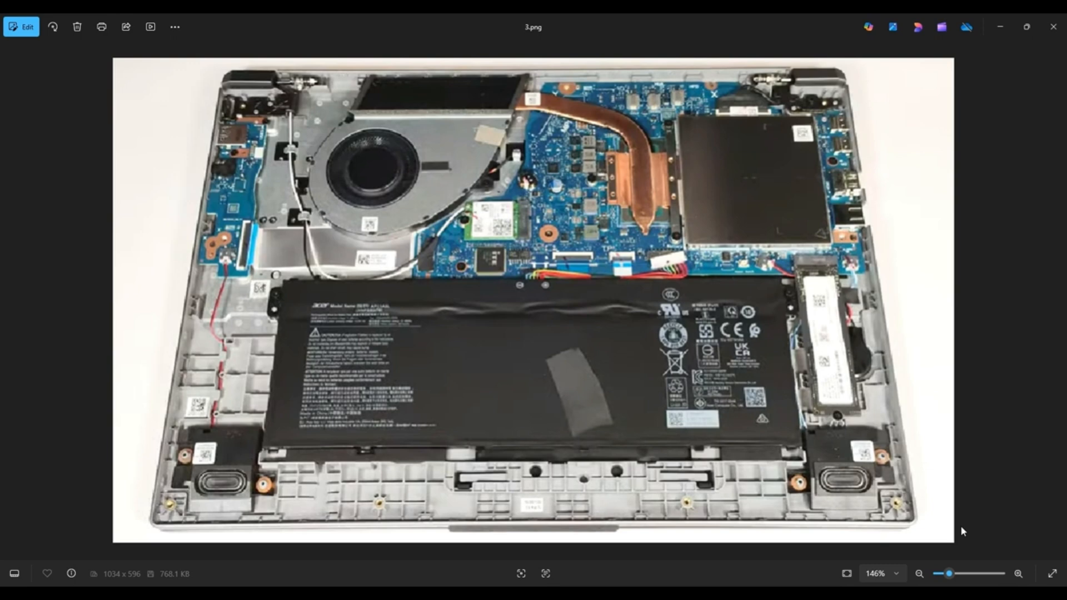
pyautogui.scroll(-3)
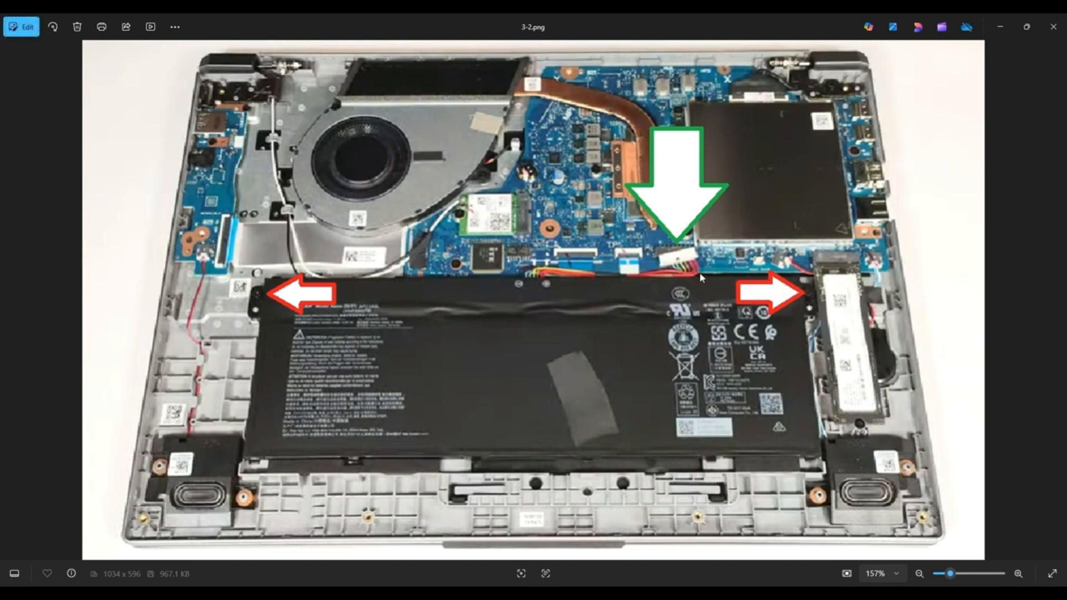
pyautogui.moveTo(718, 223)
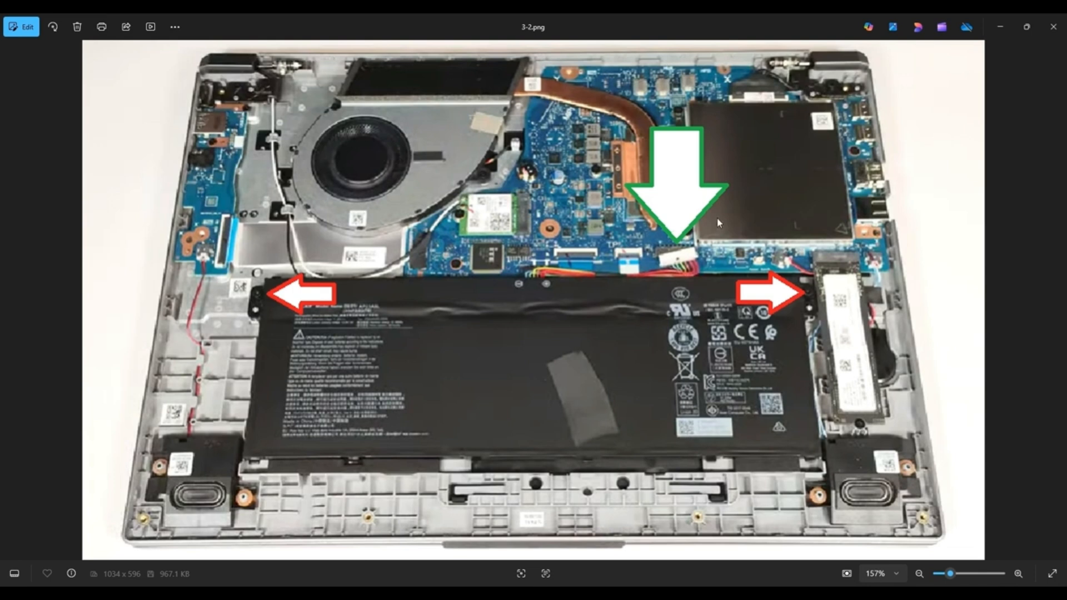
pyautogui.moveTo(659, 260)
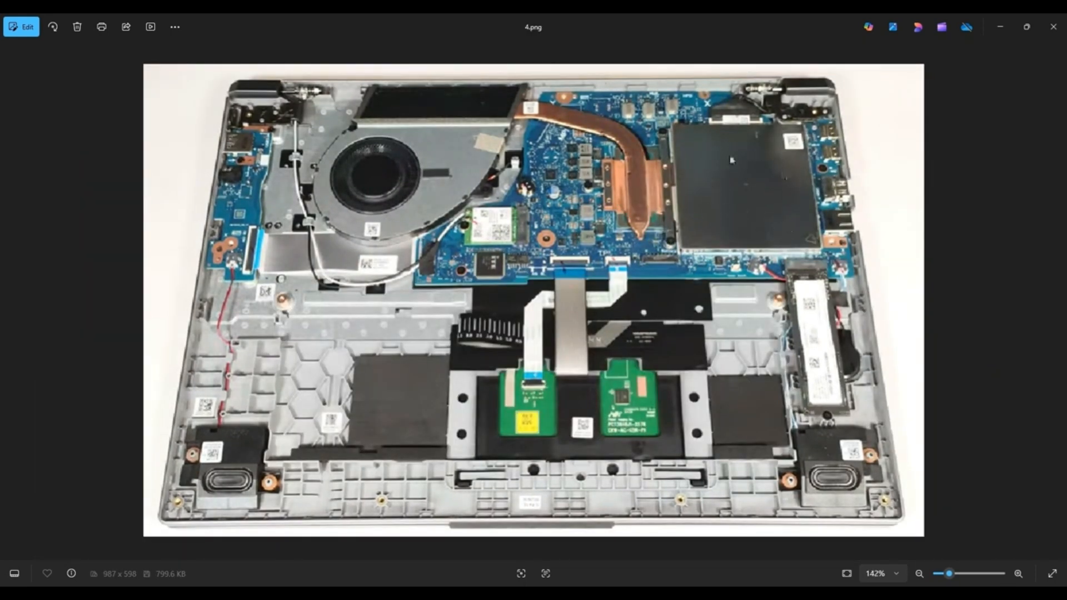
pyautogui.moveTo(721, 185)
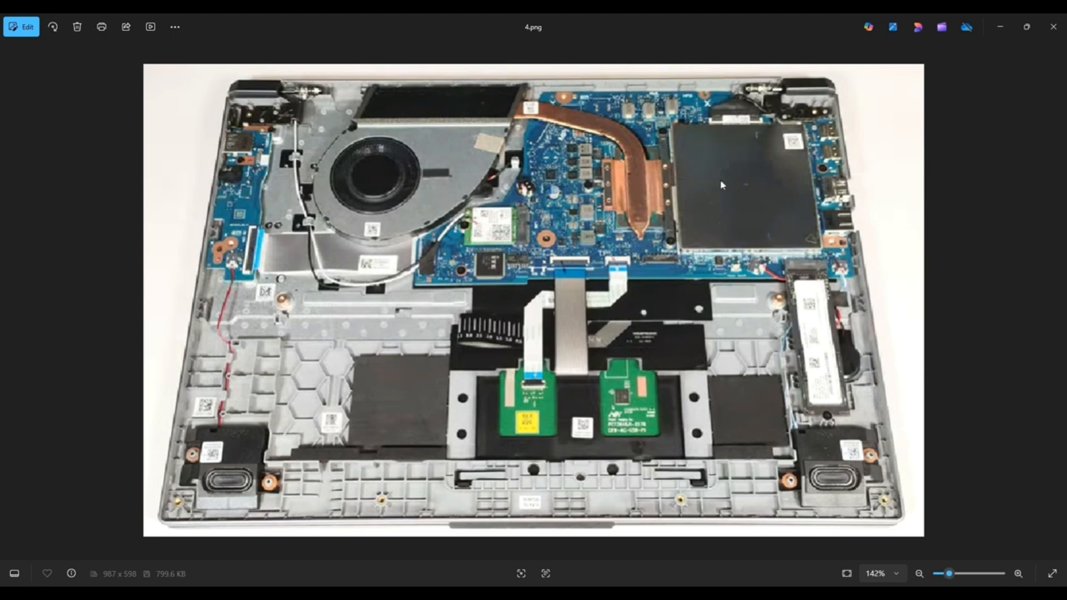
pyautogui.moveTo(817, 183)
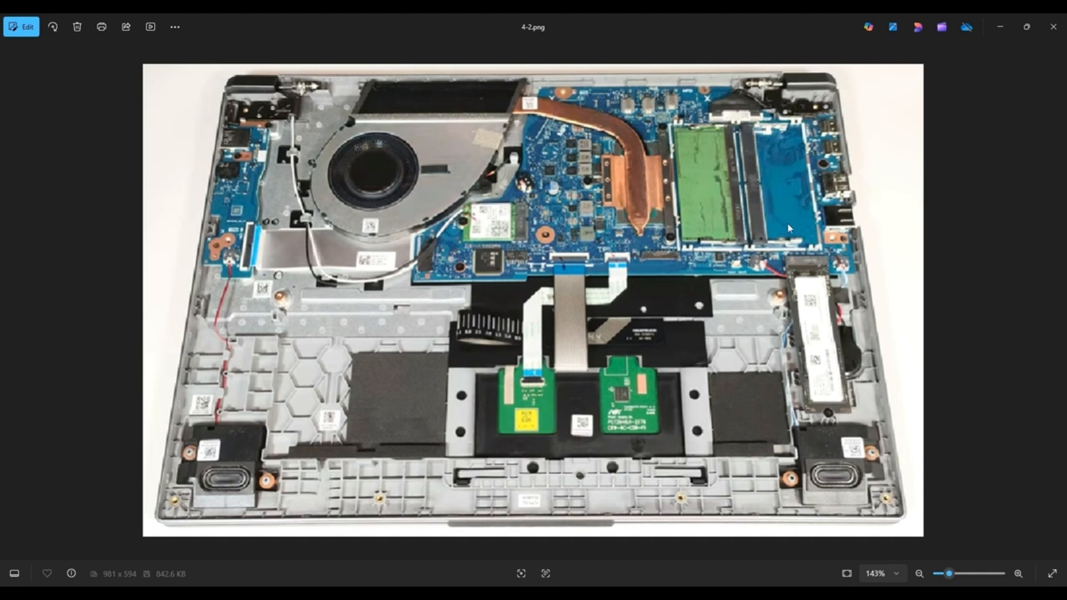
pyautogui.moveTo(622, 126)
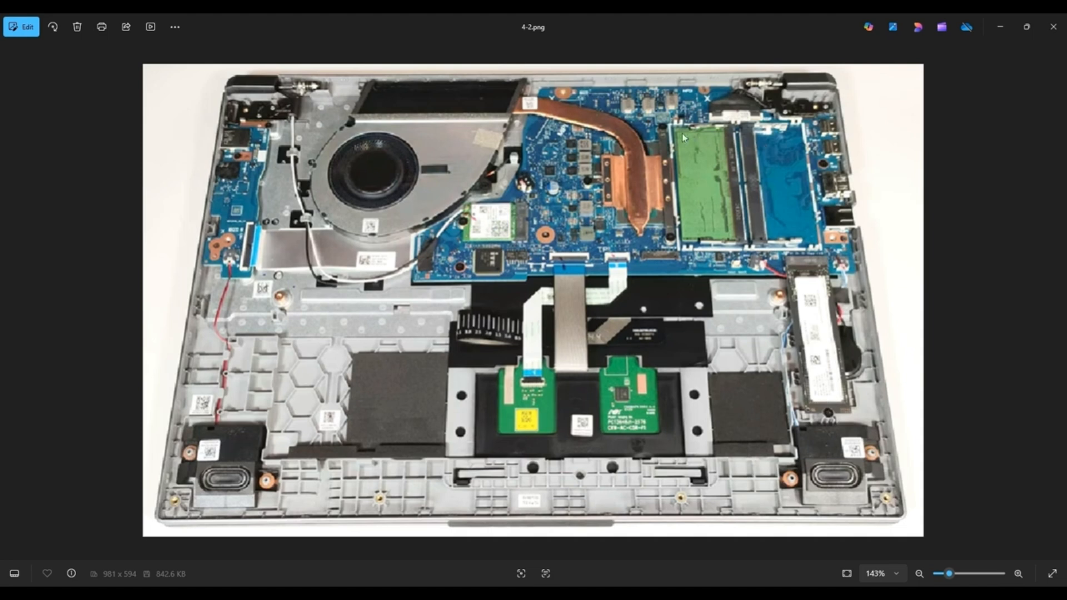
pyautogui.moveTo(686, 202)
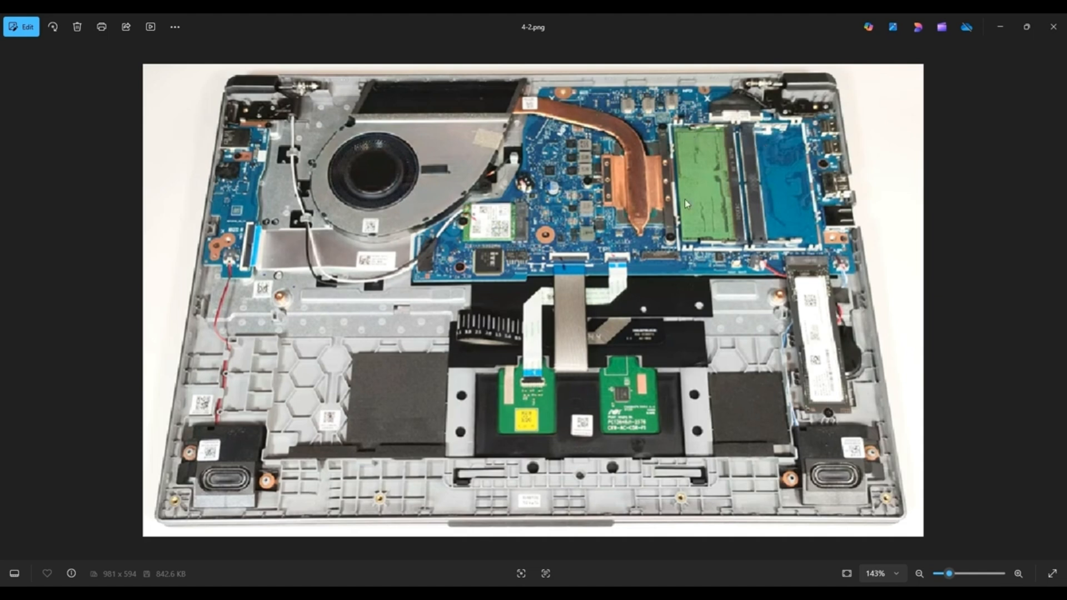
pyautogui.moveTo(650, 273)
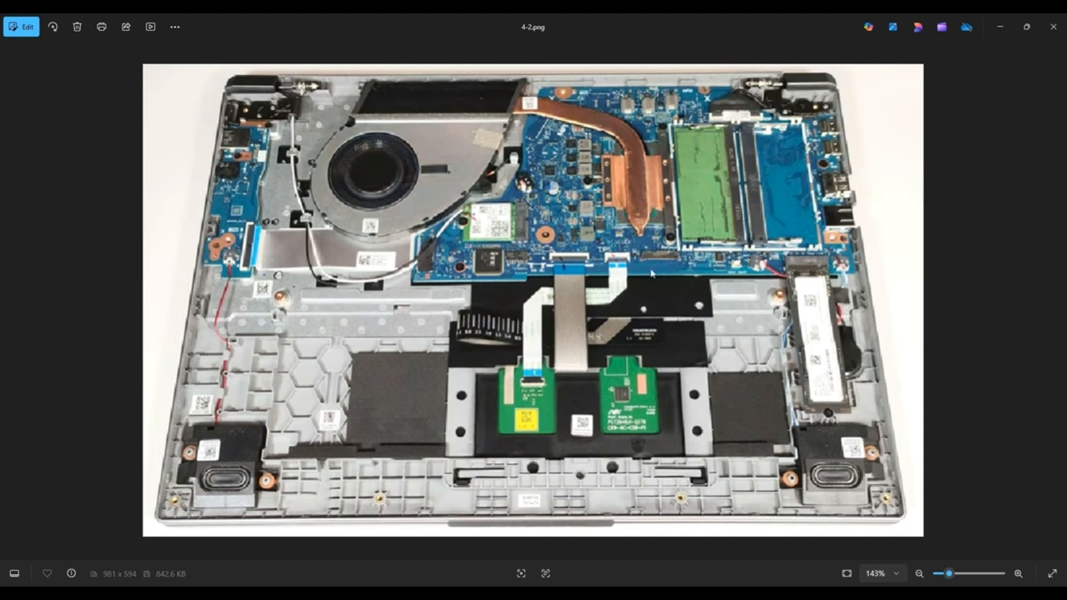
pyautogui.moveTo(755, 260)
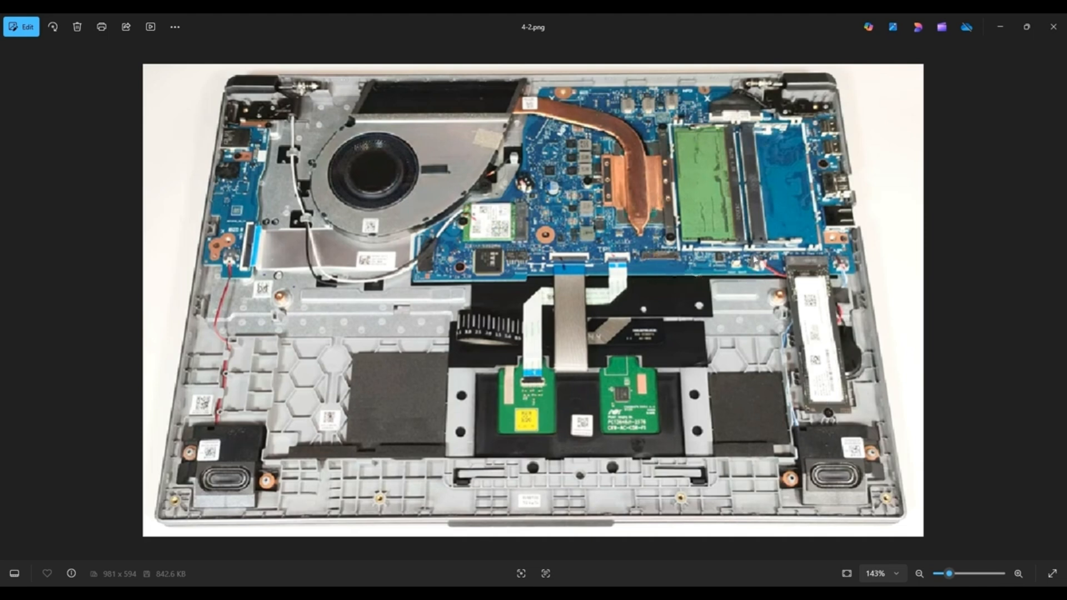
pyautogui.moveTo(759, 176)
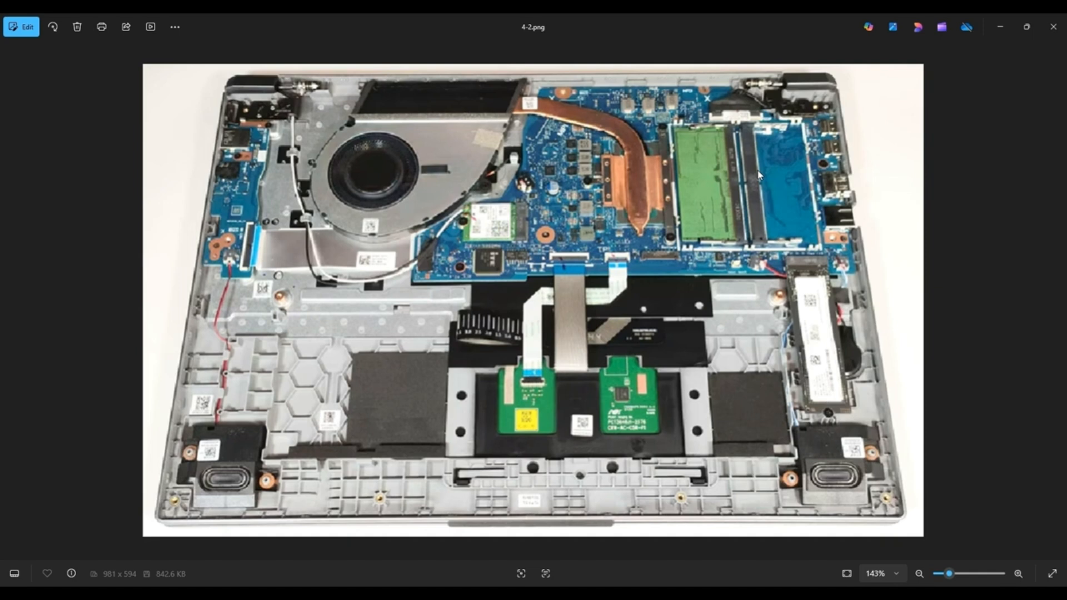
pyautogui.moveTo(774, 213)
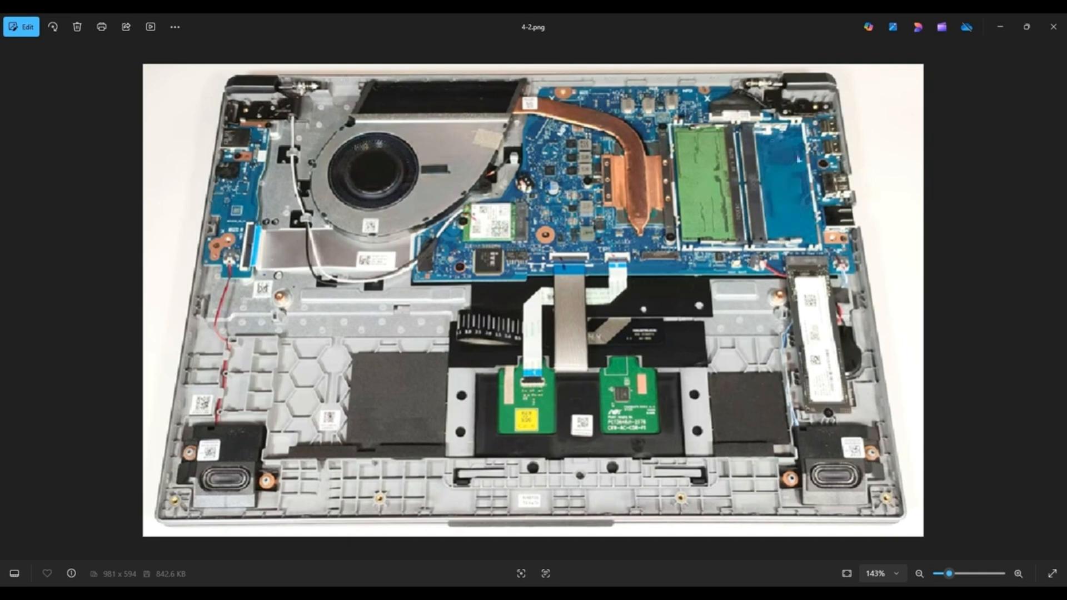
pyautogui.moveTo(794, 216)
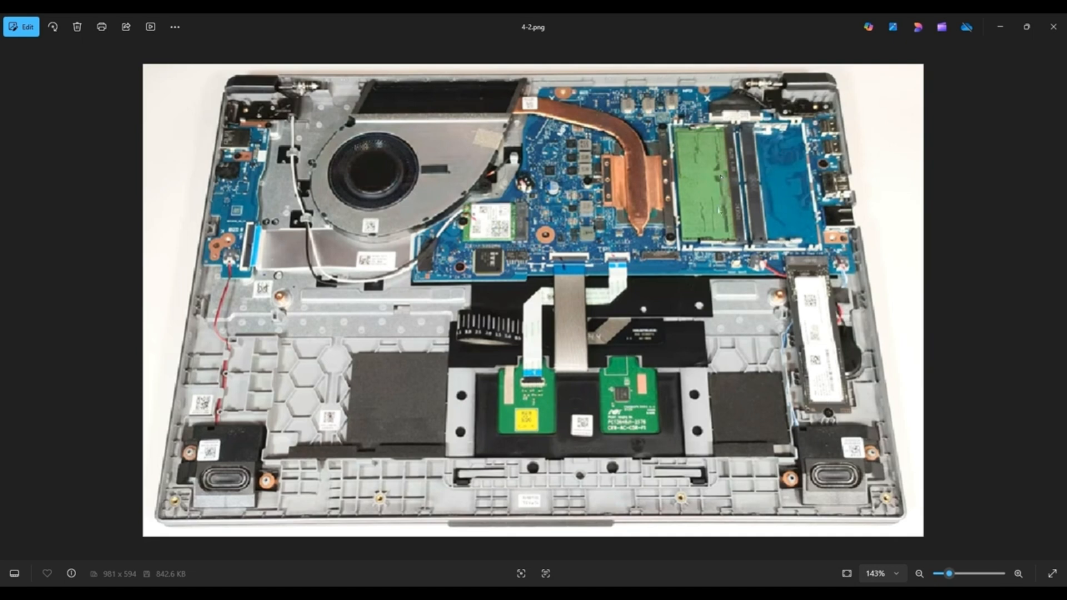
pyautogui.moveTo(672, 220)
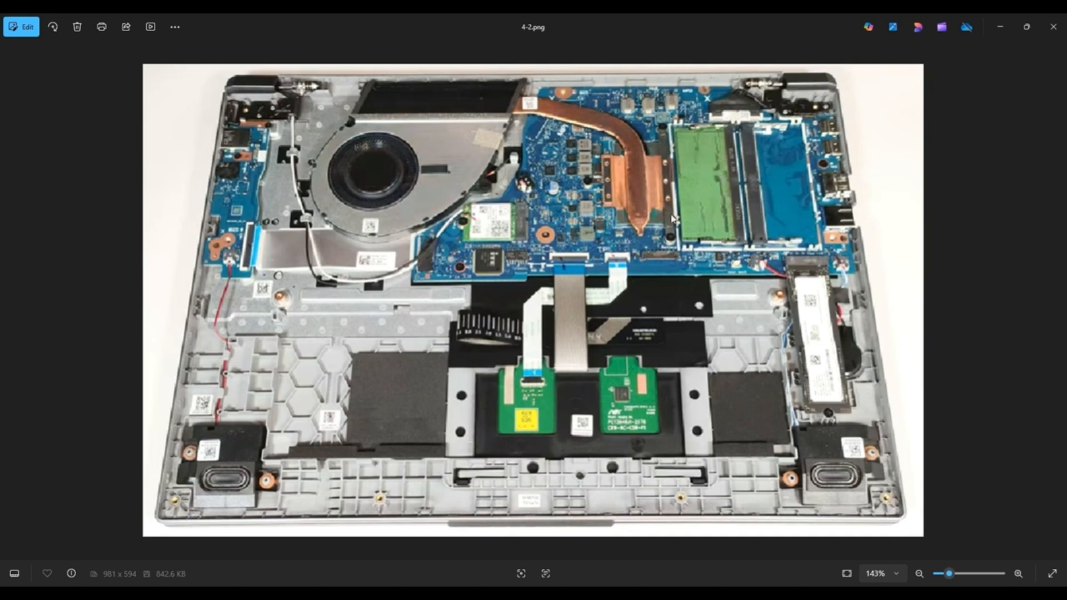
pyautogui.moveTo(715, 190)
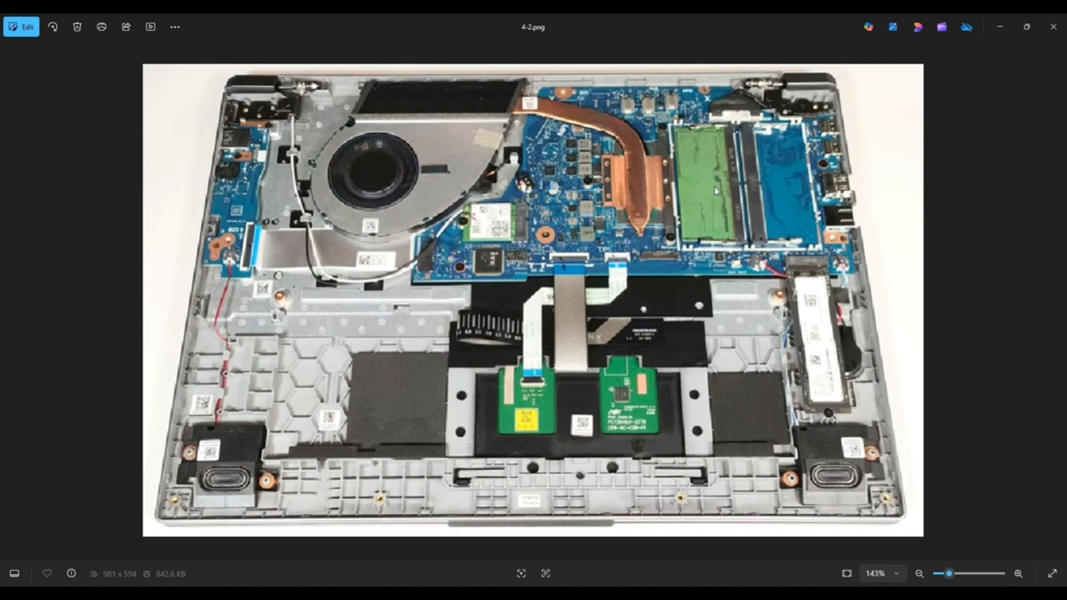
pyautogui.moveTo(757, 240)
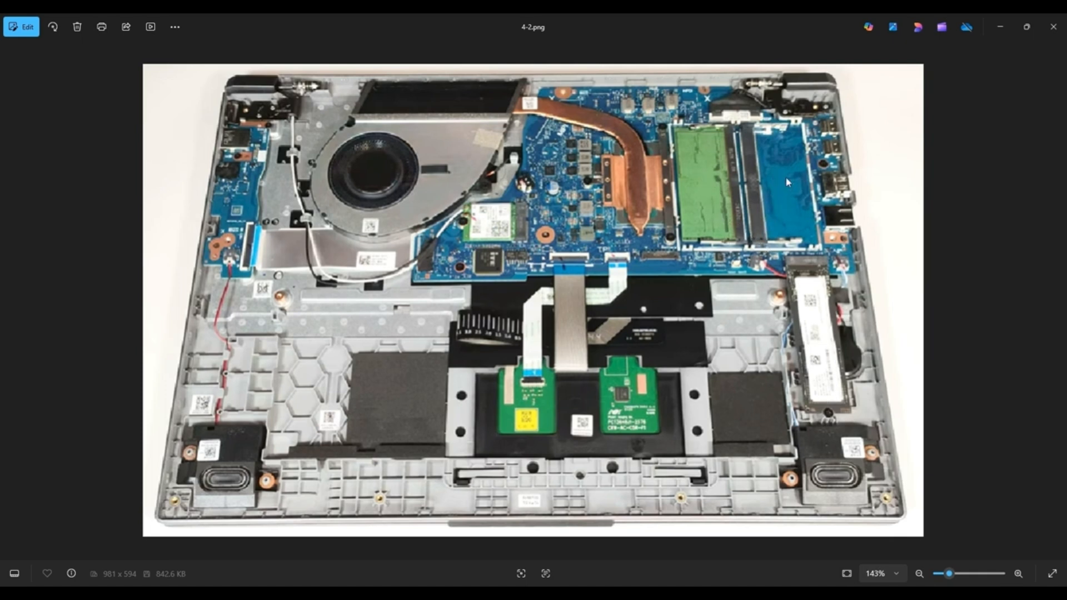
pyautogui.moveTo(687, 129)
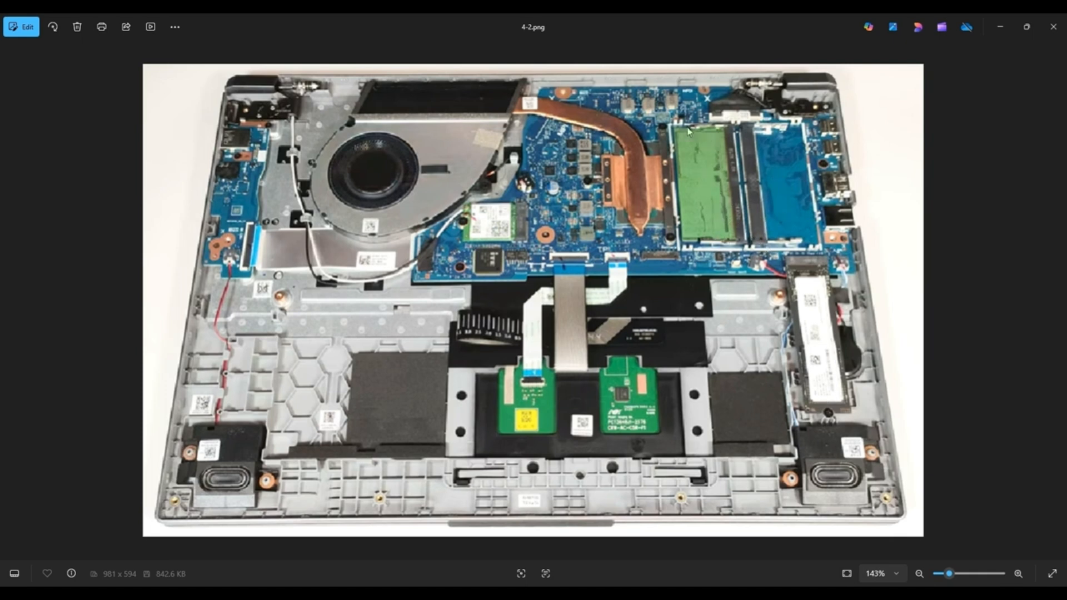
pyautogui.moveTo(687, 235)
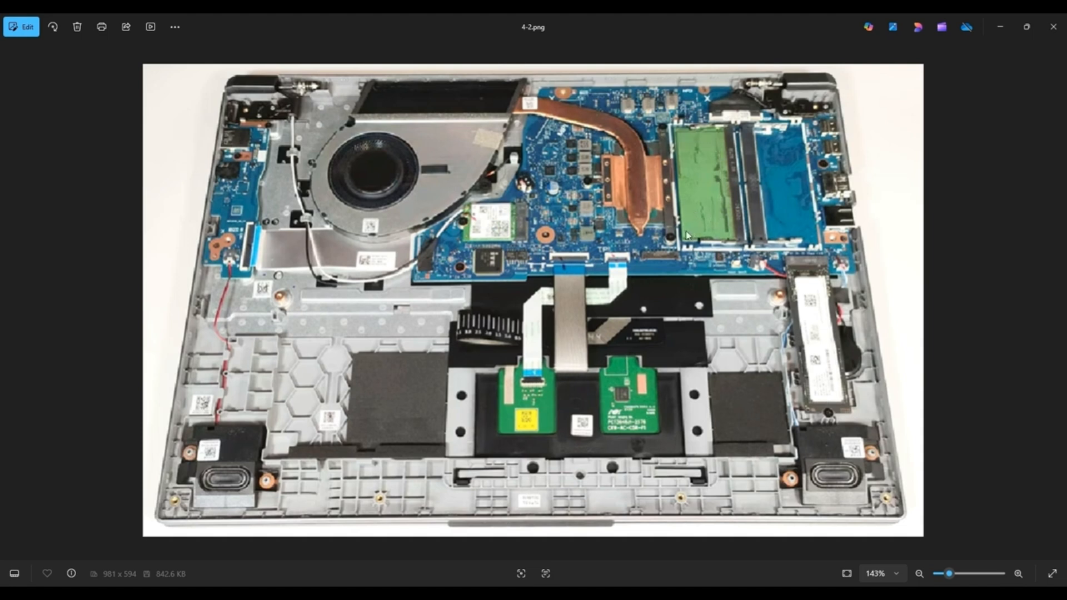
pyautogui.moveTo(759, 211)
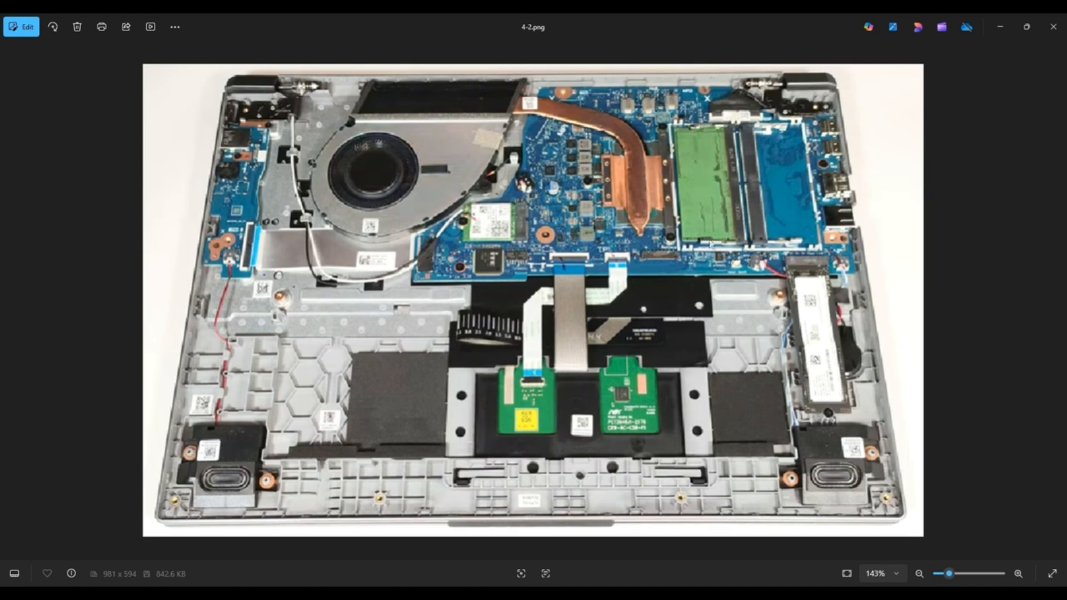
pyautogui.moveTo(696, 156)
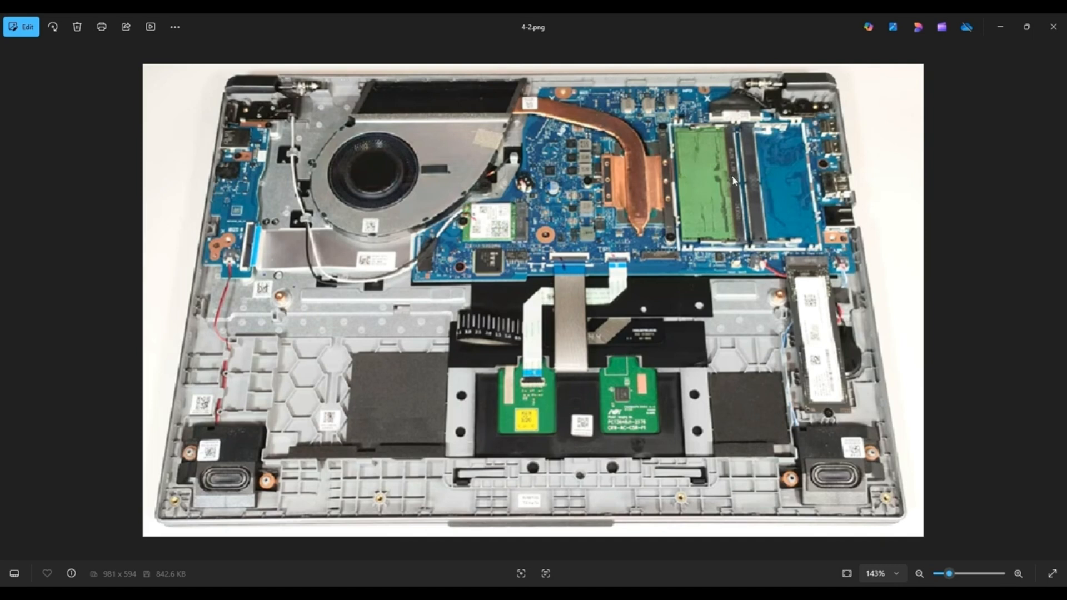
pyautogui.moveTo(689, 190)
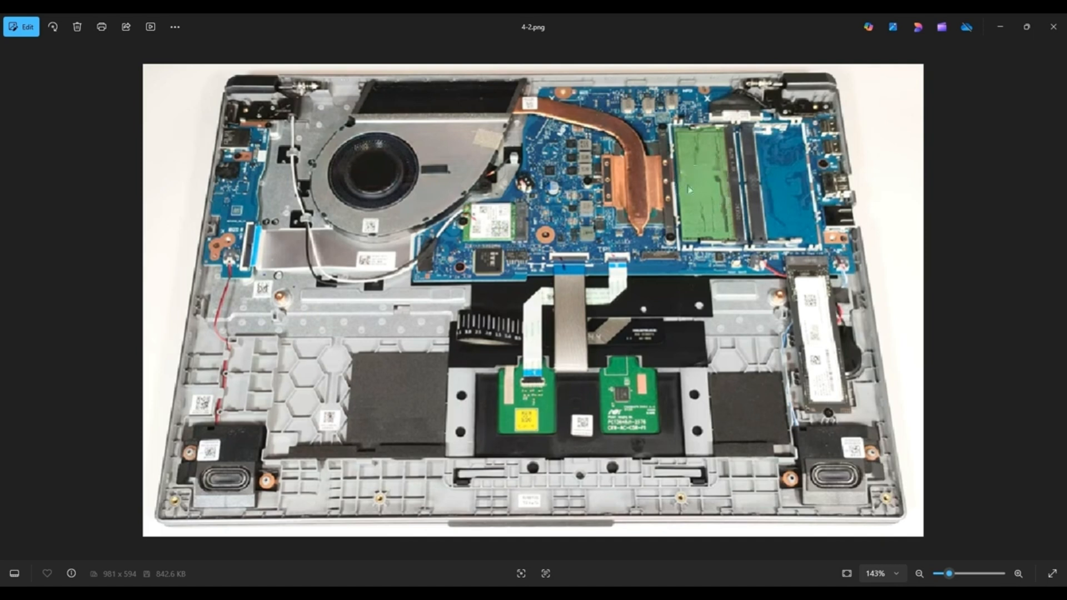
pyautogui.moveTo(696, 181)
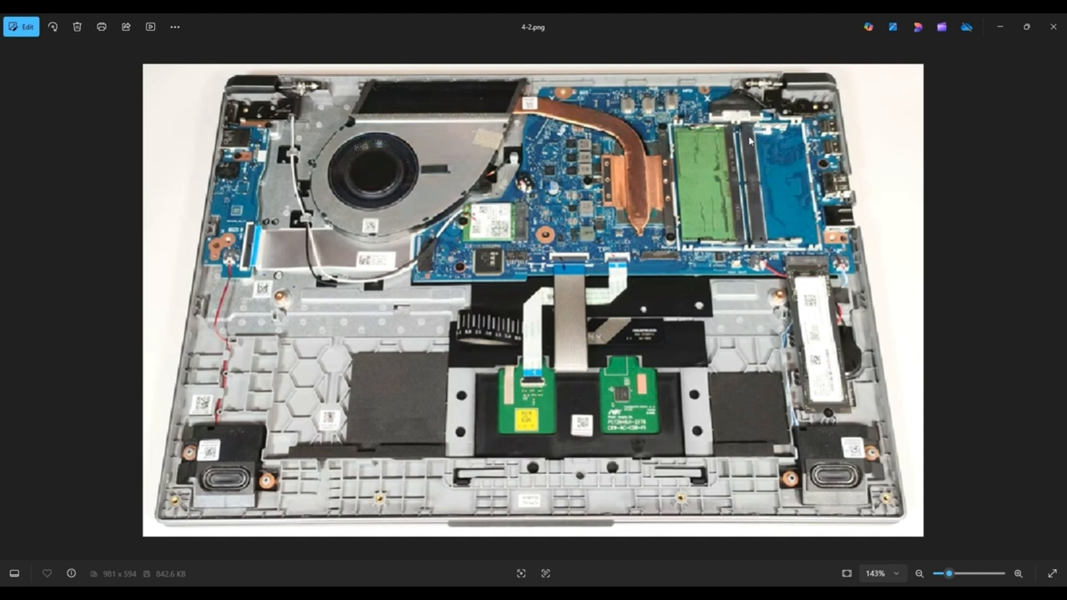
pyautogui.moveTo(781, 199)
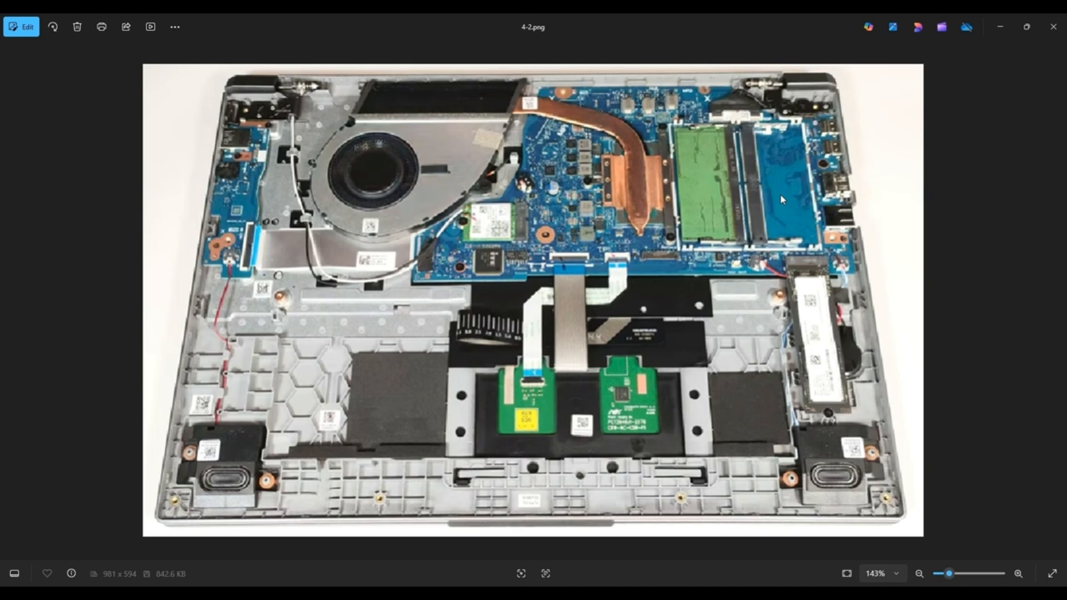
pyautogui.moveTo(769, 230)
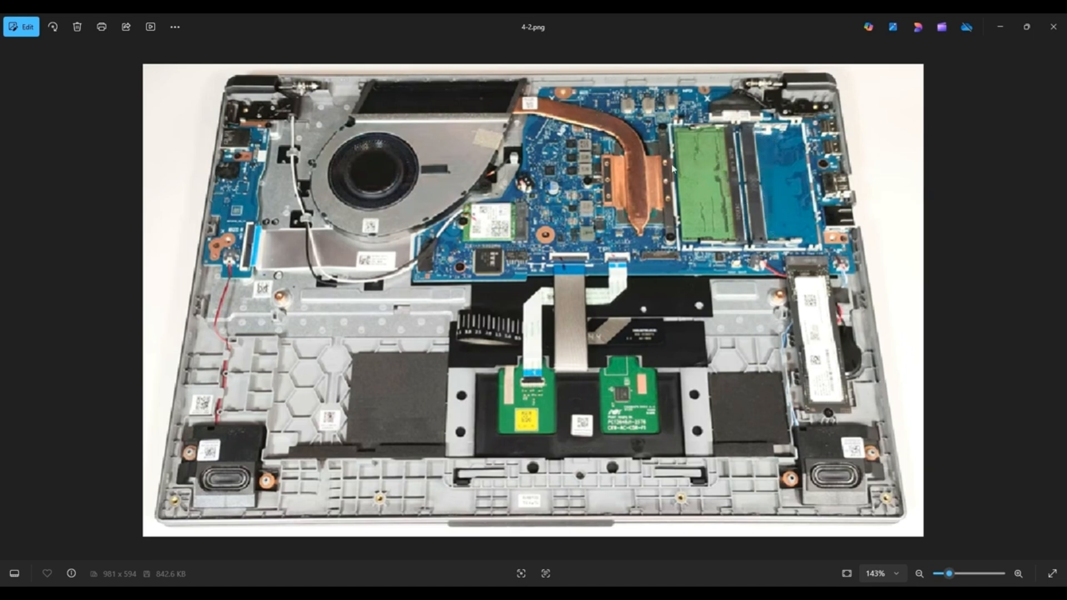
pyautogui.moveTo(700, 160)
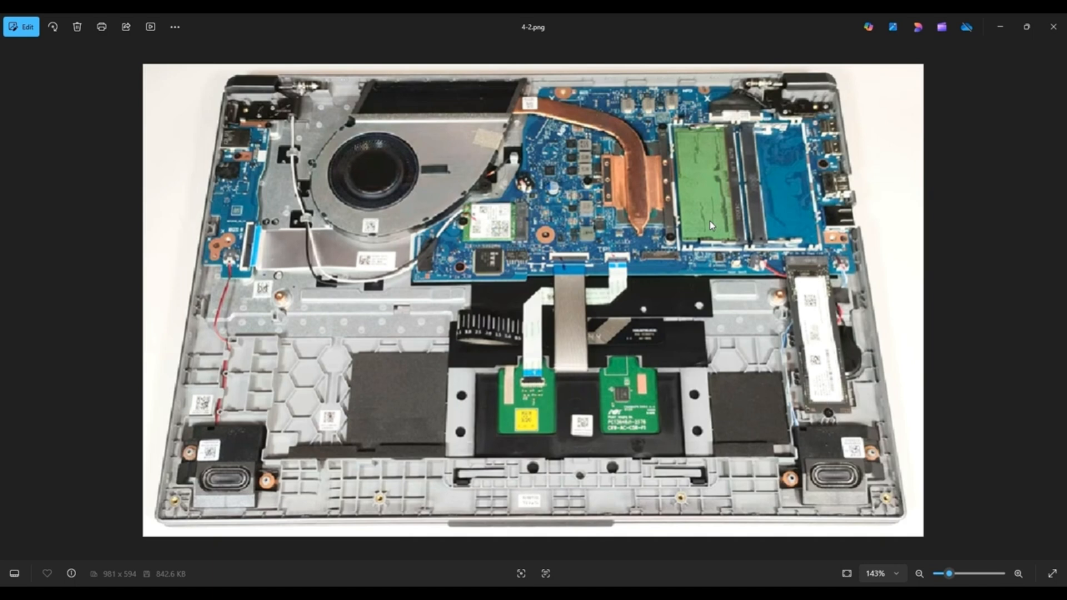
pyautogui.moveTo(768, 265)
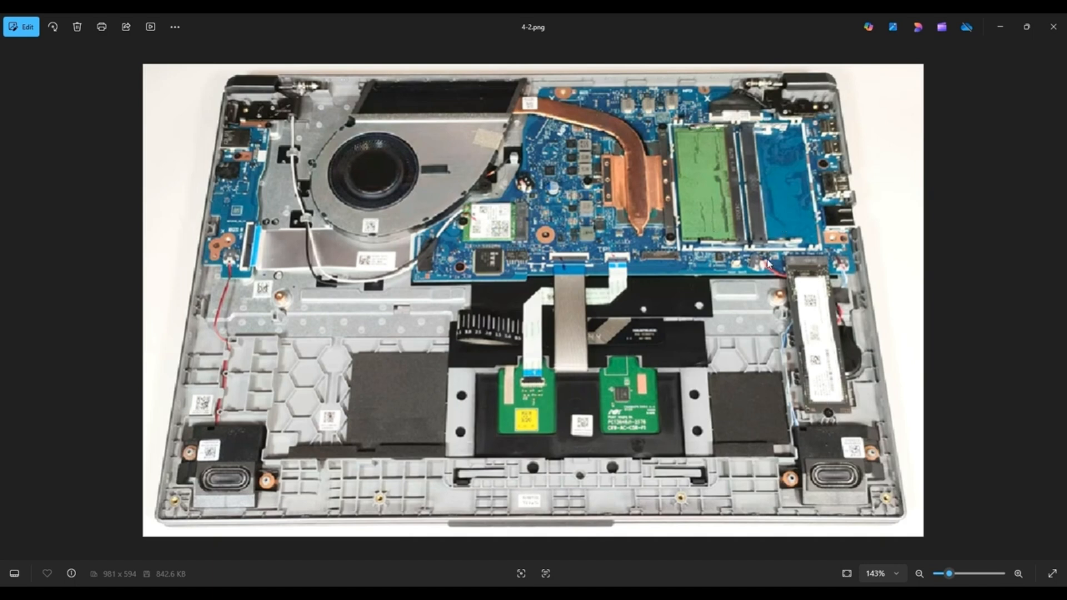
pyautogui.moveTo(551, 170)
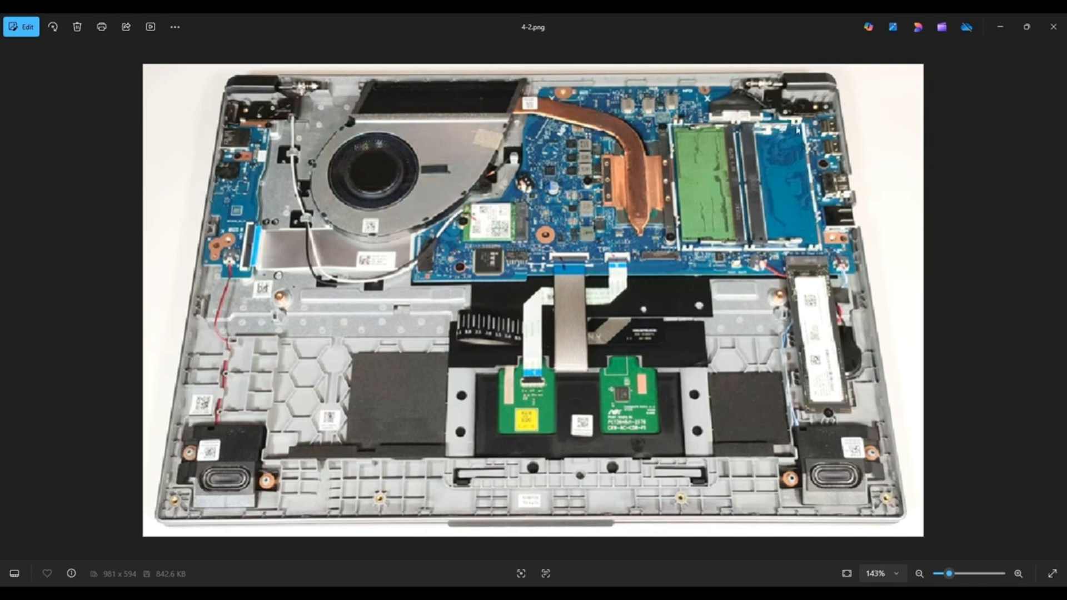
pyautogui.moveTo(793, 144)
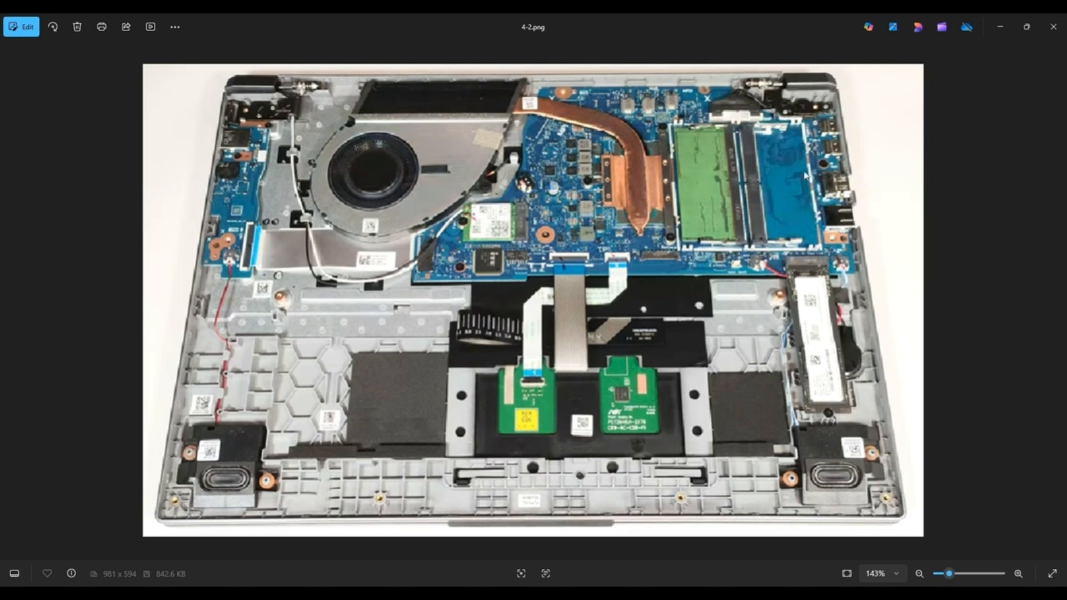
pyautogui.moveTo(818, 430)
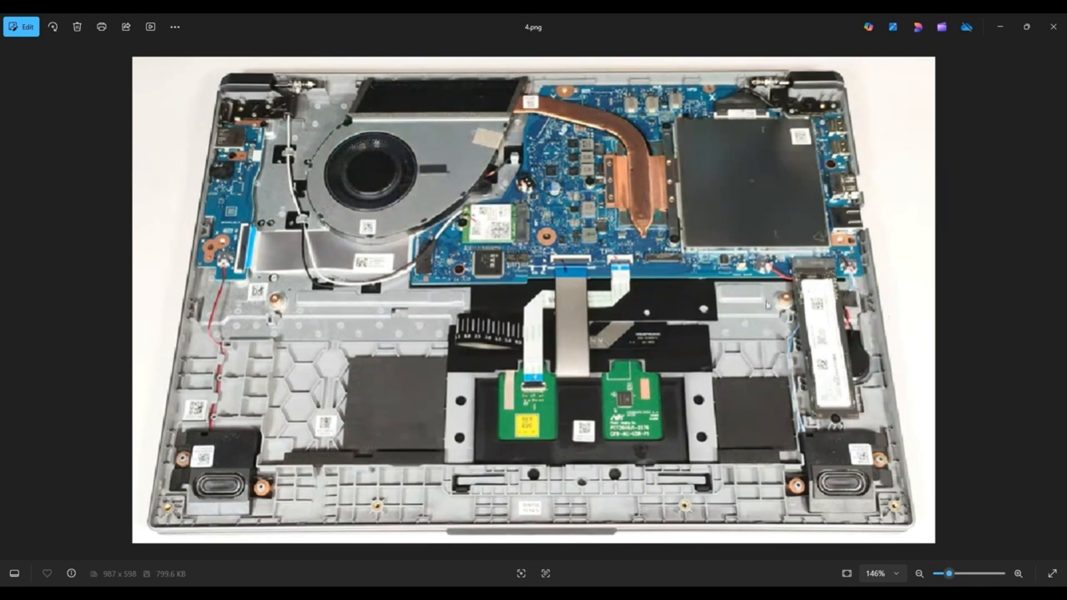
pyautogui.moveTo(765, 313)
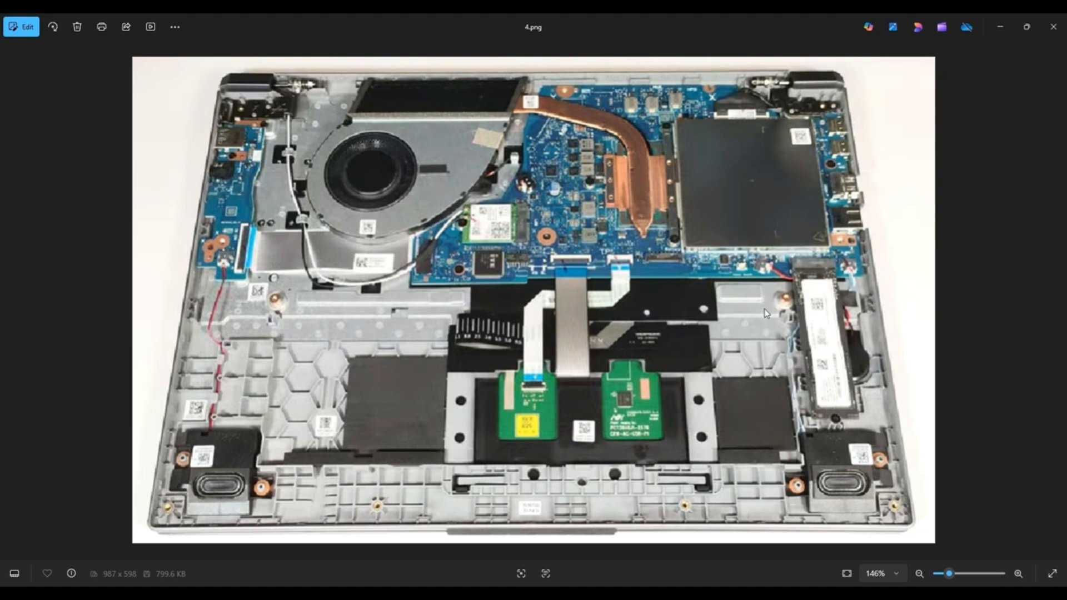
pyautogui.moveTo(764, 341)
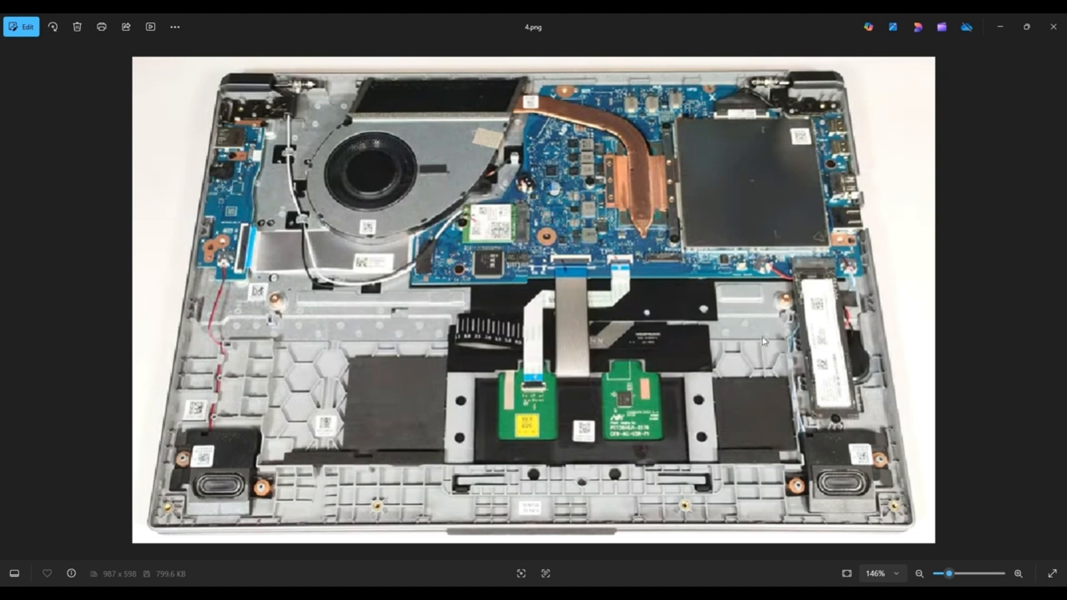
pyautogui.moveTo(783, 357)
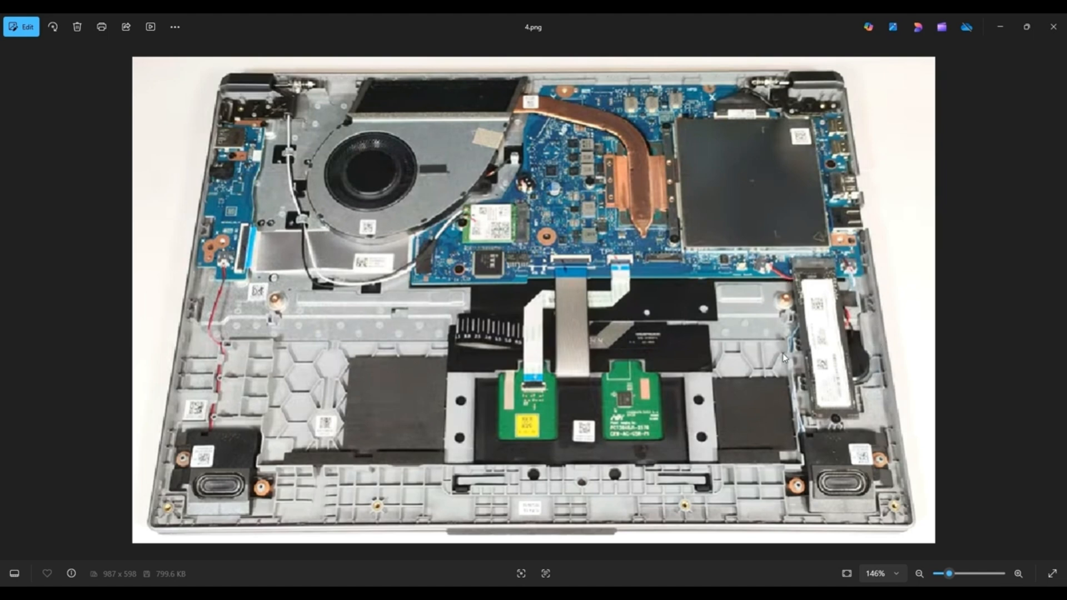
pyautogui.moveTo(769, 335)
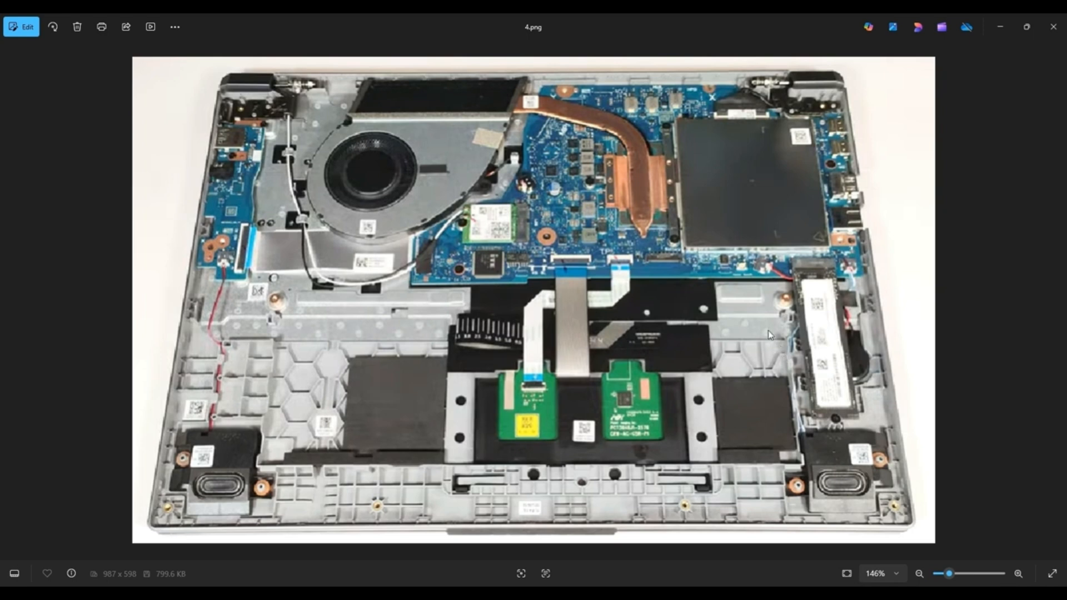
pyautogui.moveTo(760, 381)
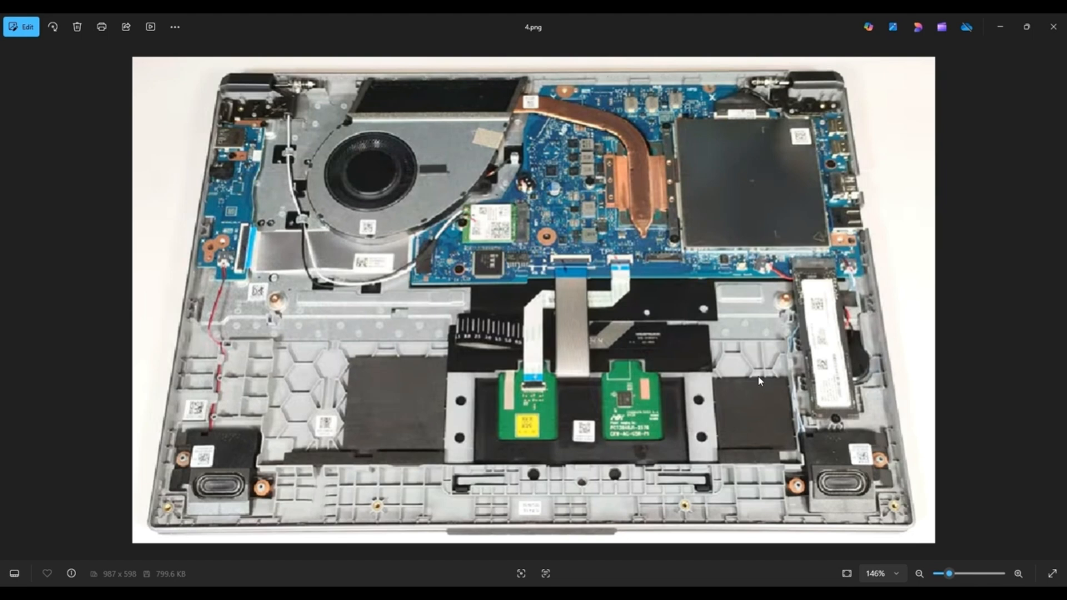
pyautogui.moveTo(785, 400)
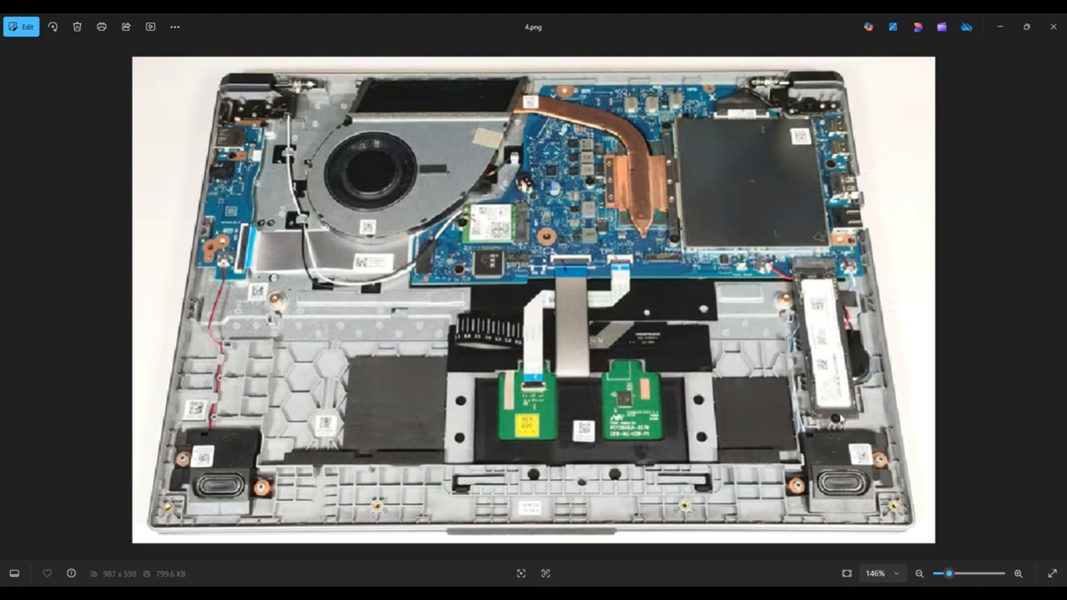
pyautogui.moveTo(835, 413)
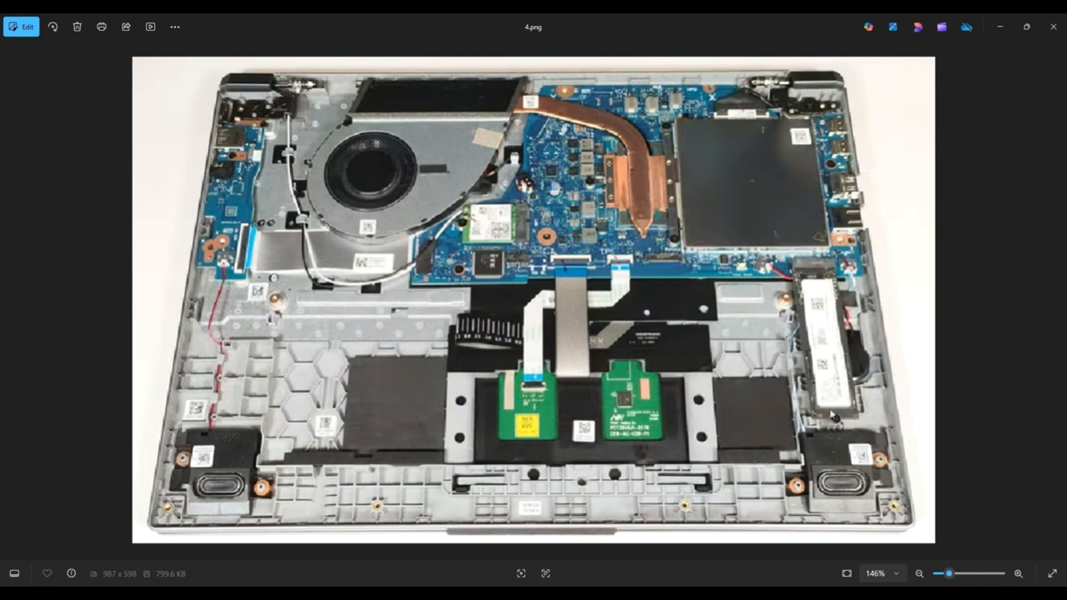
pyautogui.moveTo(832, 416)
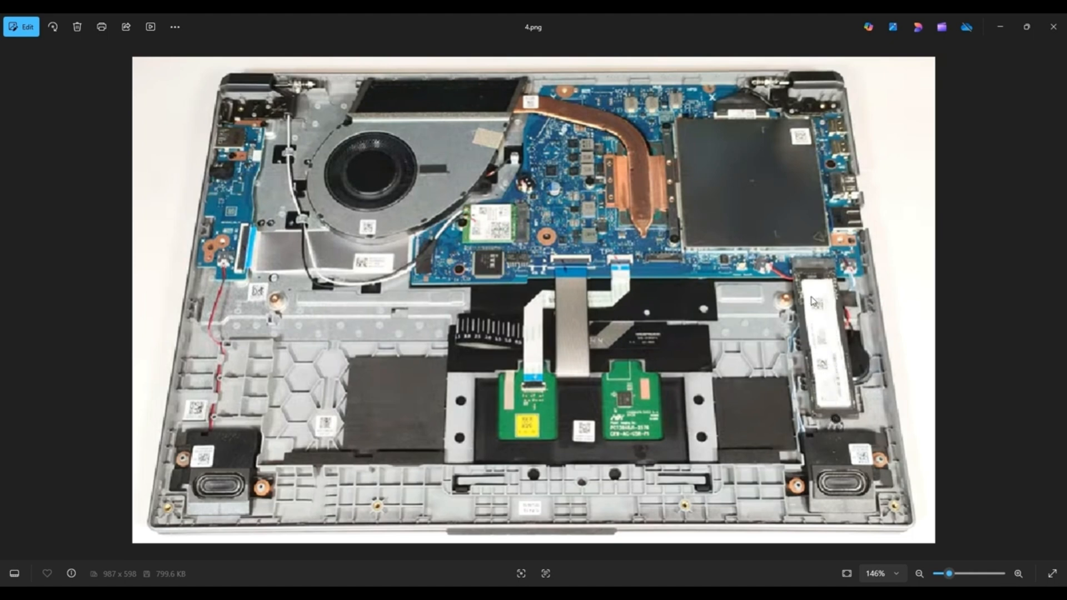
pyautogui.moveTo(824, 271)
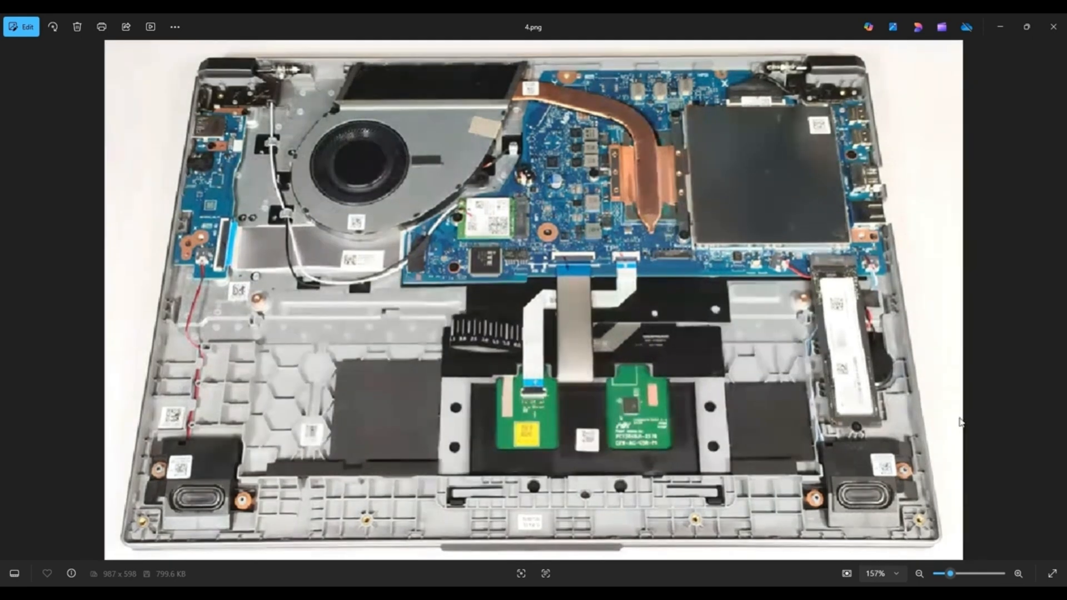
pyautogui.moveTo(880, 340)
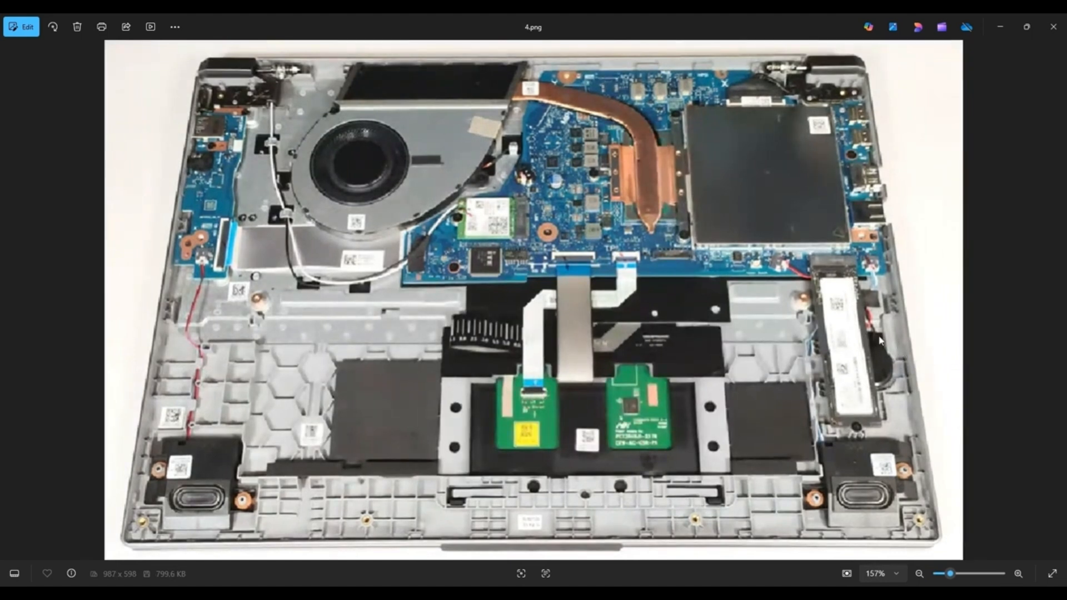
pyautogui.moveTo(888, 344)
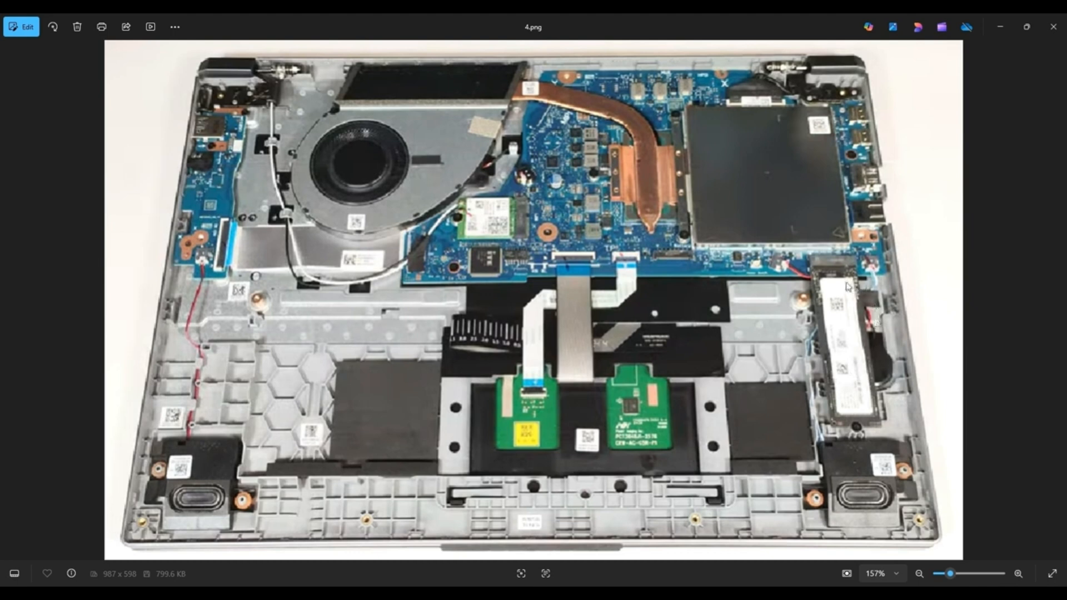
pyautogui.moveTo(786, 279)
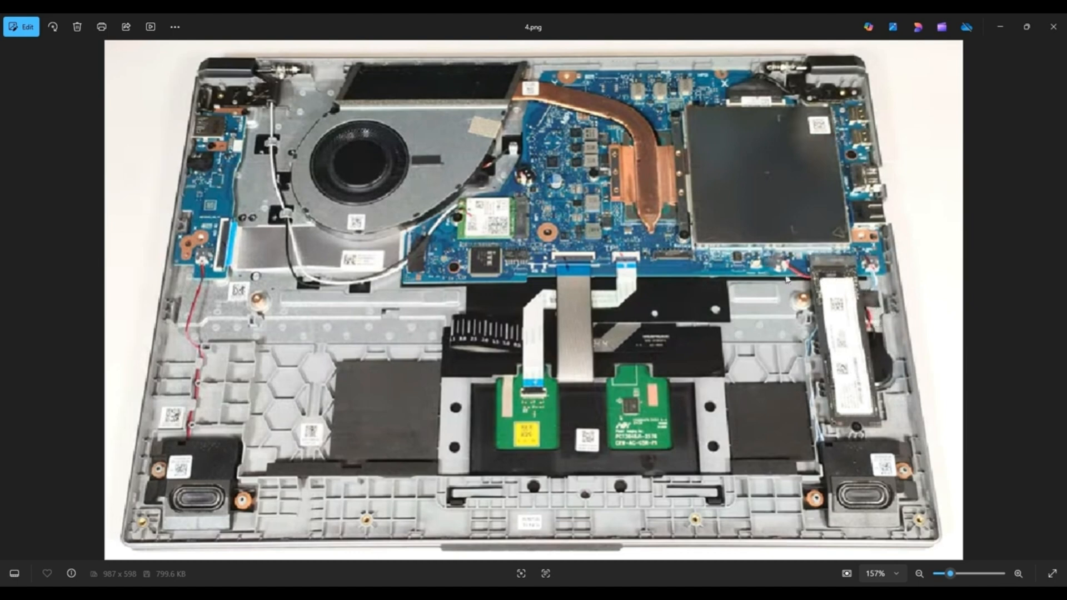
pyautogui.moveTo(774, 280)
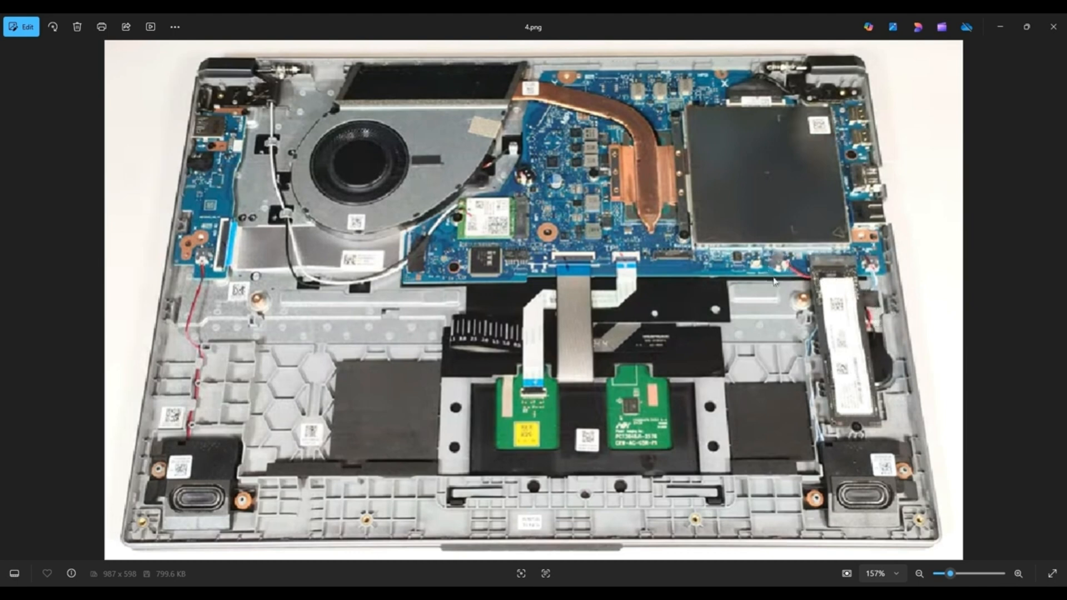
pyautogui.moveTo(831, 335)
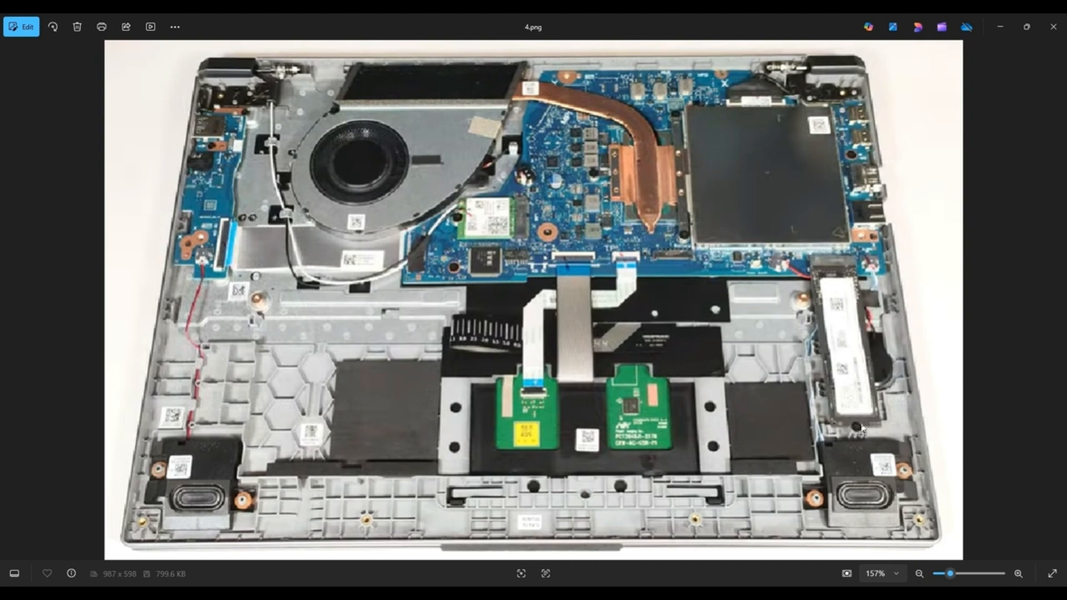
pyautogui.moveTo(837, 289)
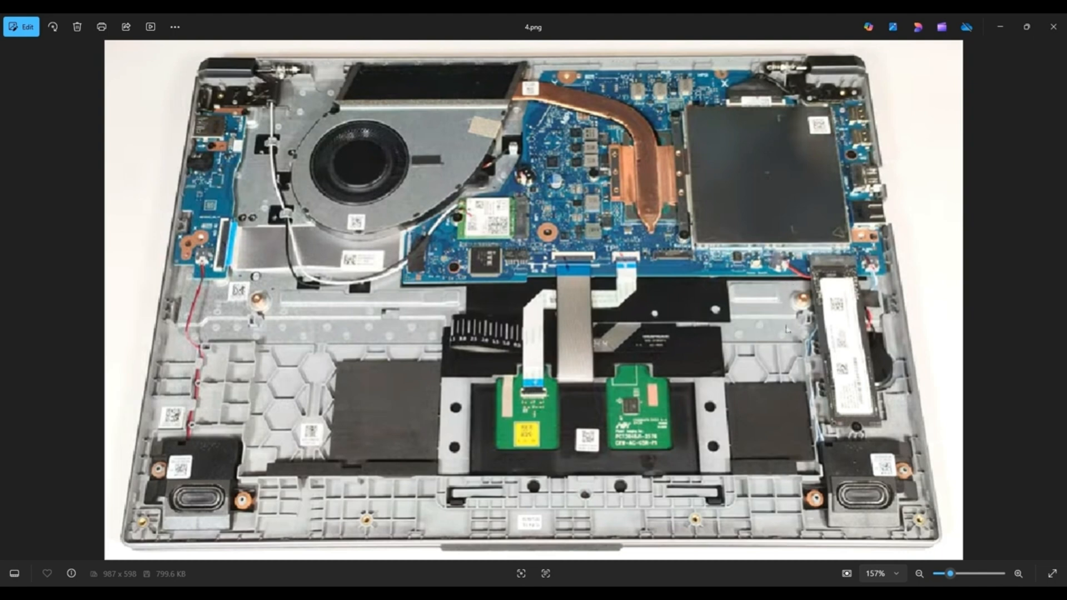
pyautogui.moveTo(856, 389)
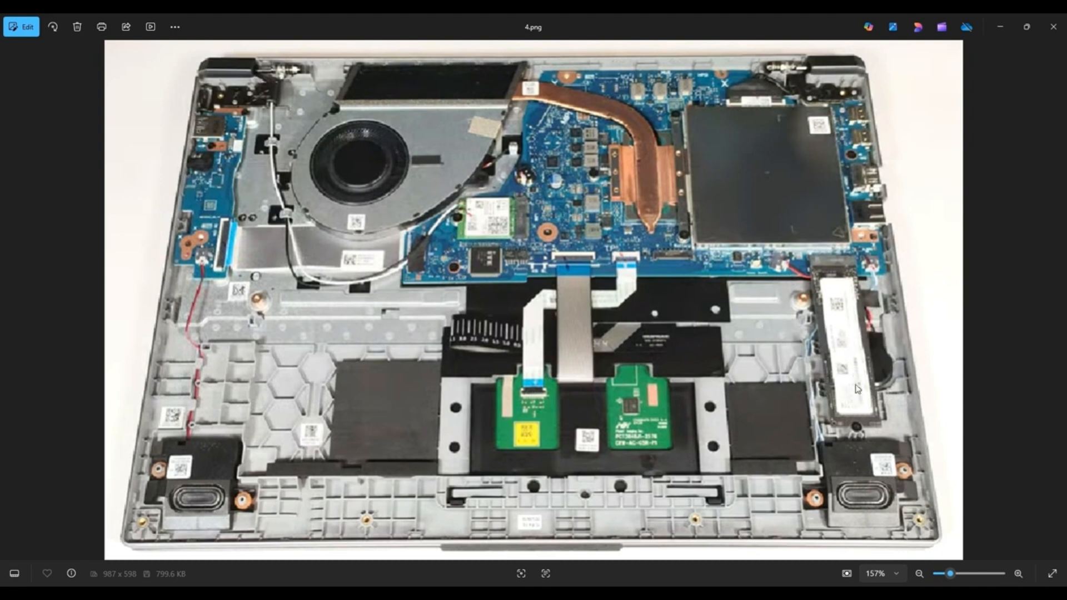
pyautogui.moveTo(885, 340)
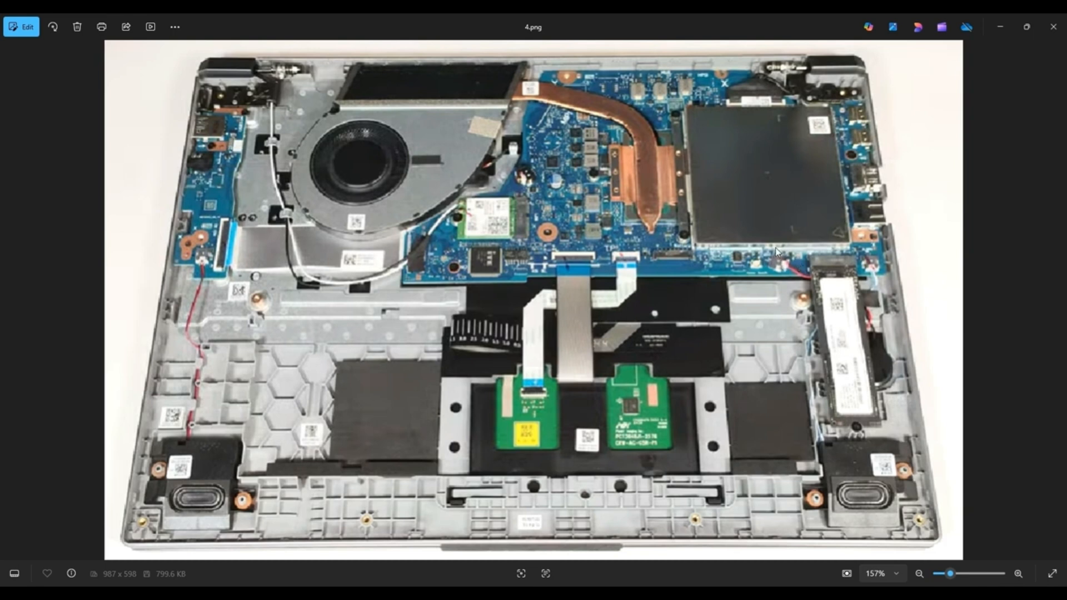
pyautogui.moveTo(810, 286)
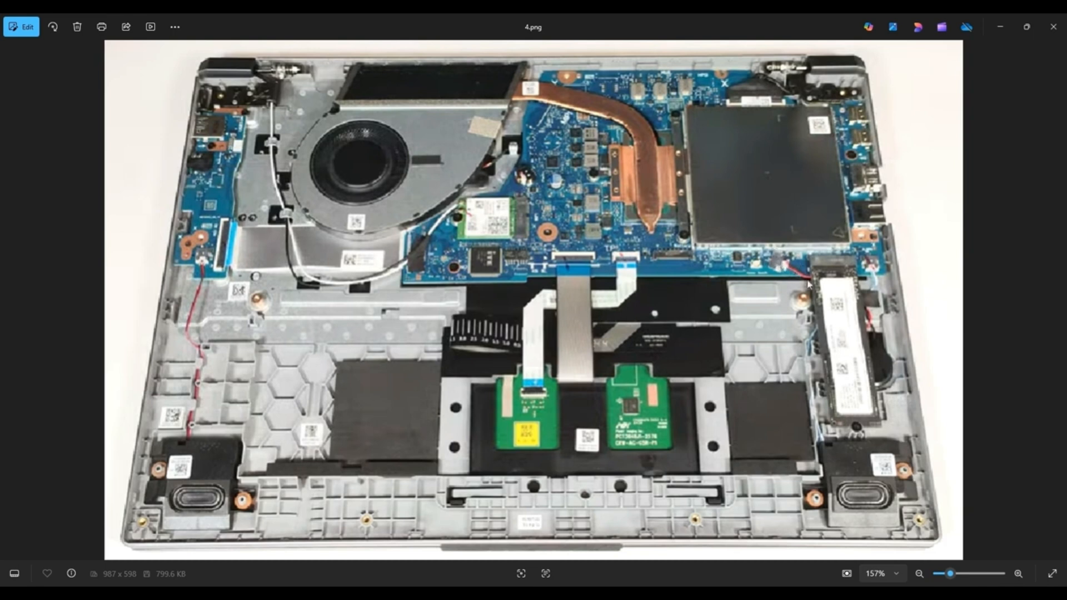
pyautogui.moveTo(781, 269)
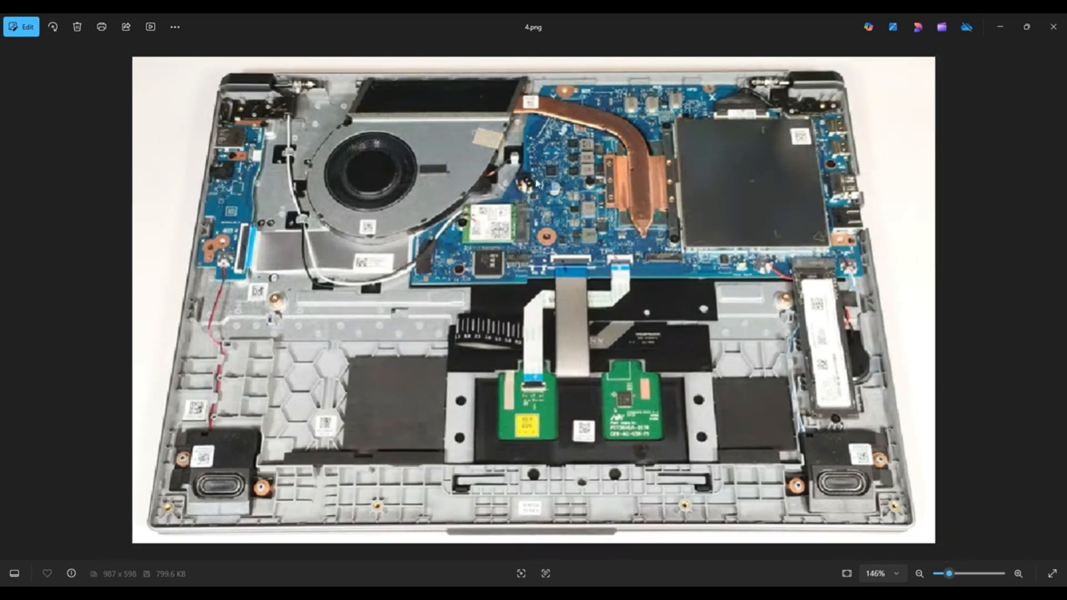
# Advance from 4.png to 5.png, the close-up of the fan, copper heatsink and Wi-Fi card.
pyautogui.press('Right')
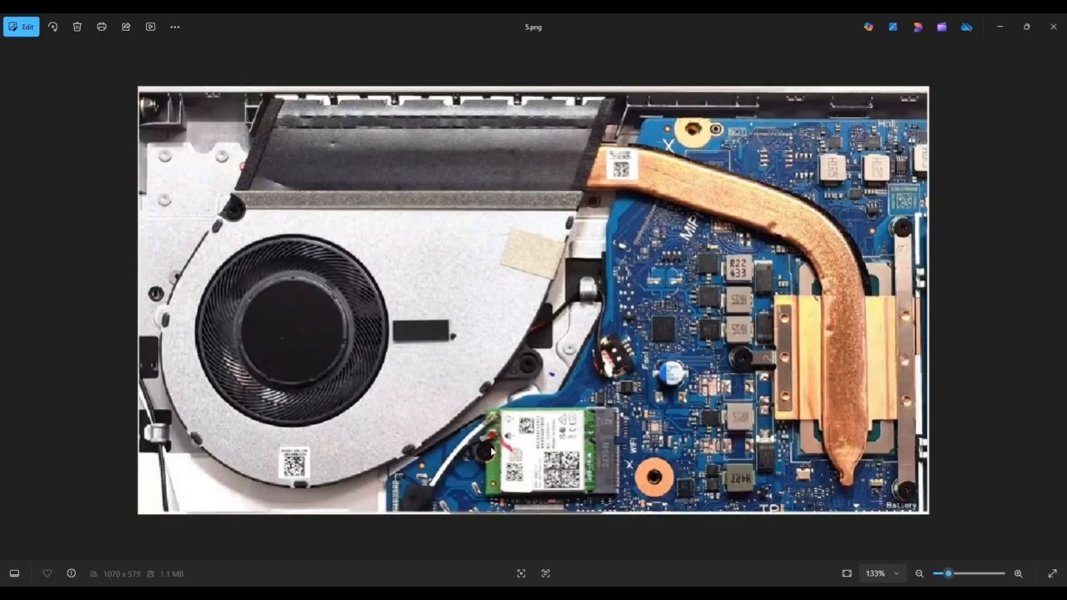
pyautogui.moveTo(599, 445)
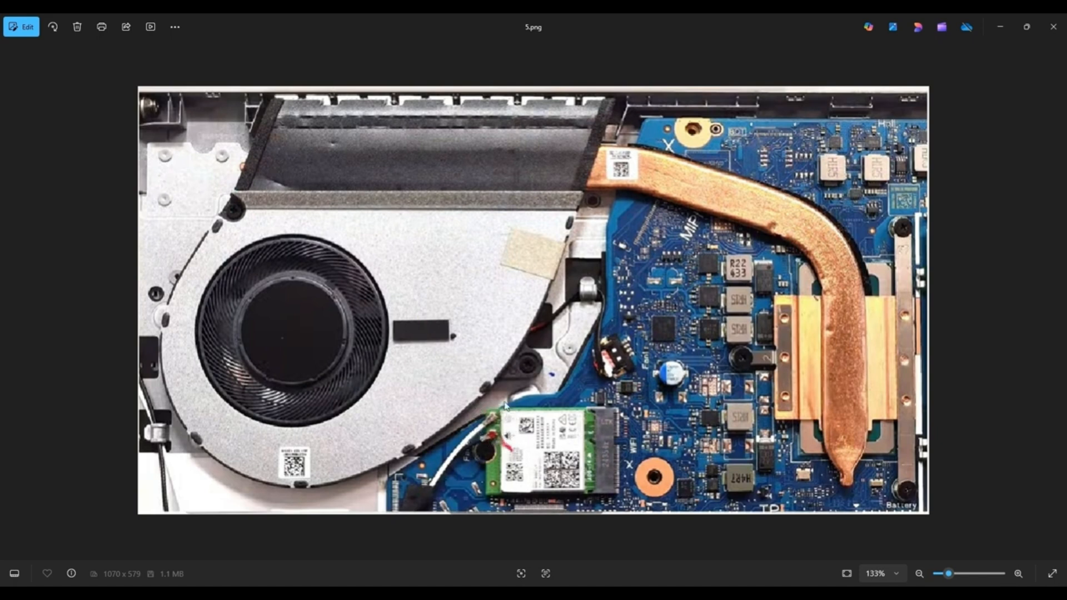
pyautogui.moveTo(514, 421)
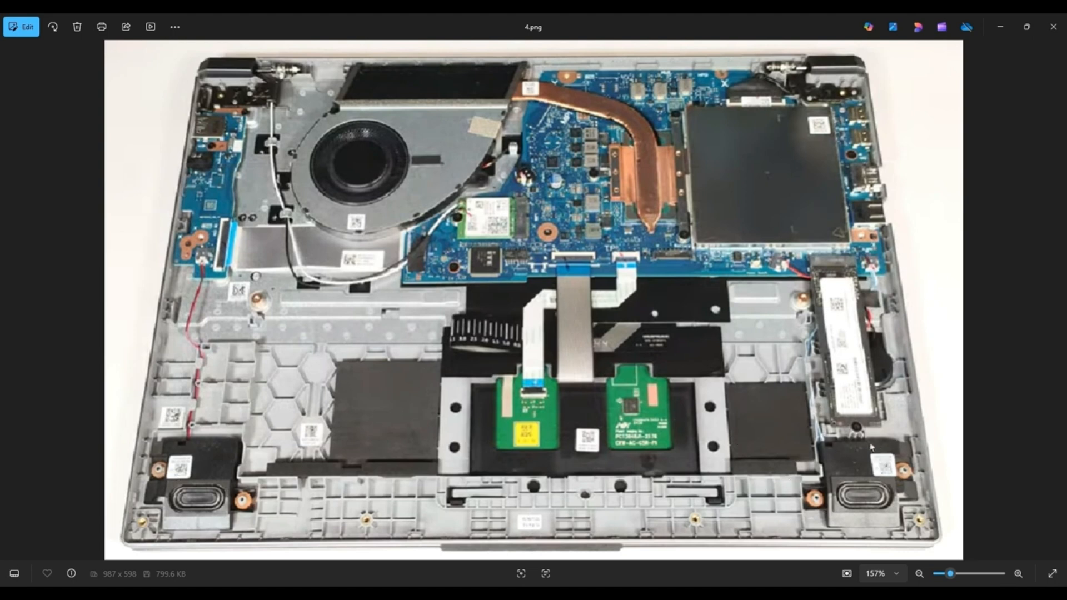
pyautogui.moveTo(810, 385)
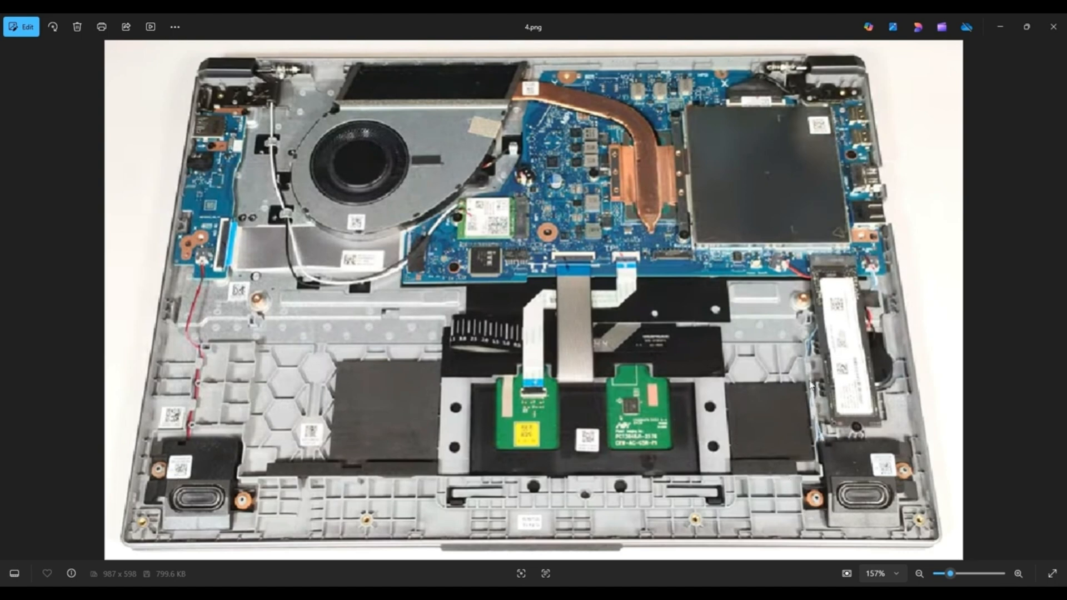
pyautogui.moveTo(866, 304)
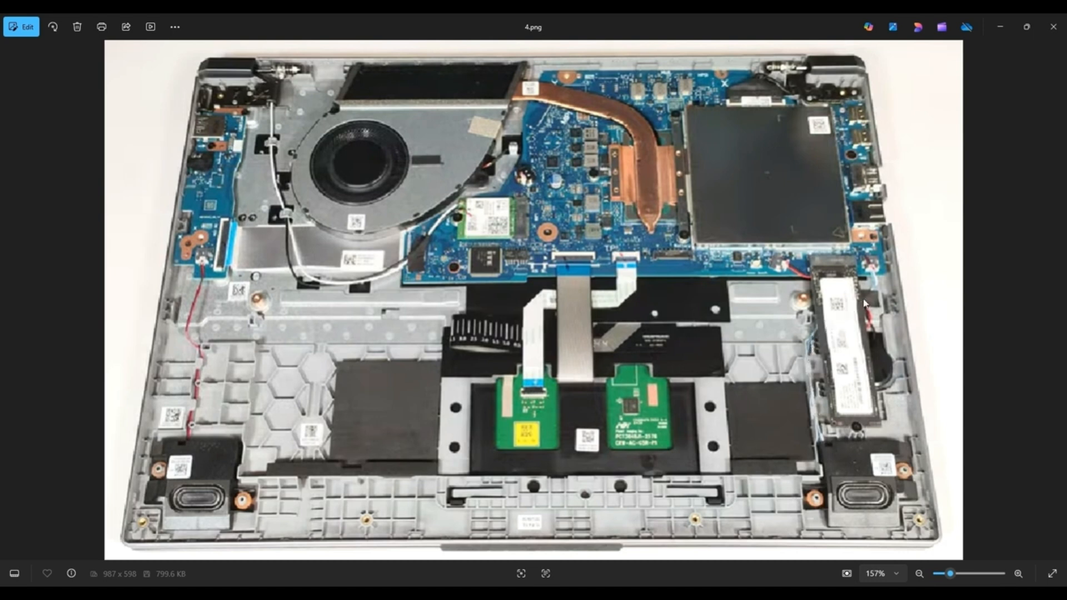
pyautogui.moveTo(866, 279)
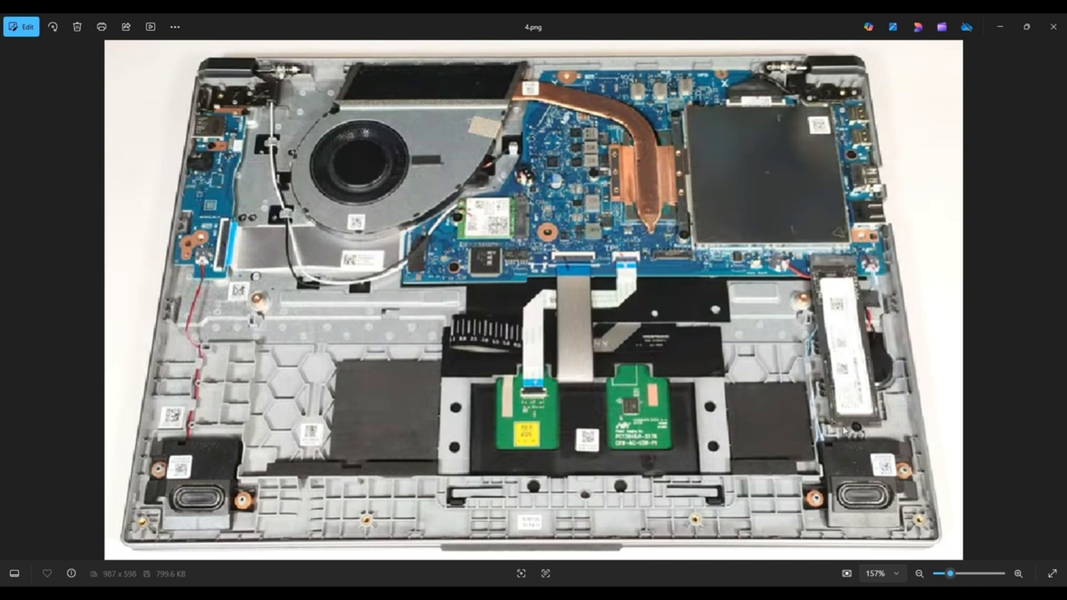
pyautogui.moveTo(856, 425)
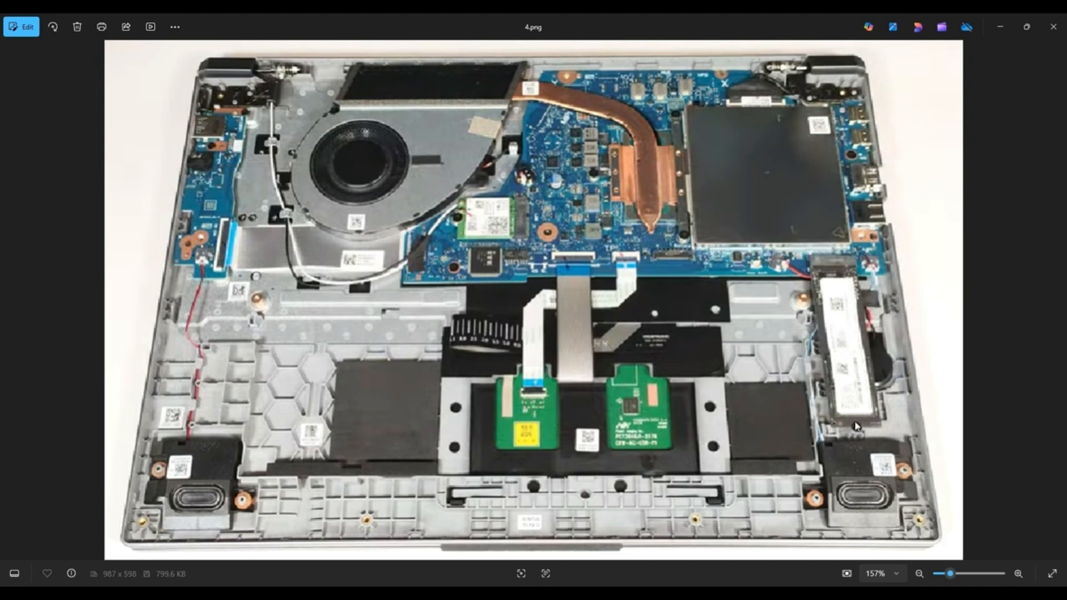
pyautogui.moveTo(849, 266)
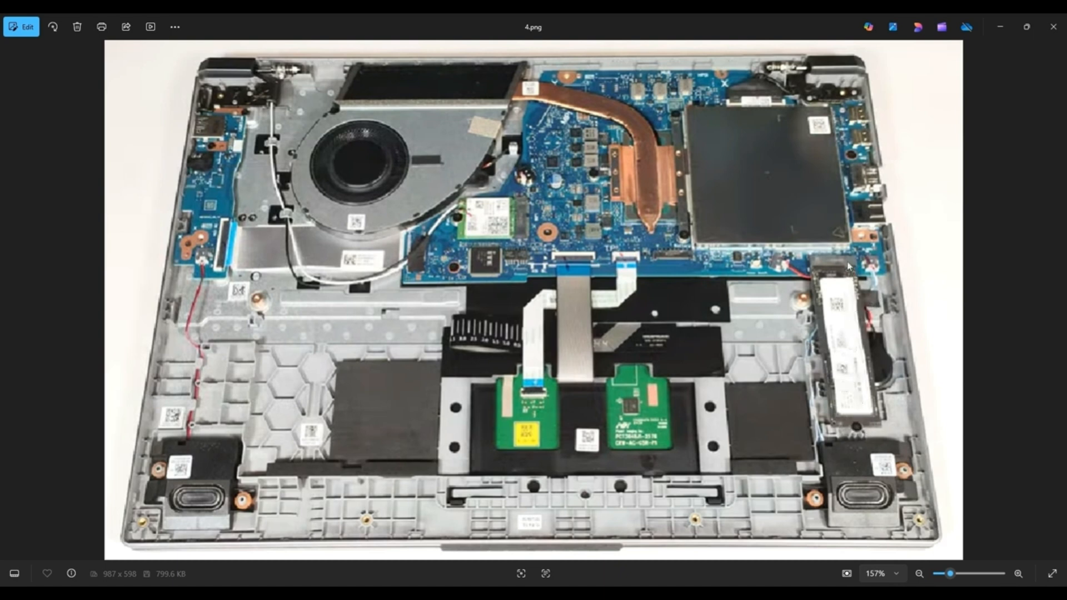
pyautogui.moveTo(353, 401)
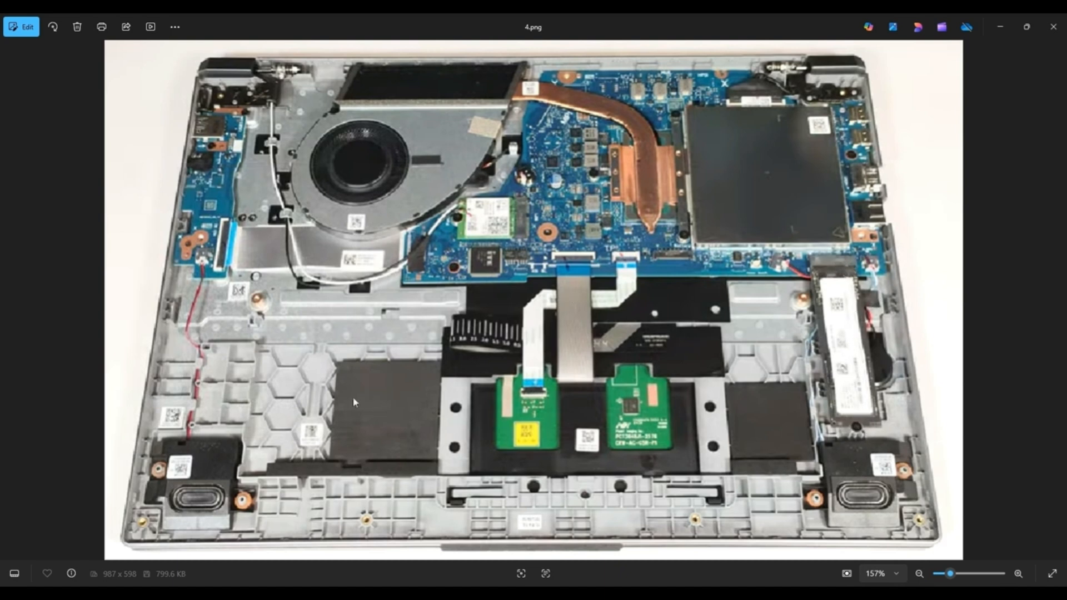
pyautogui.moveTo(190, 436)
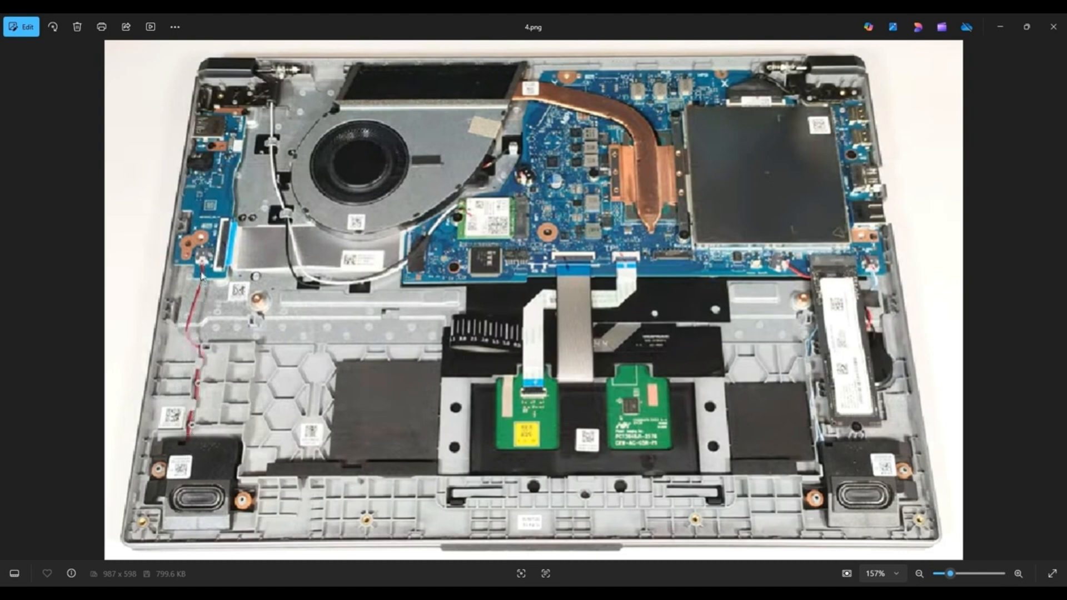
pyautogui.moveTo(201, 250)
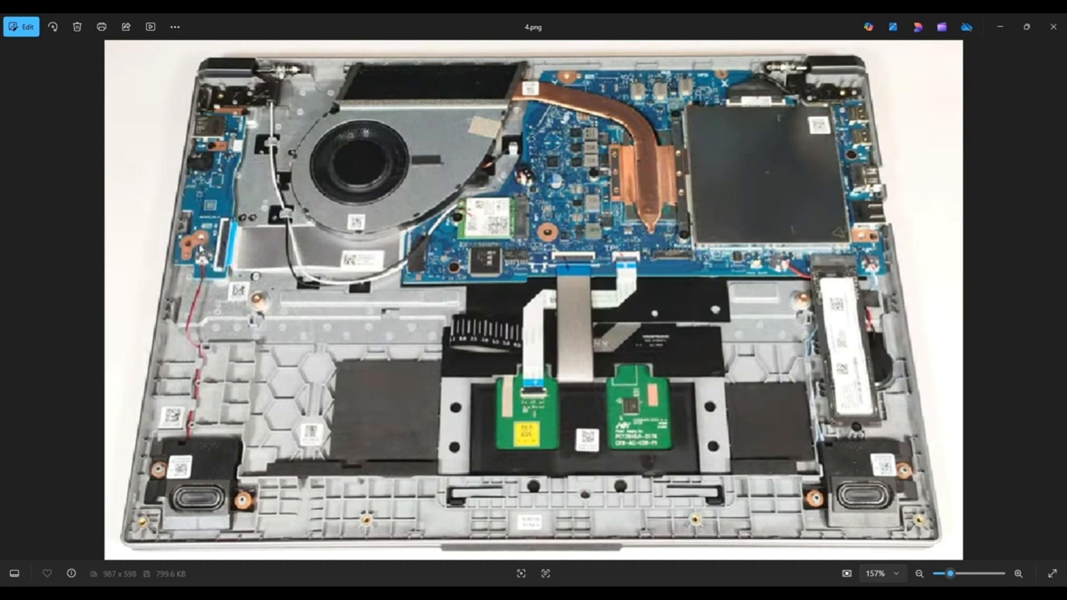
pyautogui.moveTo(201, 368)
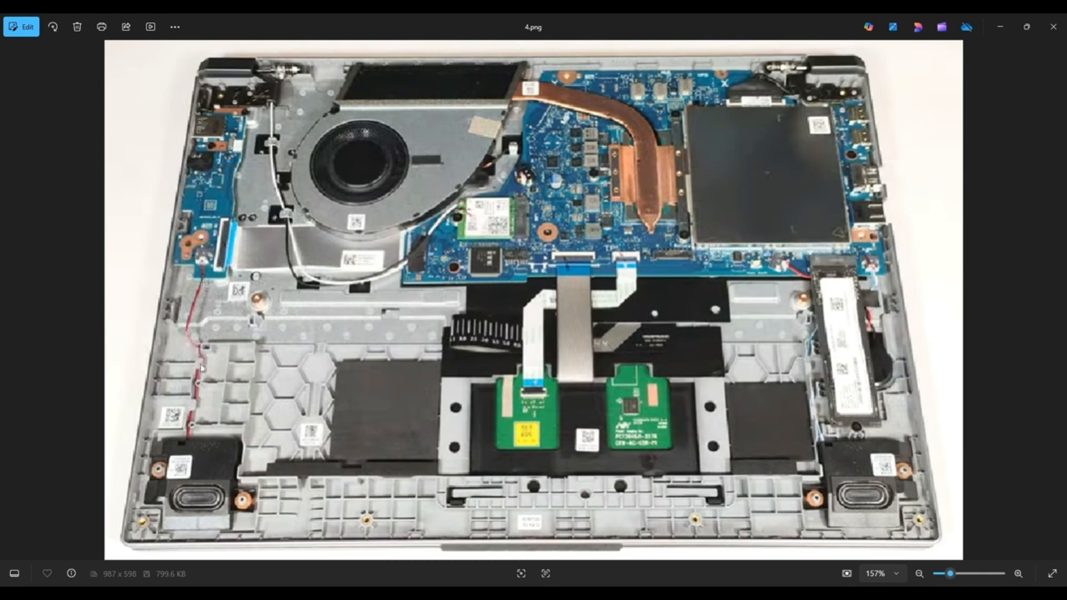
pyautogui.moveTo(204, 361)
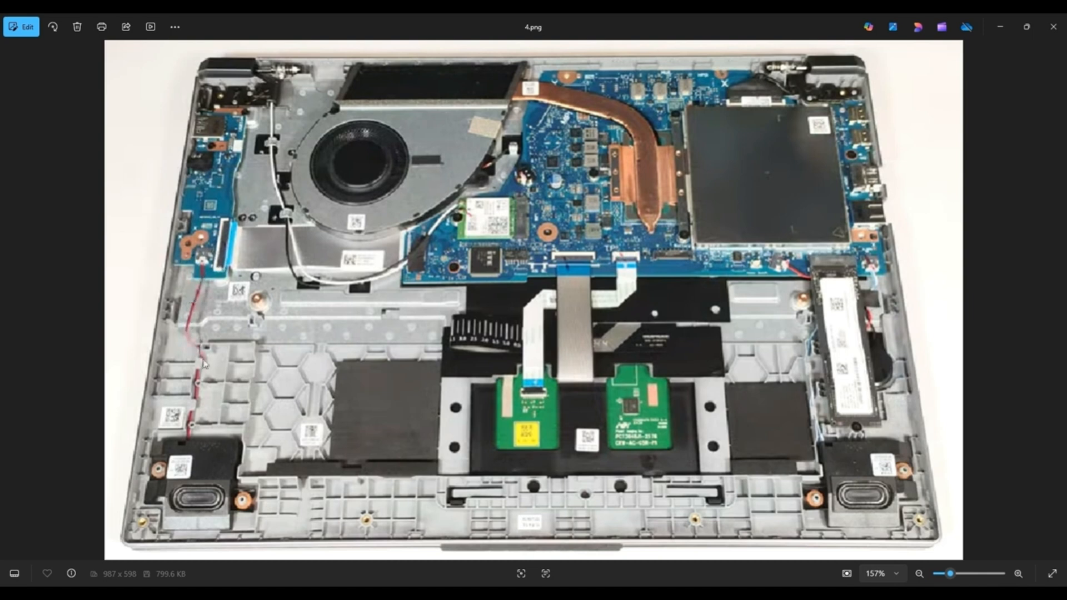
pyautogui.moveTo(202, 255)
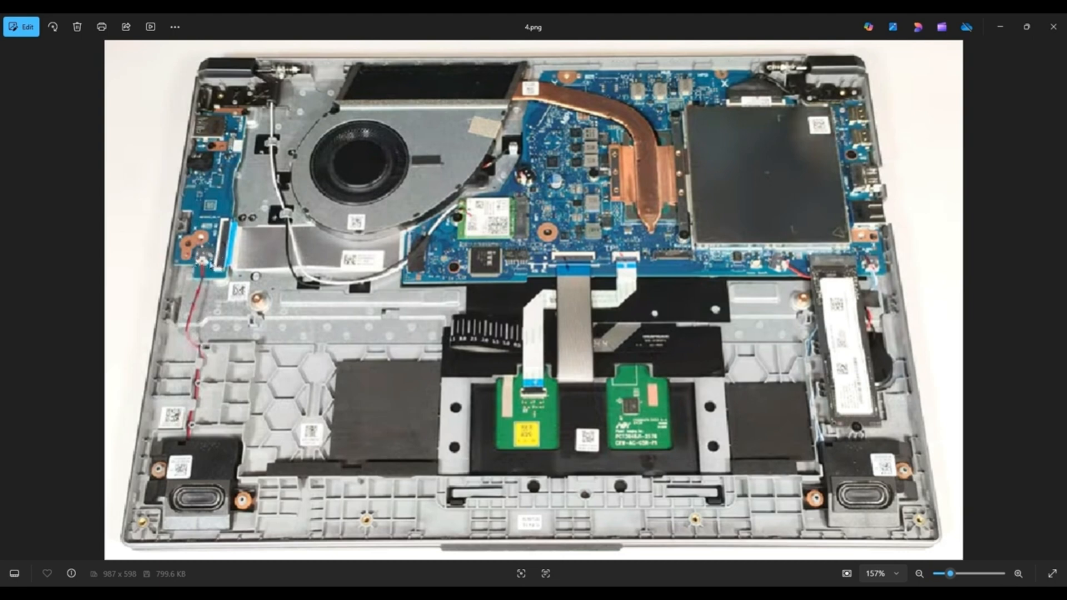
pyautogui.moveTo(153, 514)
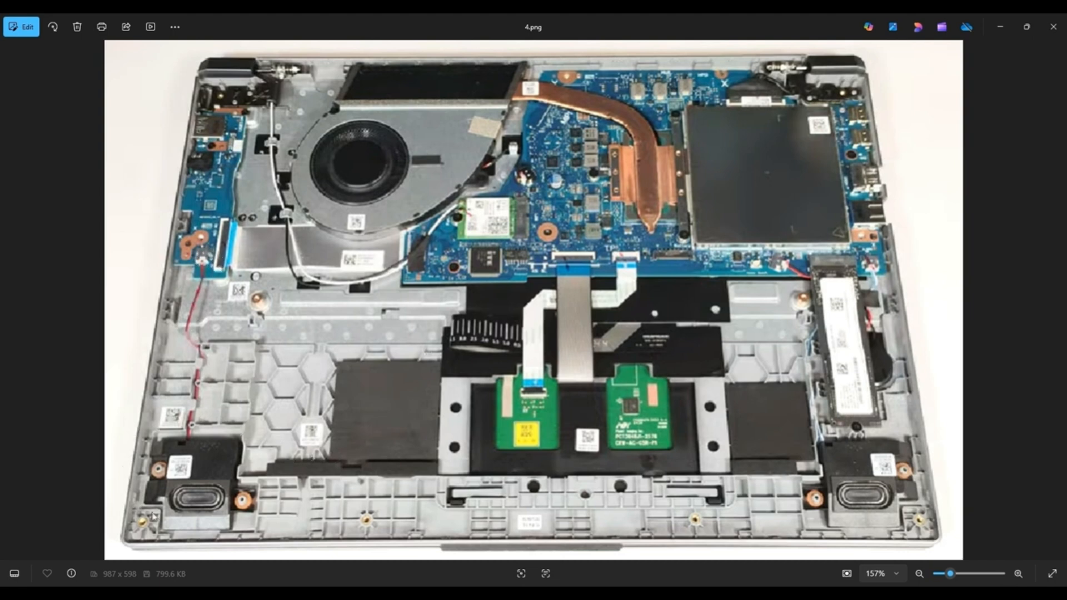
pyautogui.moveTo(167, 490)
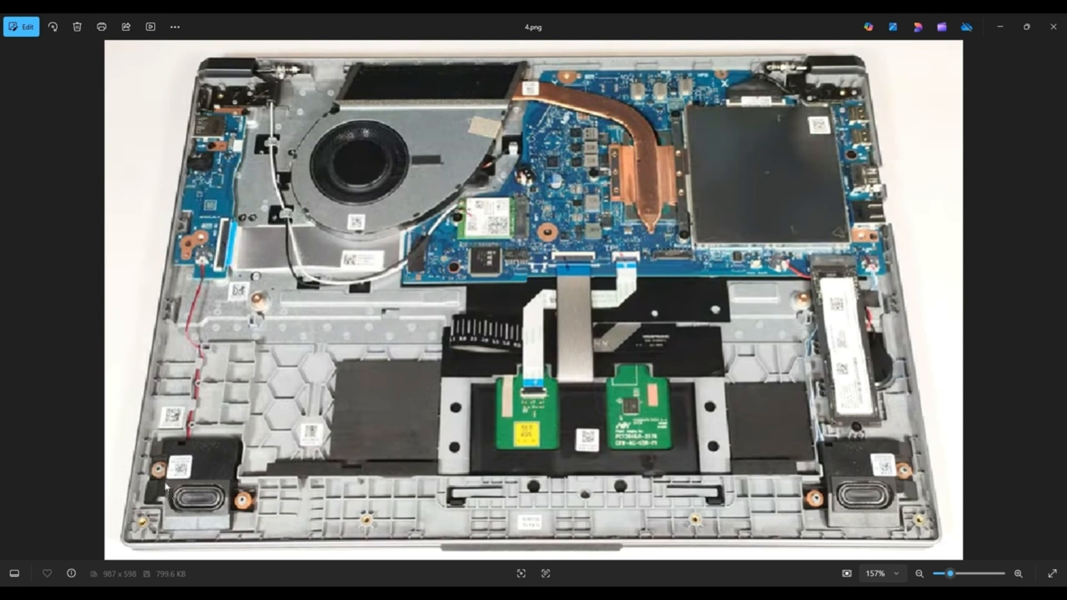
pyautogui.moveTo(157, 468)
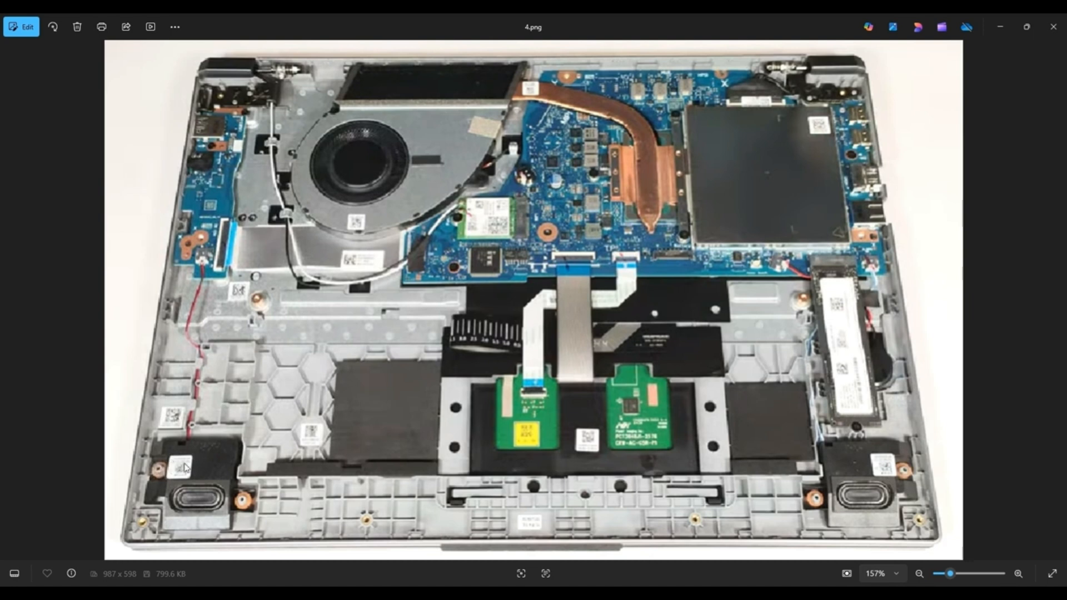
pyautogui.moveTo(208, 469)
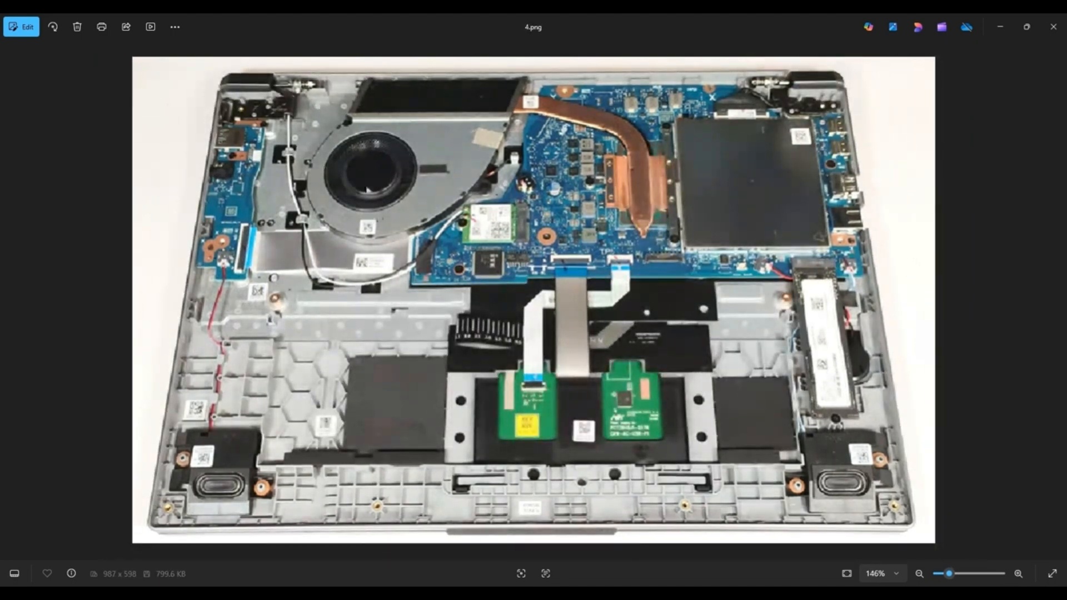
pyautogui.moveTo(509, 112)
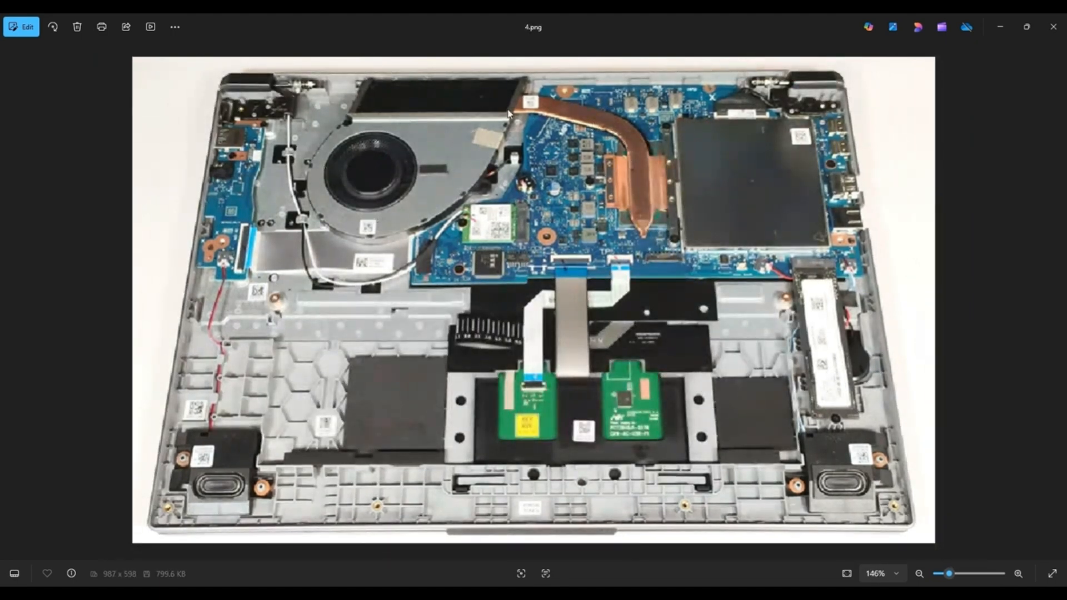
pyautogui.moveTo(466, 123)
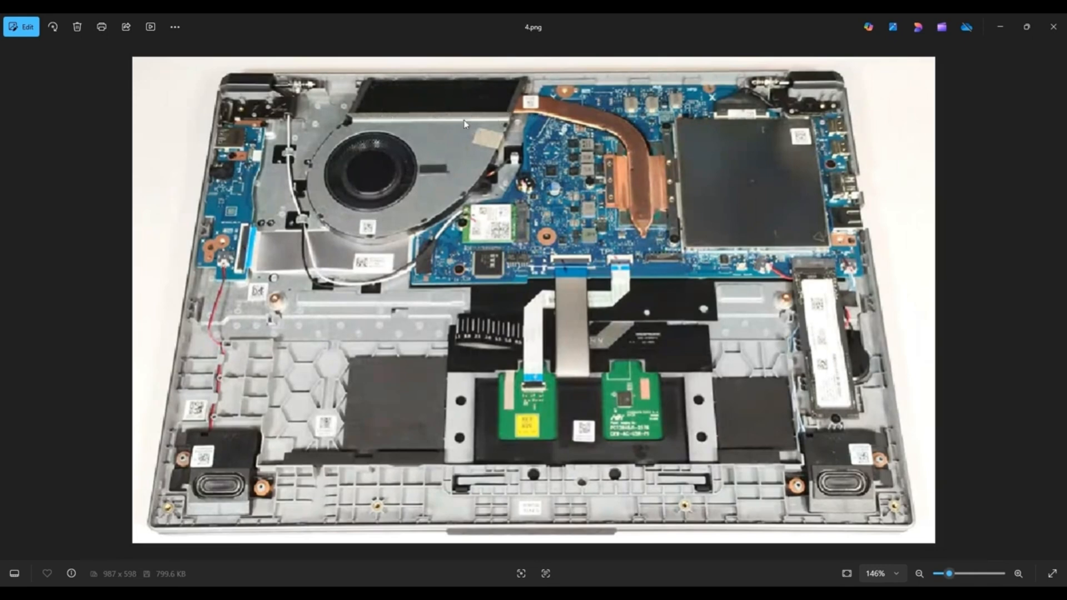
# Advance again to 5.png, the fan, heat pipe and wireless card close-up.
pyautogui.press('Right')
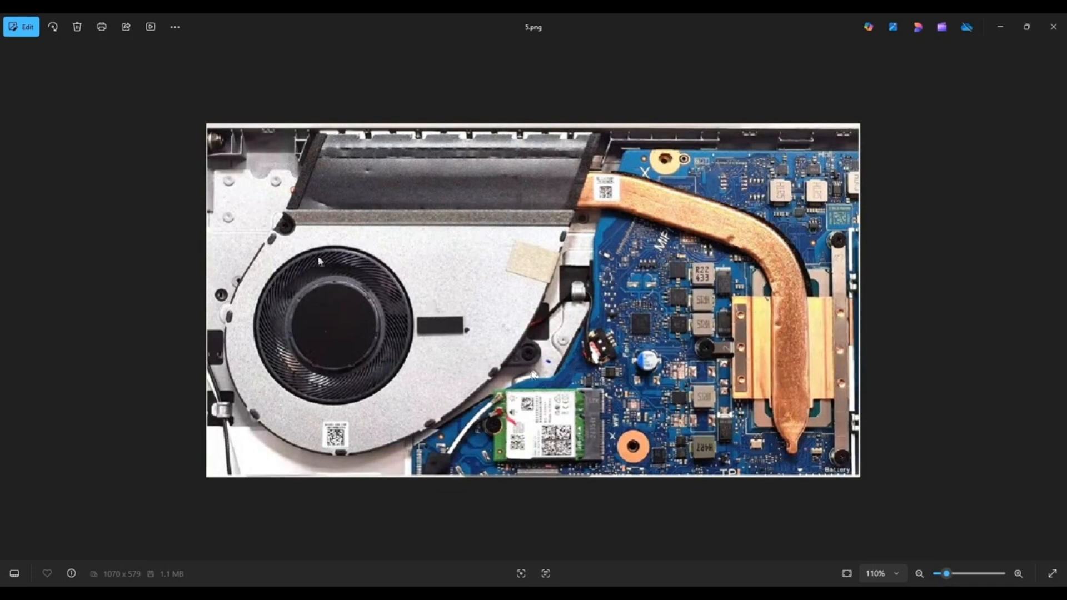
pyautogui.moveTo(535, 375)
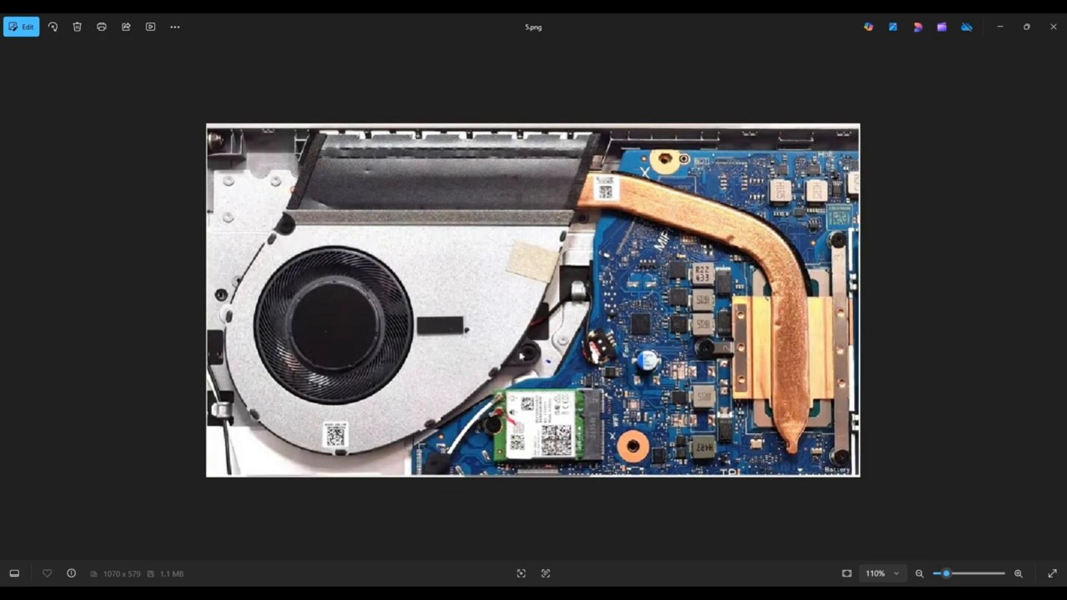
pyautogui.moveTo(580, 353)
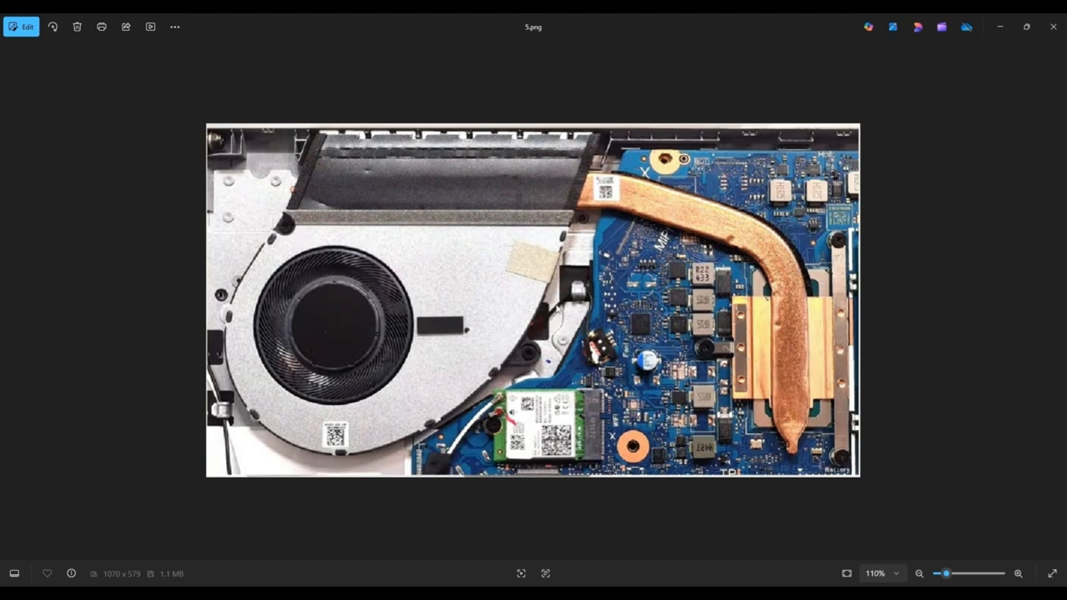
pyautogui.moveTo(516, 339)
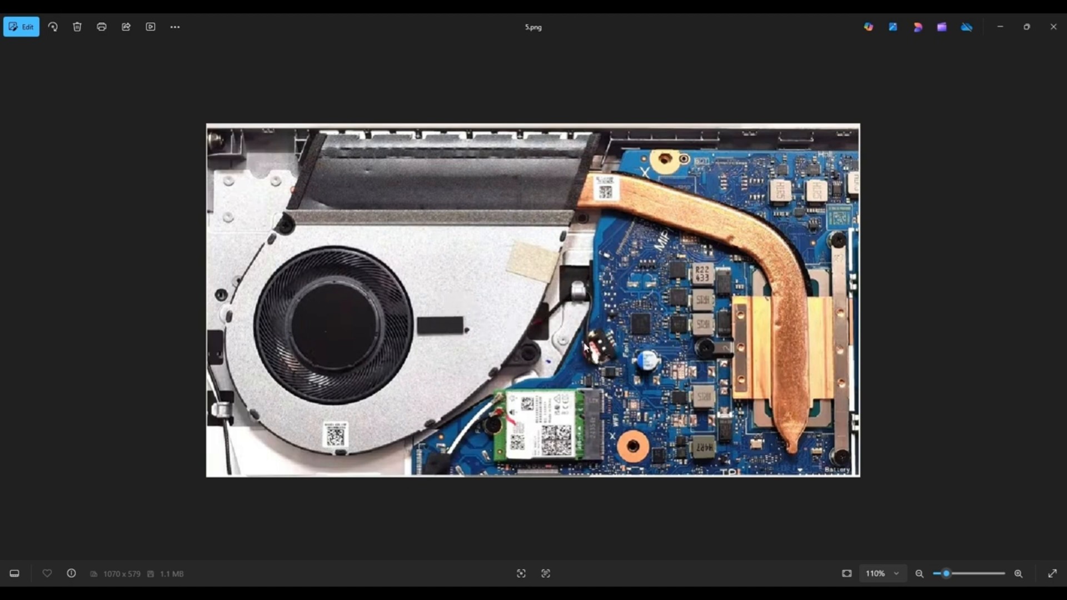
pyautogui.moveTo(701, 352)
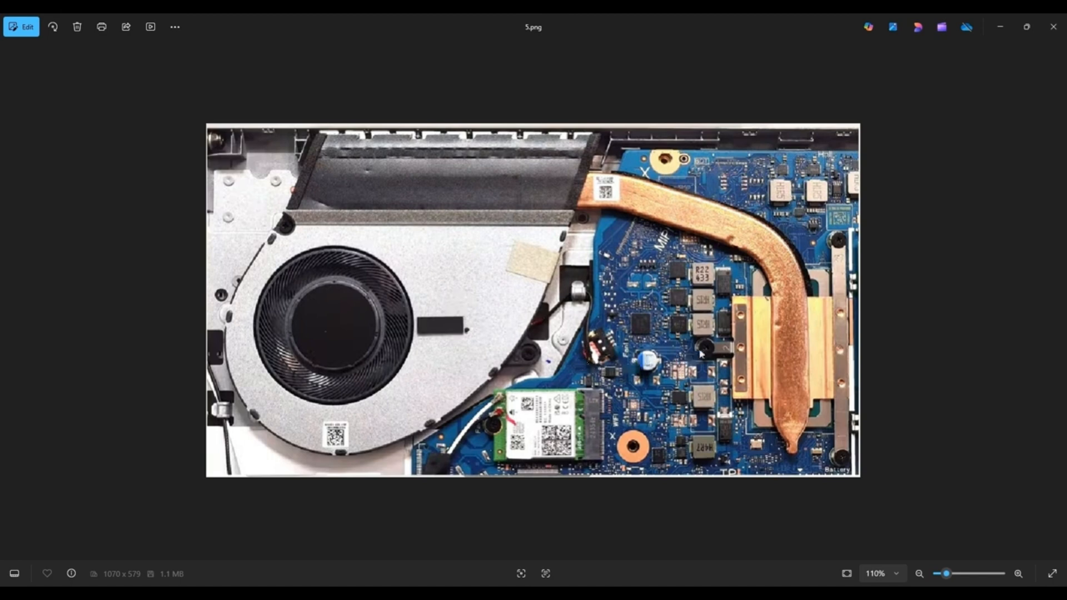
pyautogui.moveTo(823, 291)
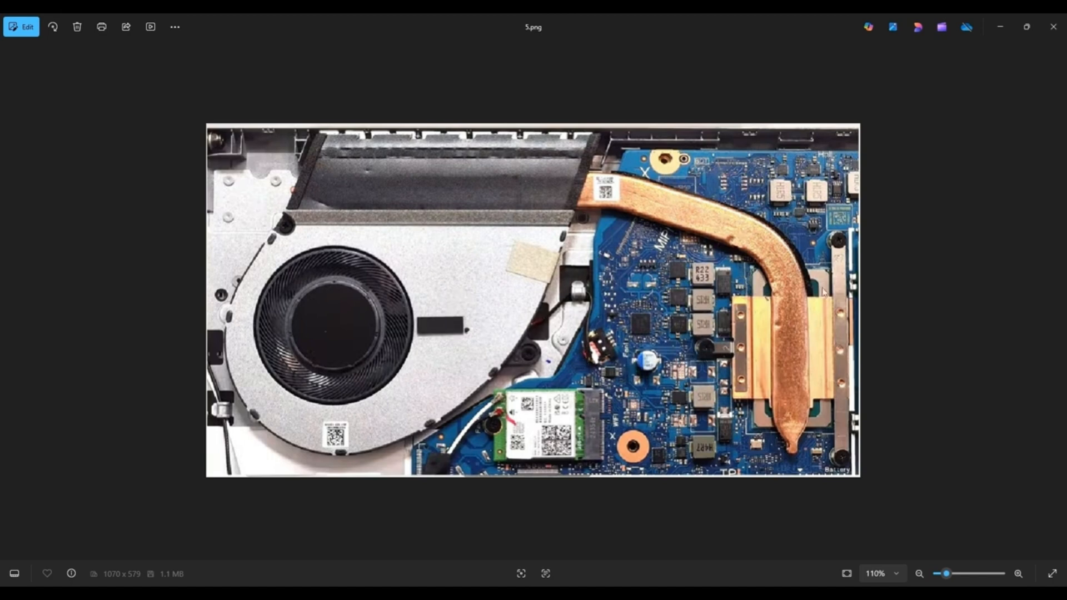
pyautogui.moveTo(835, 299)
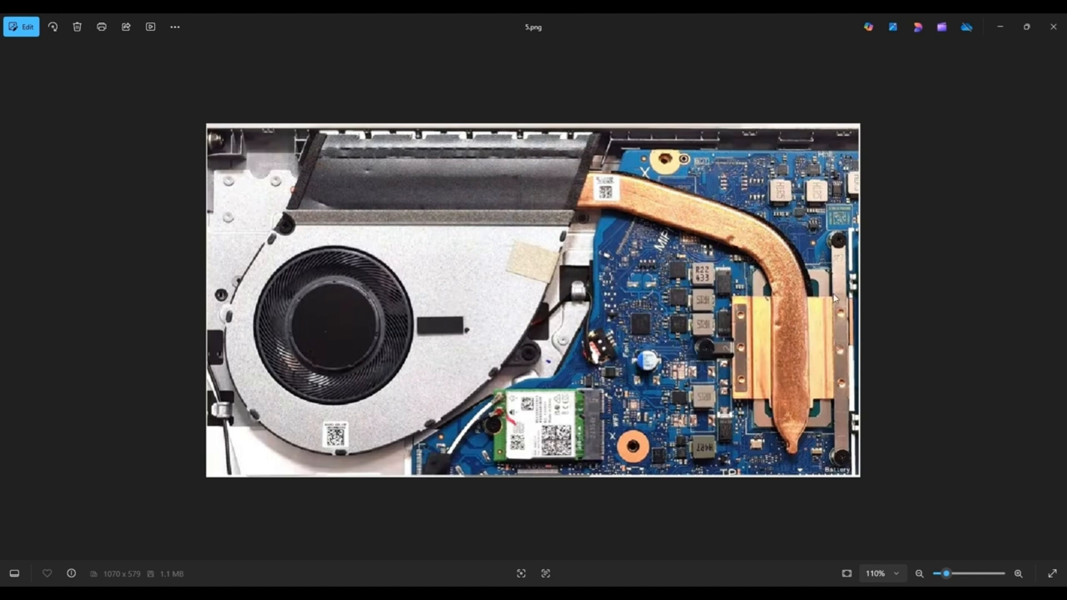
# Zoom in on 5.png to inspect the cooling fan, copper heat pipe and Wi-Fi card.
pyautogui.click(1019, 573)
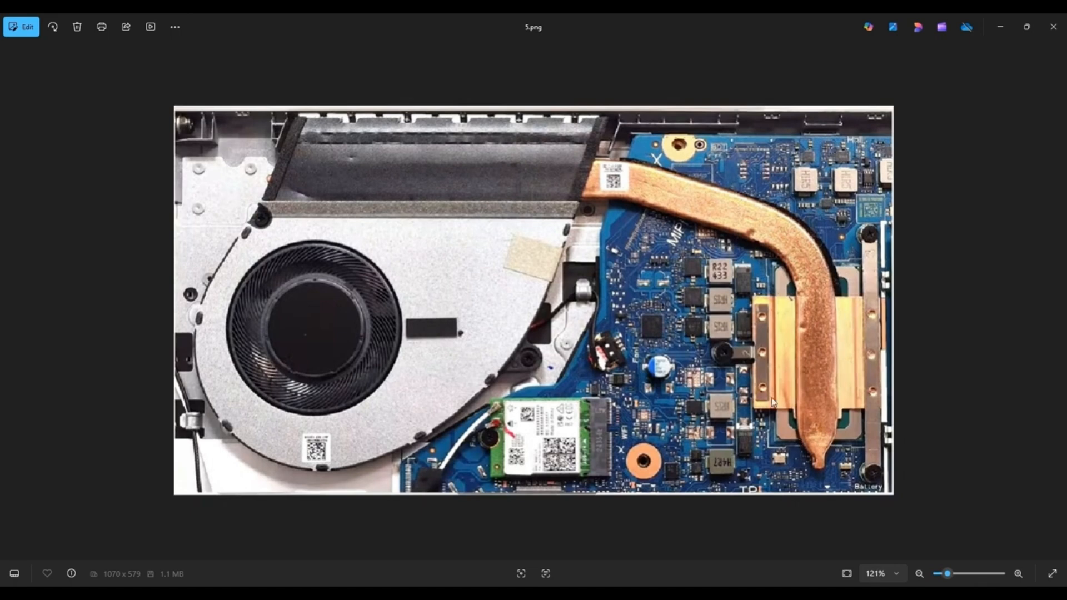
pyautogui.moveTo(803, 388)
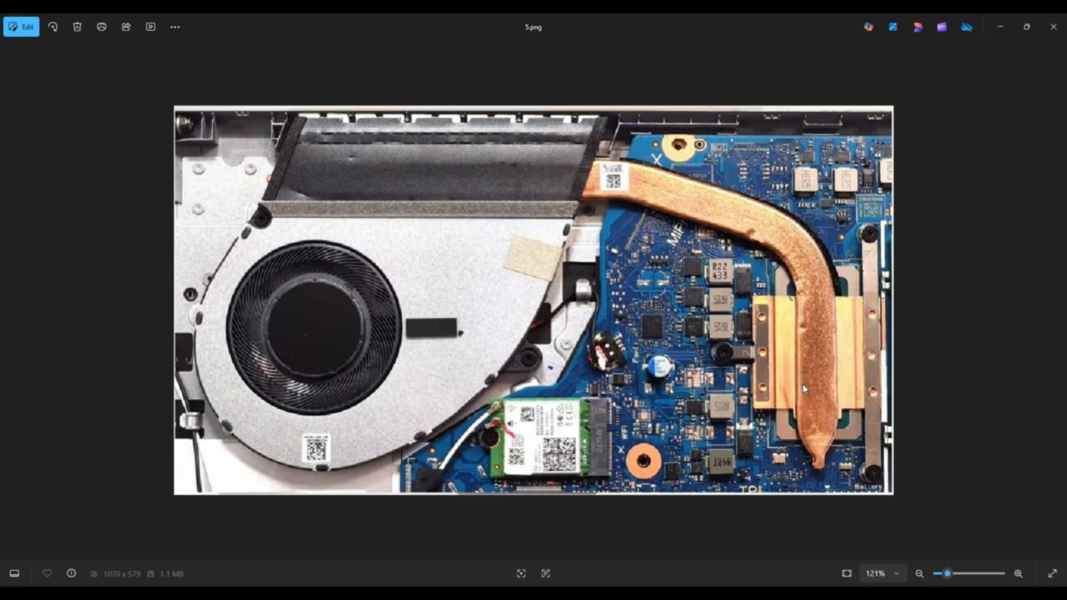
pyautogui.moveTo(849, 338)
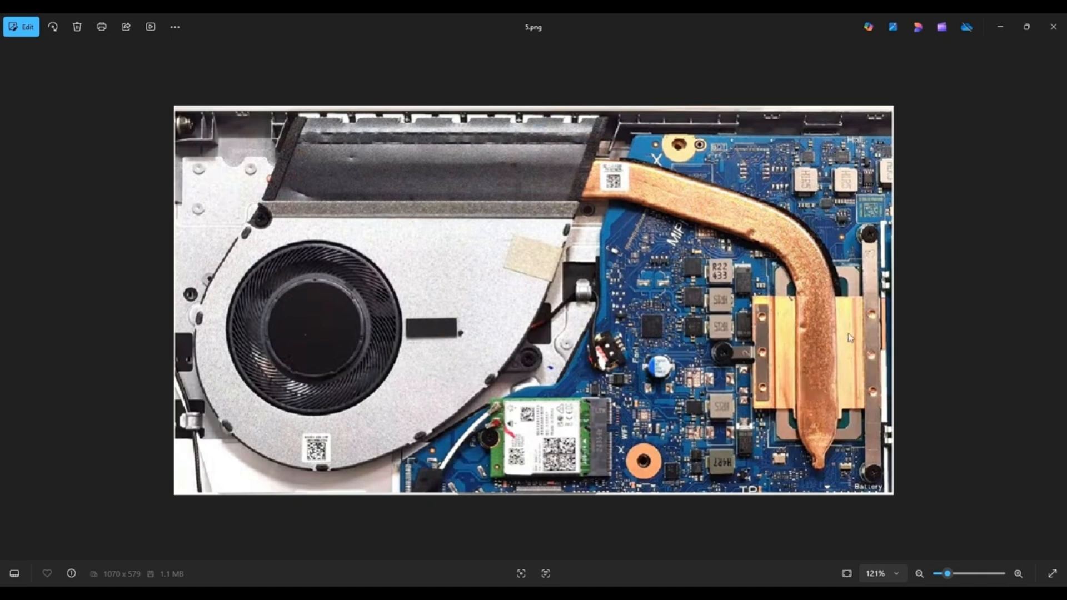
pyautogui.moveTo(840, 389)
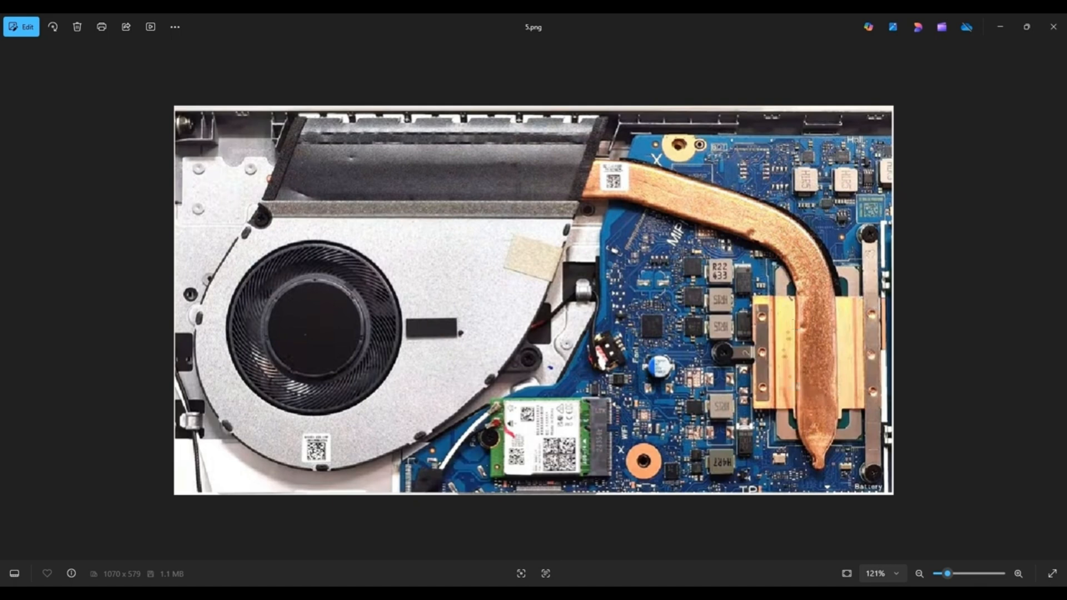
pyautogui.moveTo(819, 368)
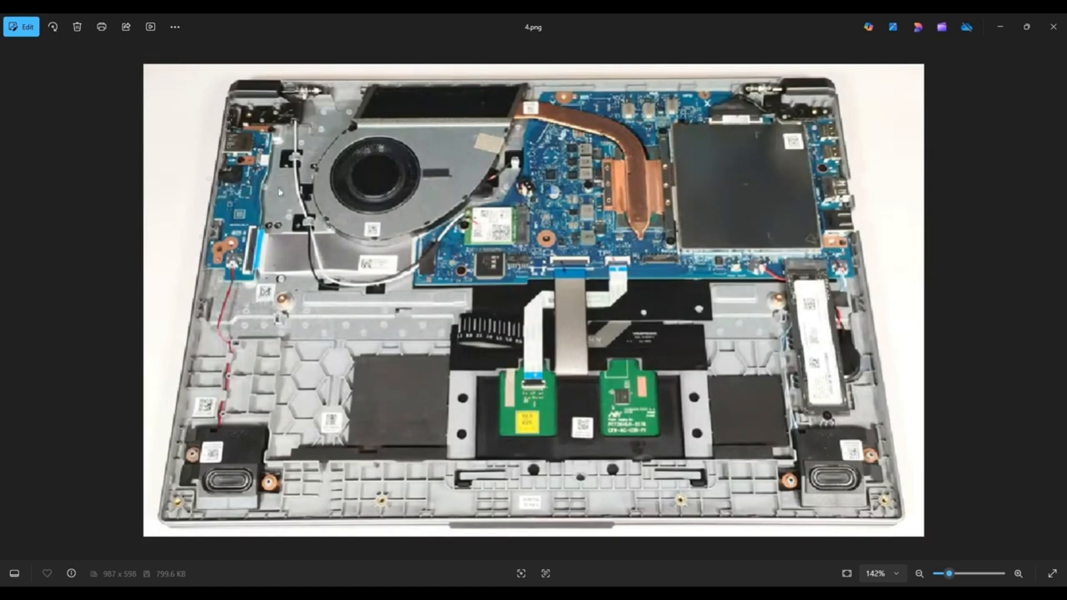
pyautogui.moveTo(240, 236)
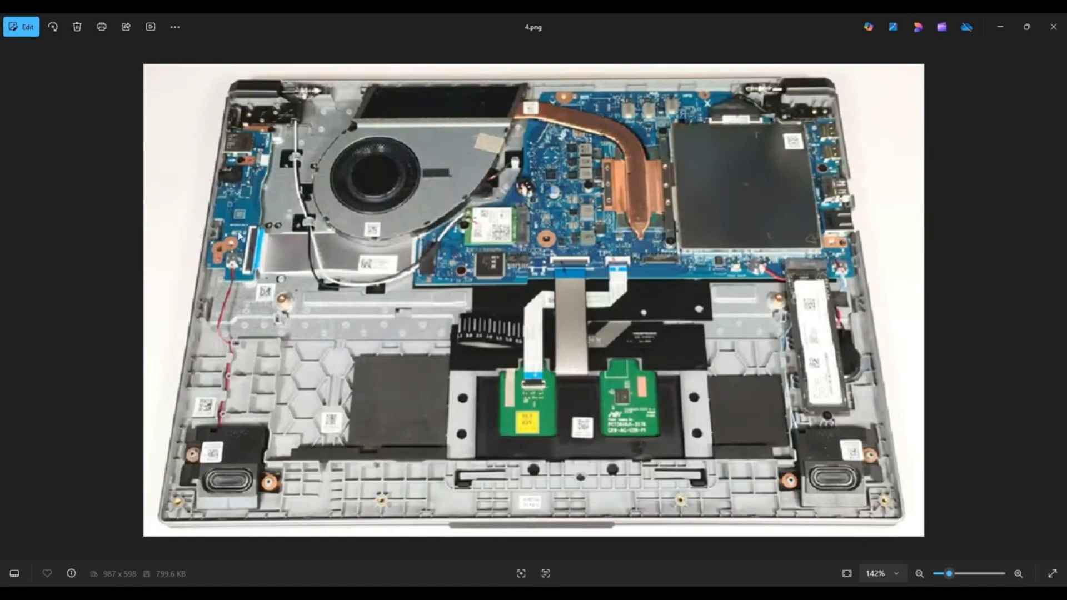
pyautogui.moveTo(282, 278)
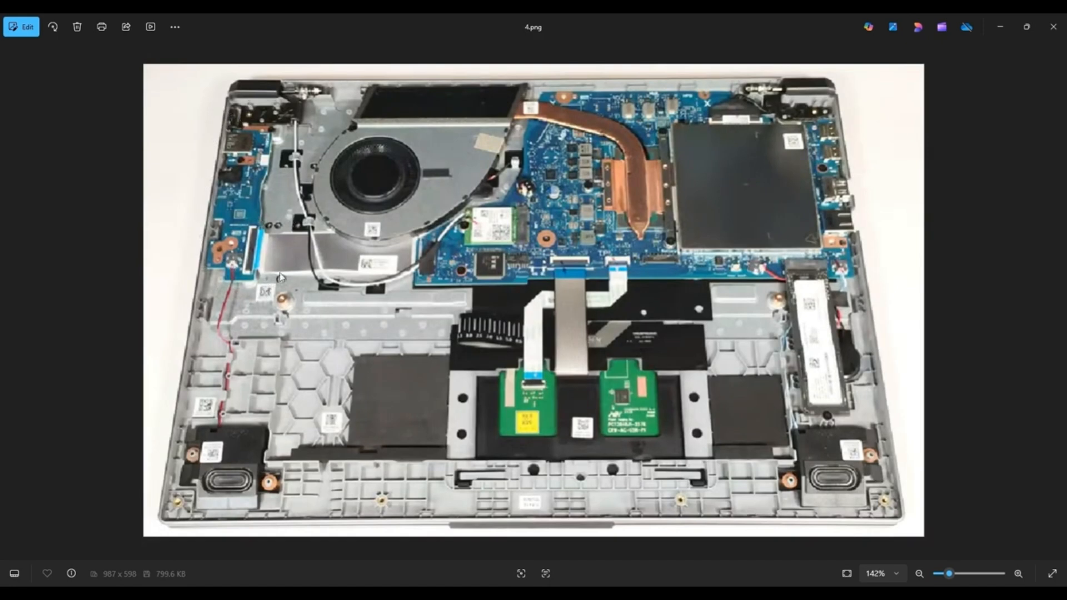
pyautogui.moveTo(446, 253)
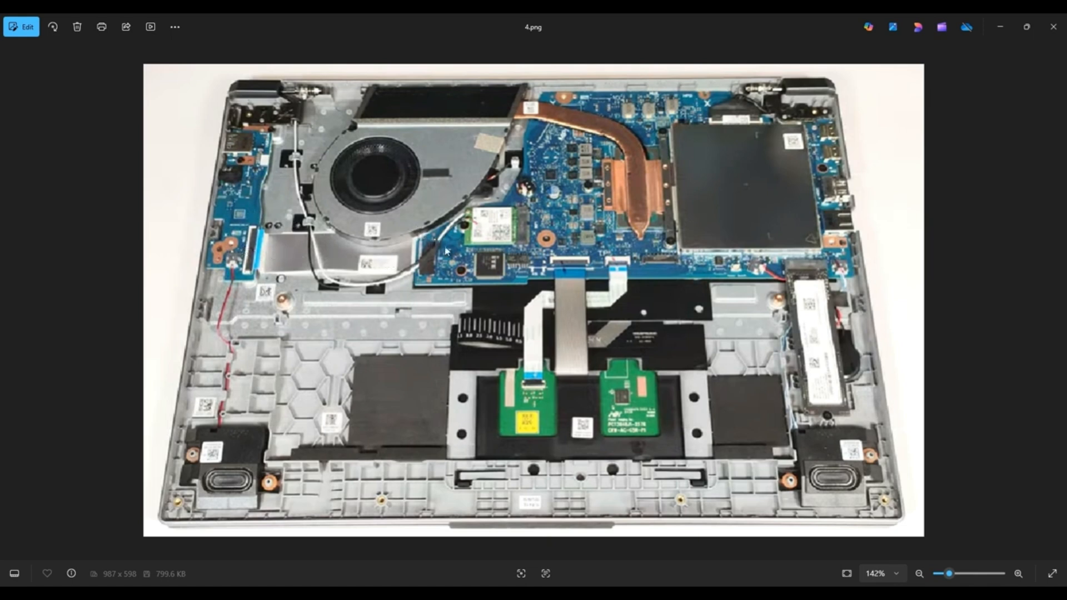
pyautogui.moveTo(419, 269)
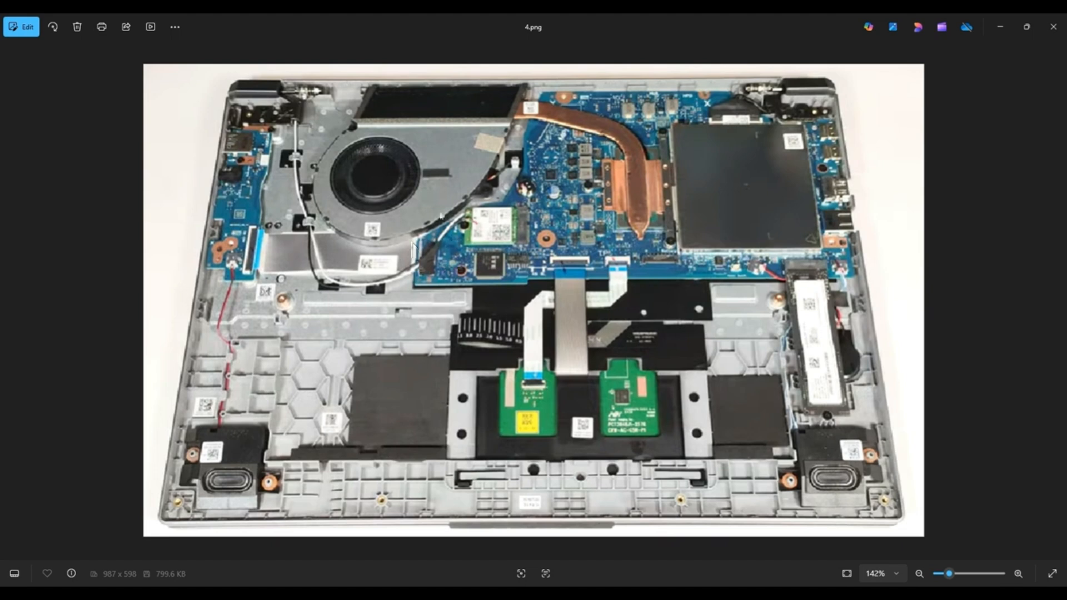
pyautogui.moveTo(545, 371)
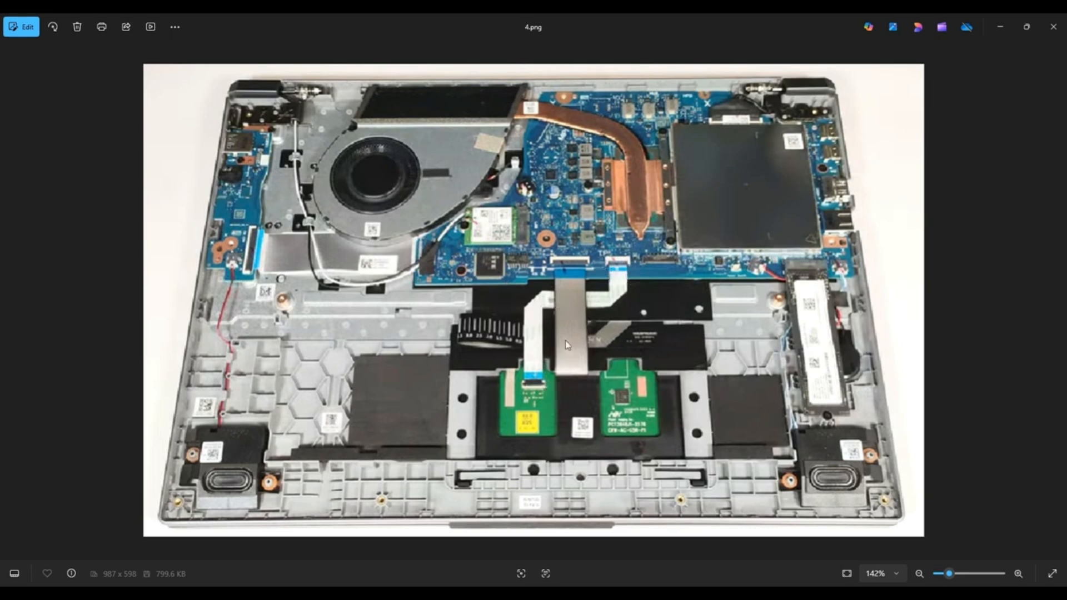
pyautogui.moveTo(556, 261)
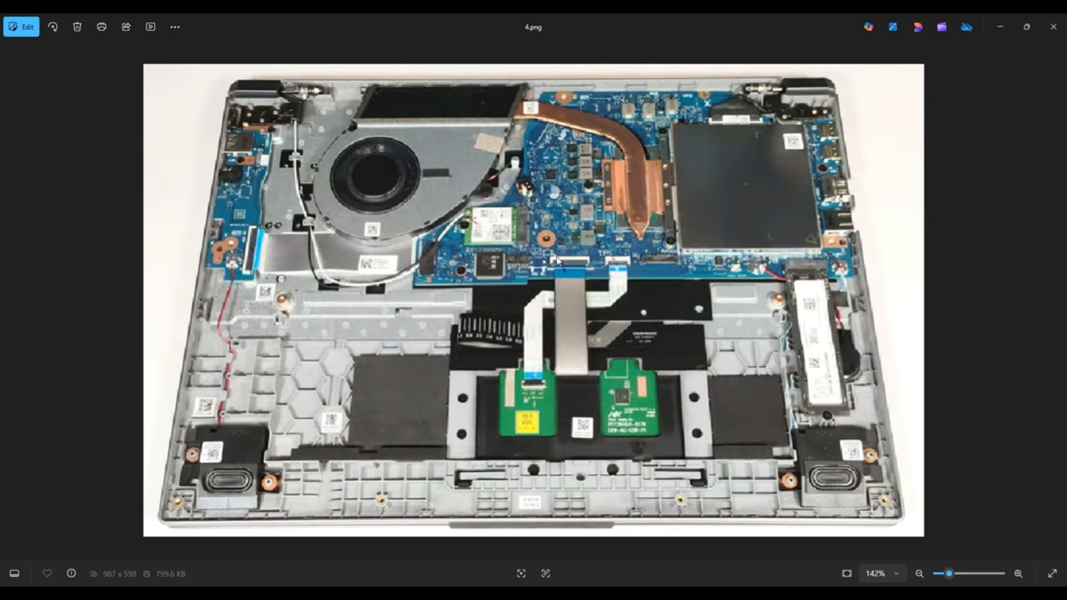
pyautogui.moveTo(595, 215)
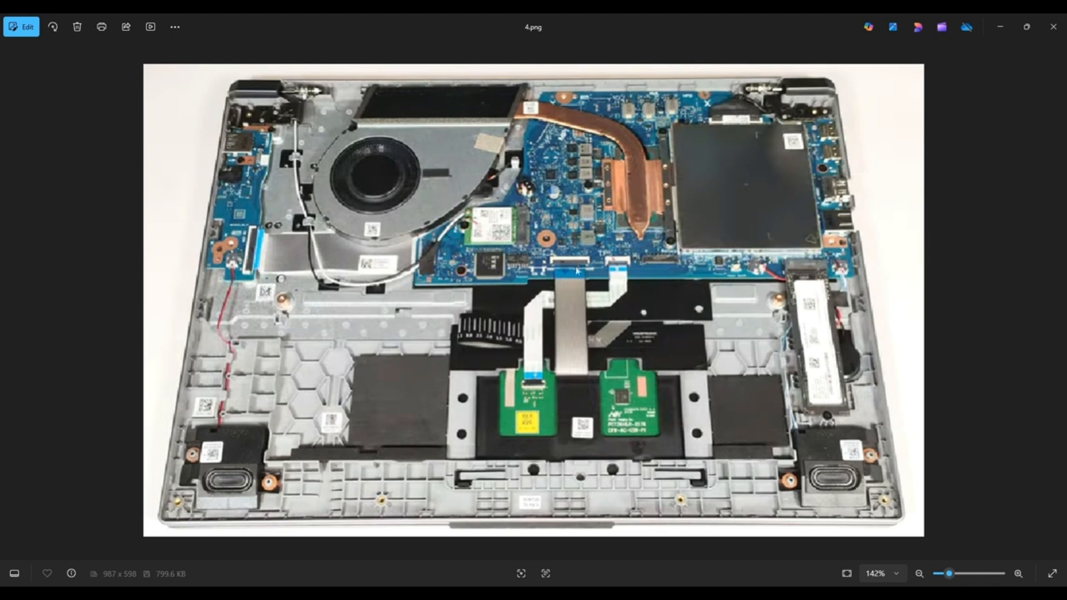
pyautogui.moveTo(570, 279)
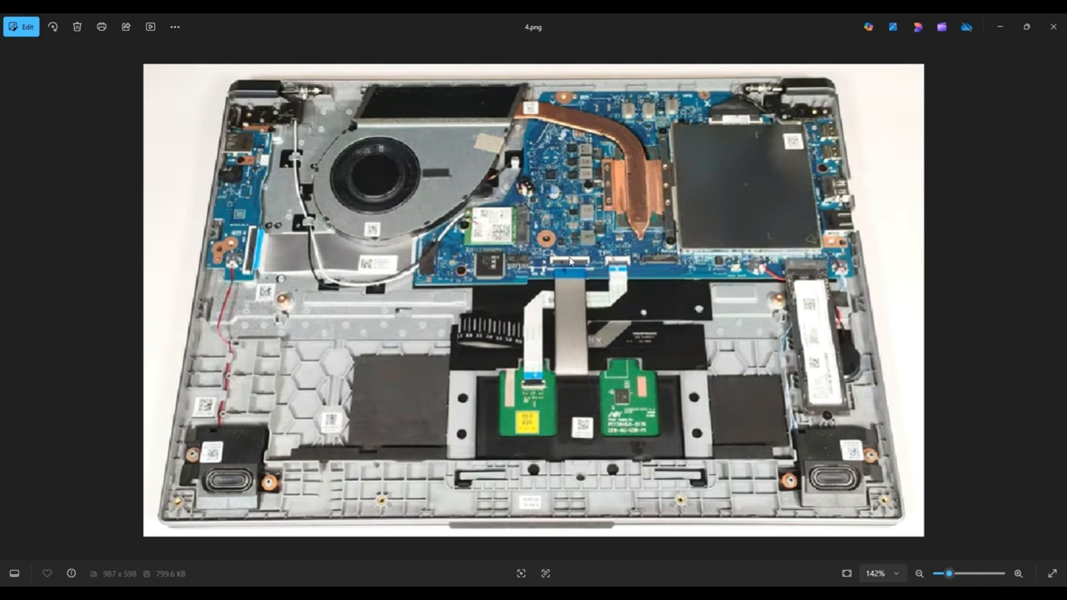
pyautogui.moveTo(571, 280)
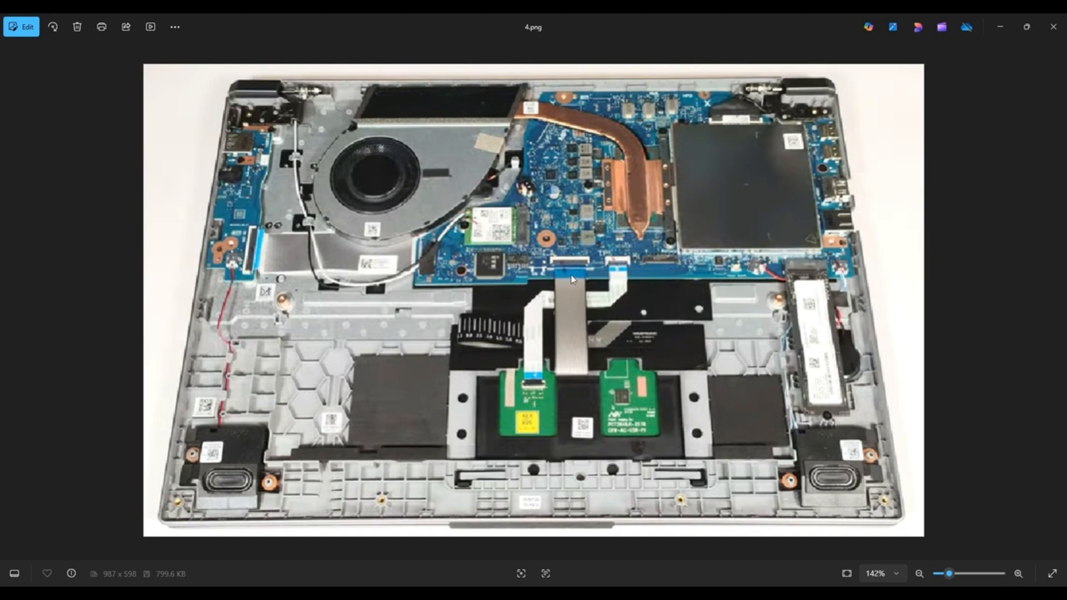
pyautogui.moveTo(571, 279)
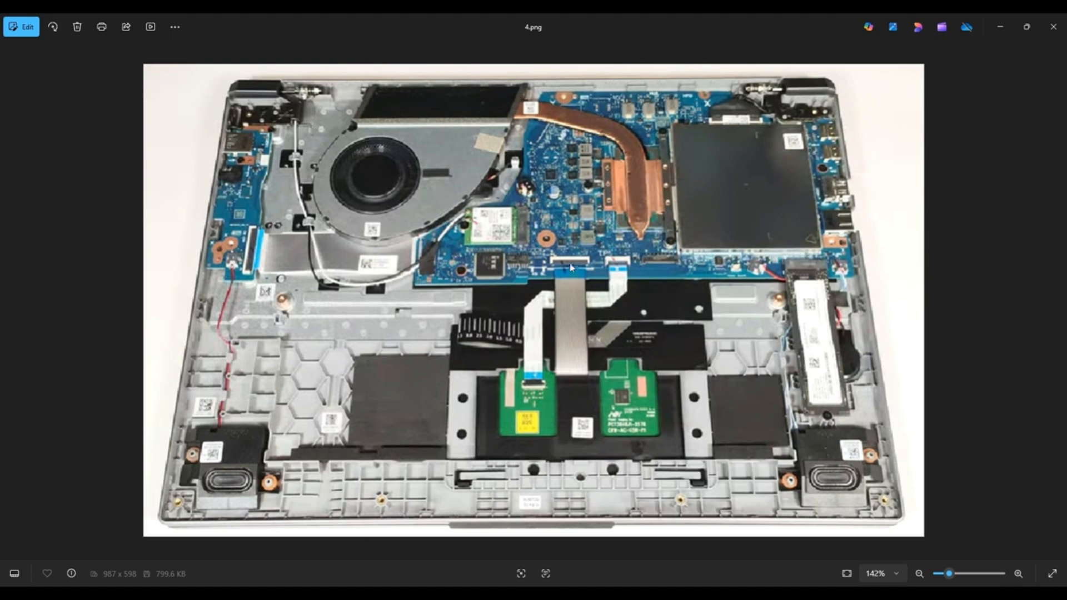
pyautogui.moveTo(585, 268)
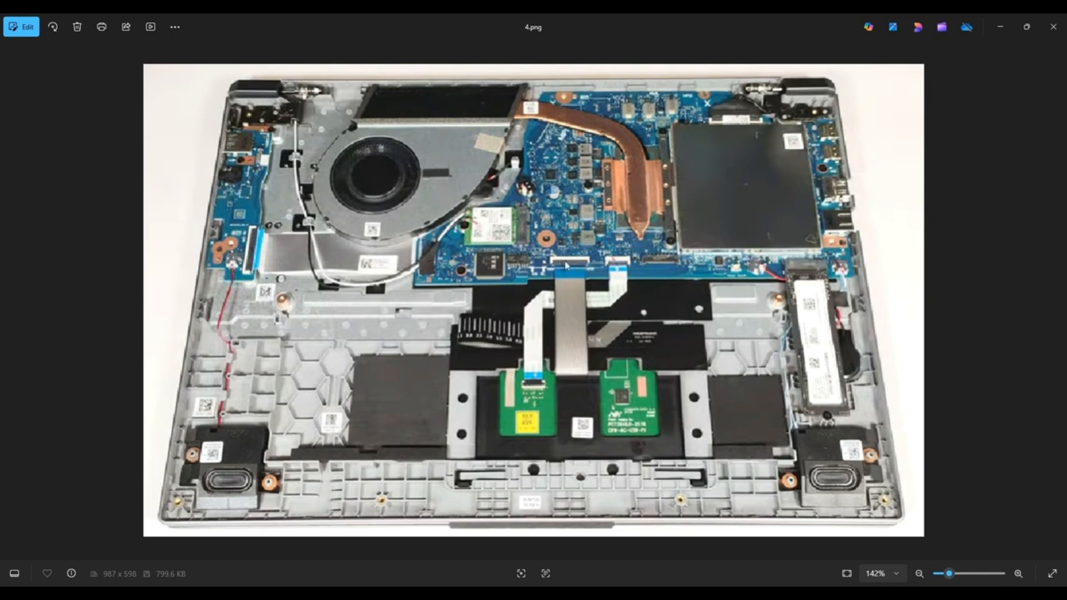
pyautogui.moveTo(573, 272)
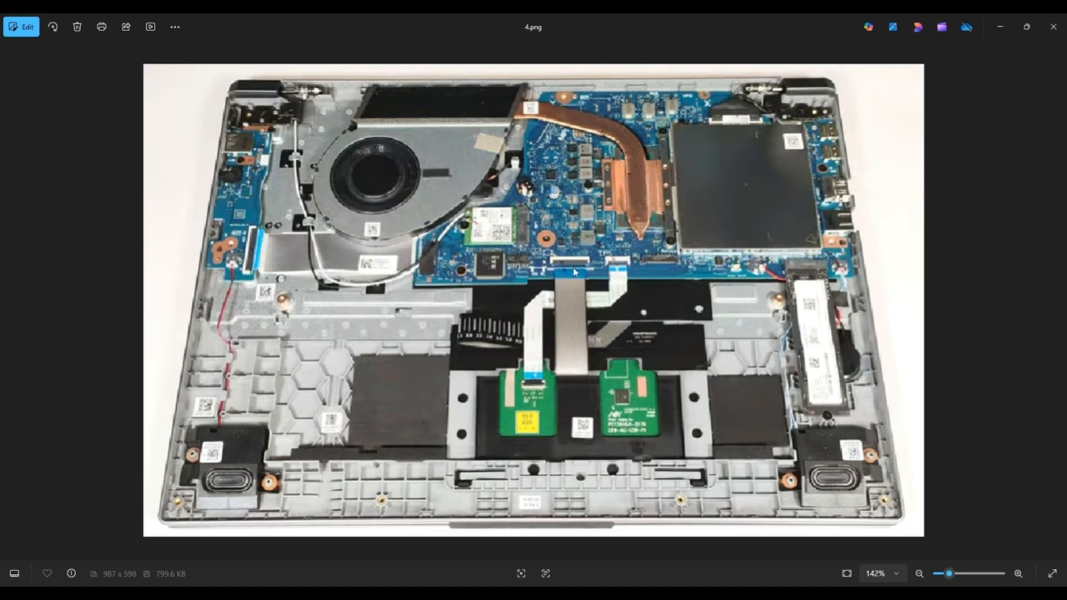
pyautogui.moveTo(565, 452)
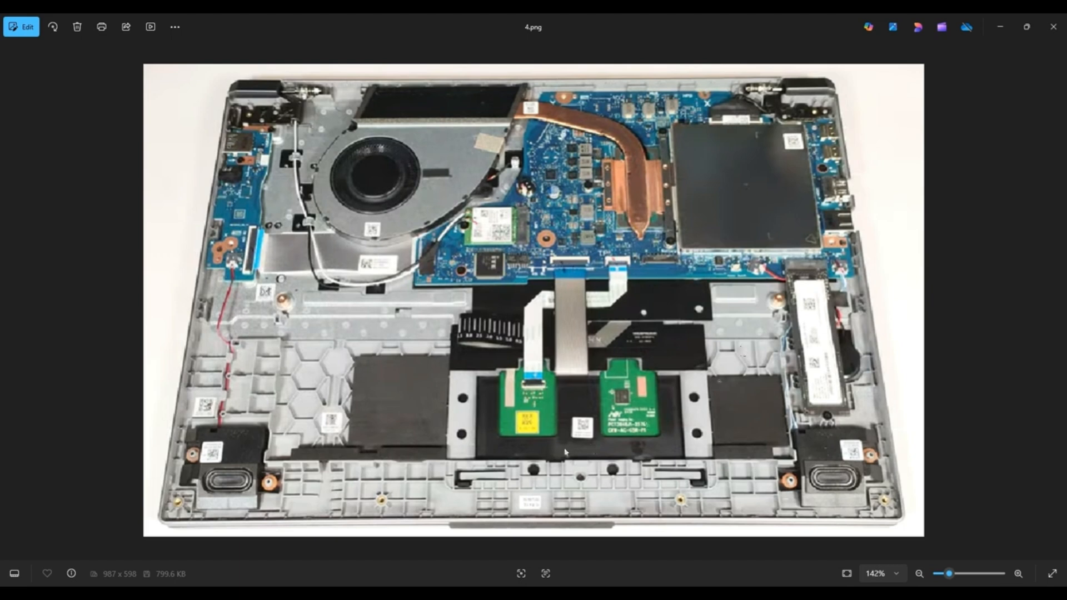
pyautogui.moveTo(735, 380)
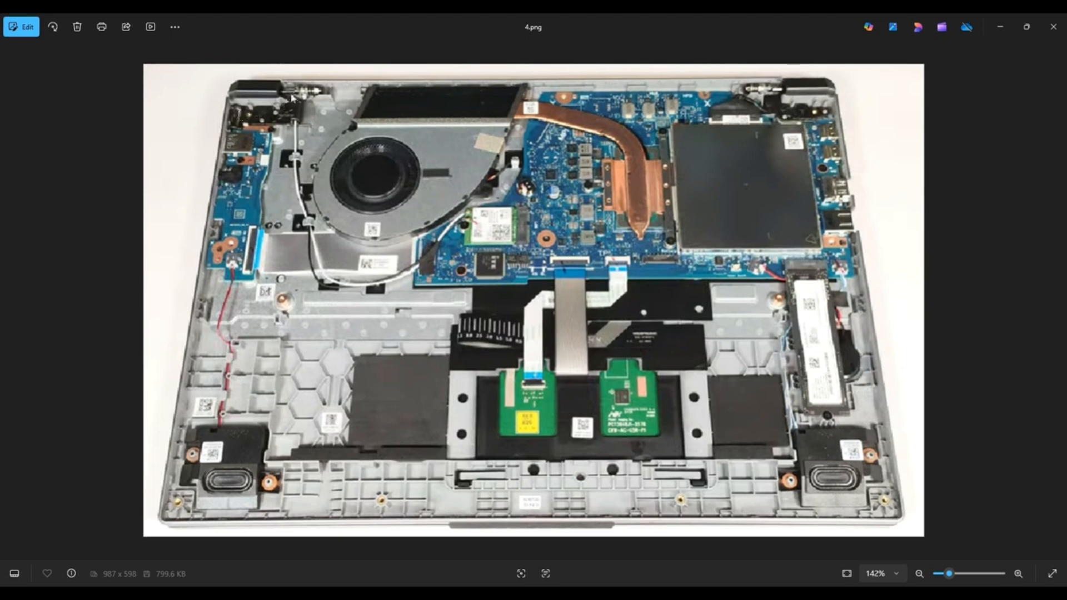
pyautogui.moveTo(397, 262)
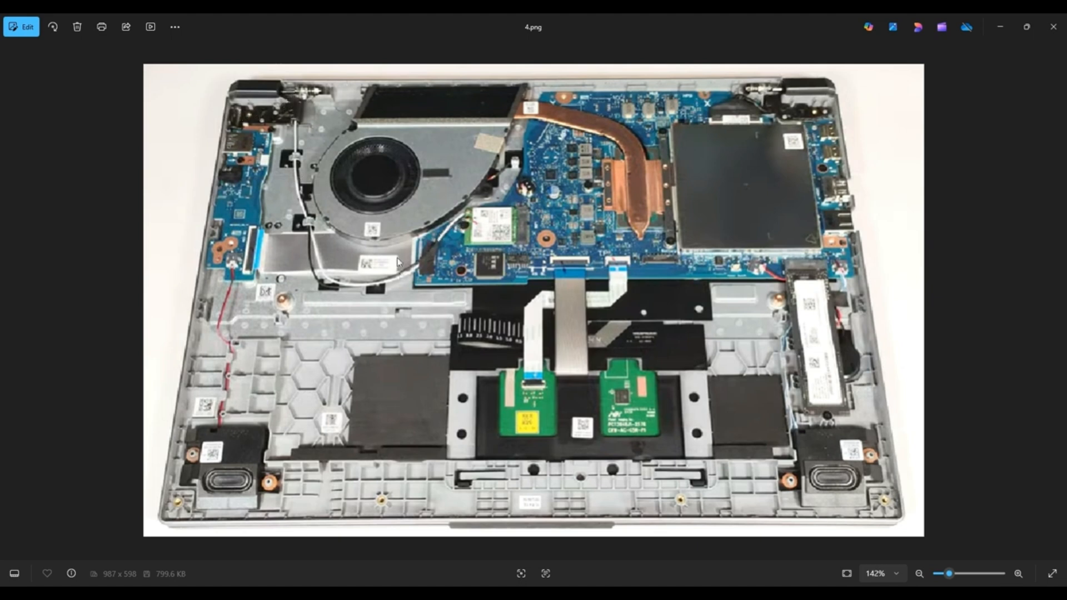
pyautogui.moveTo(380, 279)
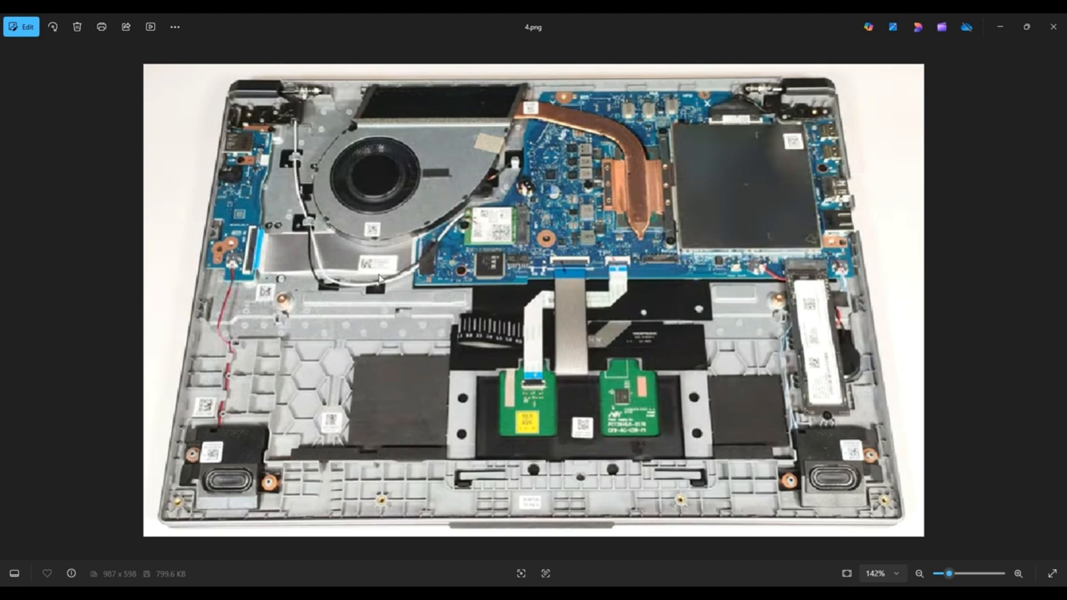
pyautogui.moveTo(320, 160)
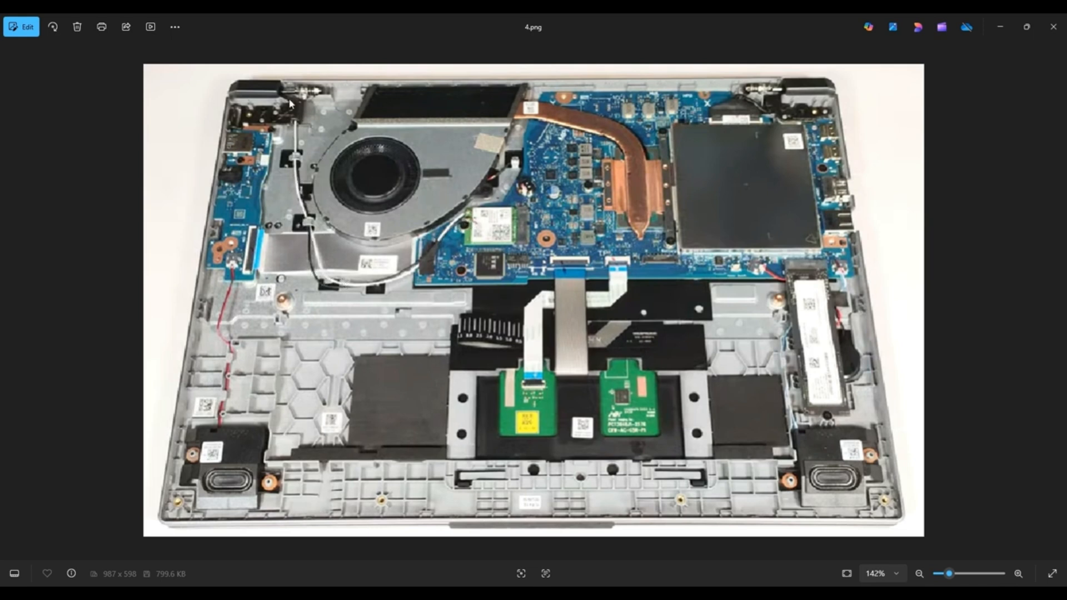
pyautogui.moveTo(807, 131)
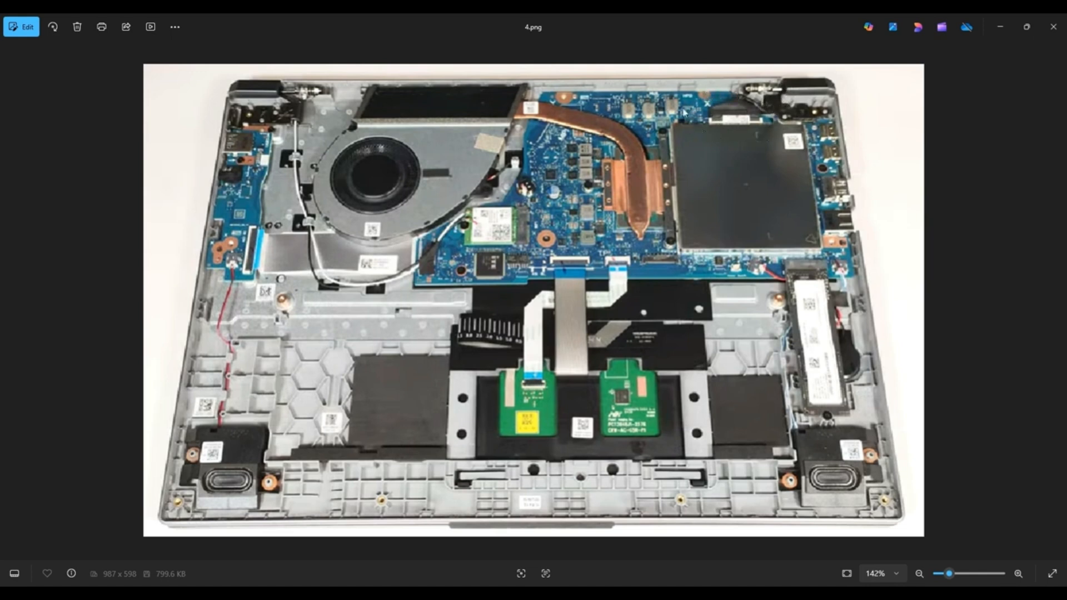
pyautogui.moveTo(713, 139)
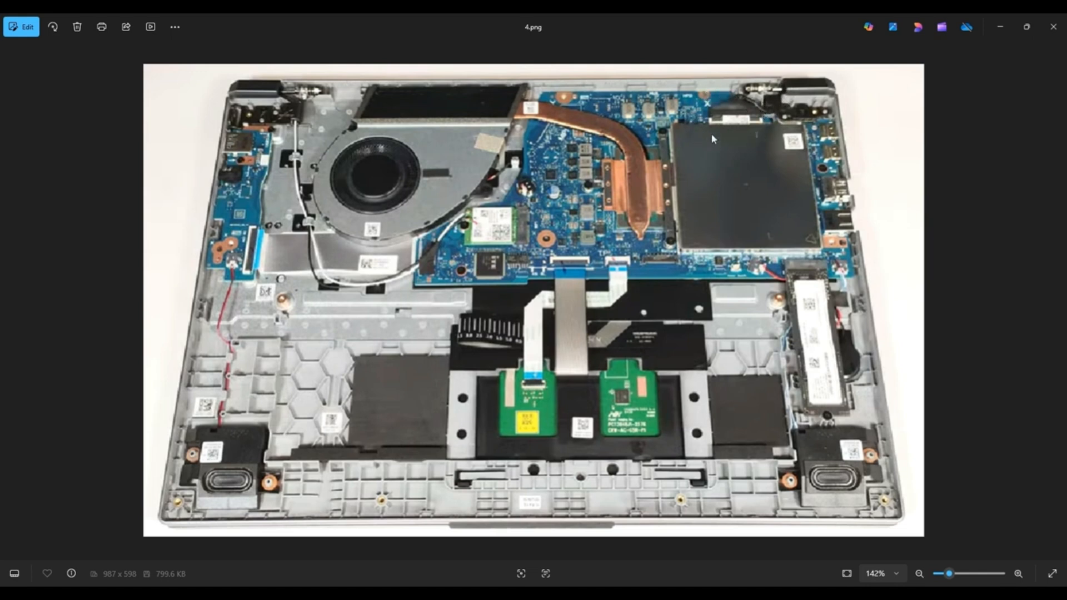